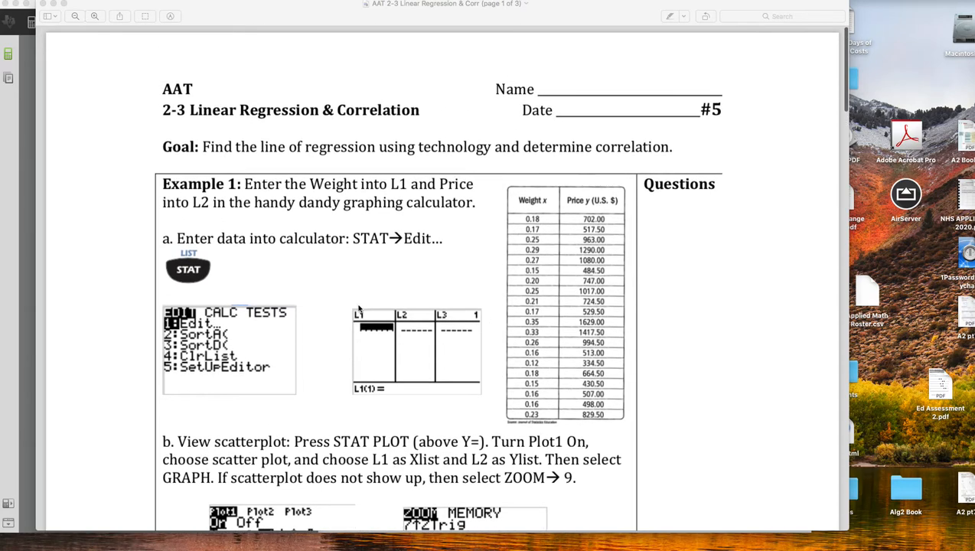
pyautogui.moveTo(182, 125)
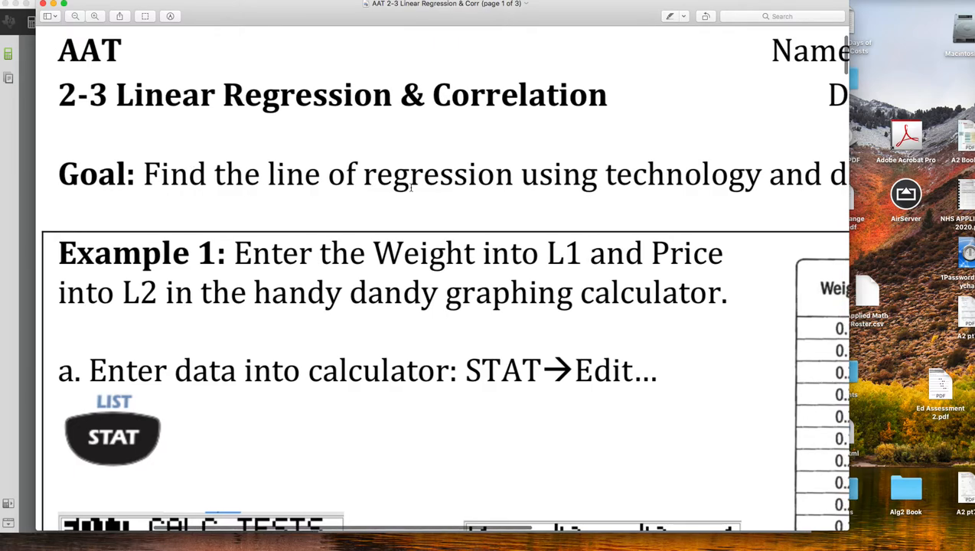
# - Scroll through the worksheet, highlighting its goal sentence
pyautogui.hscroll(3)
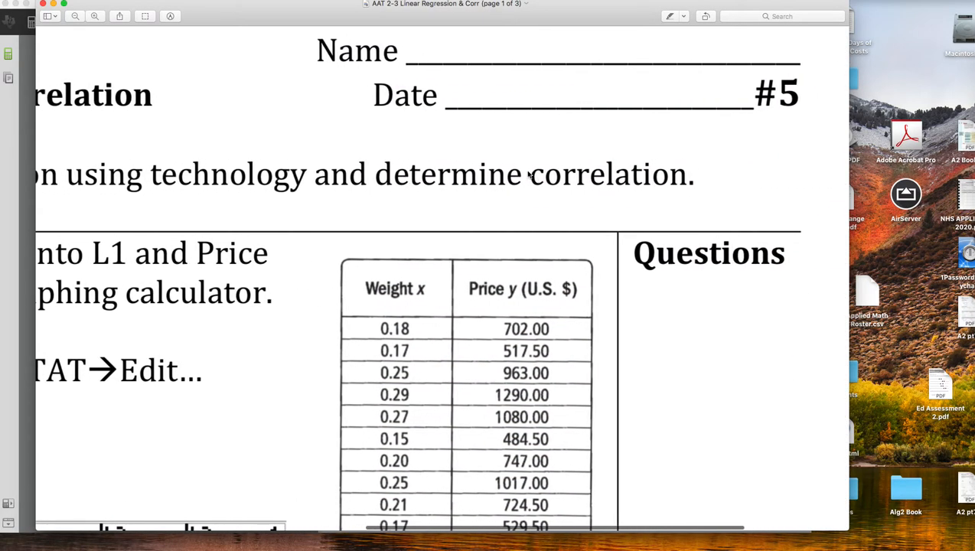
pyautogui.doubleClick(448, 174)
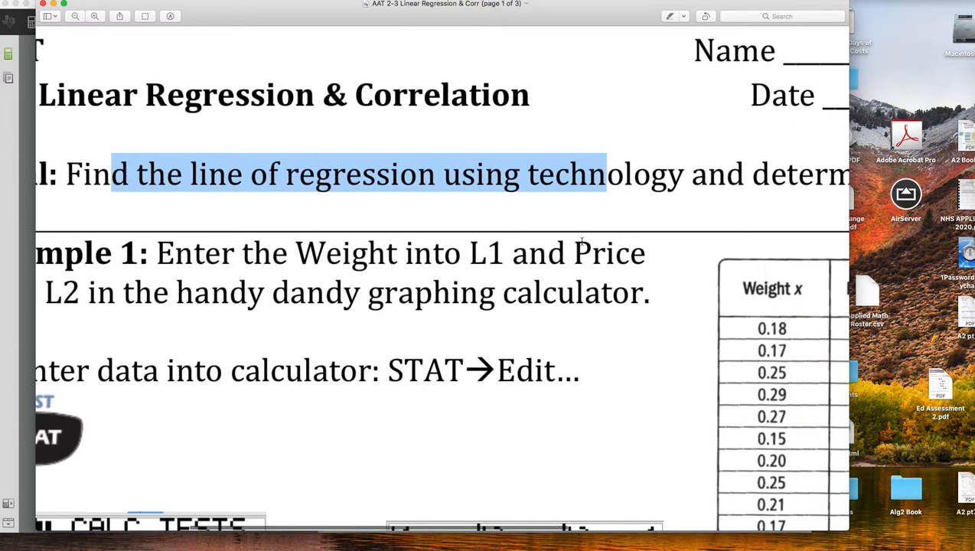
pyautogui.scroll(-3)
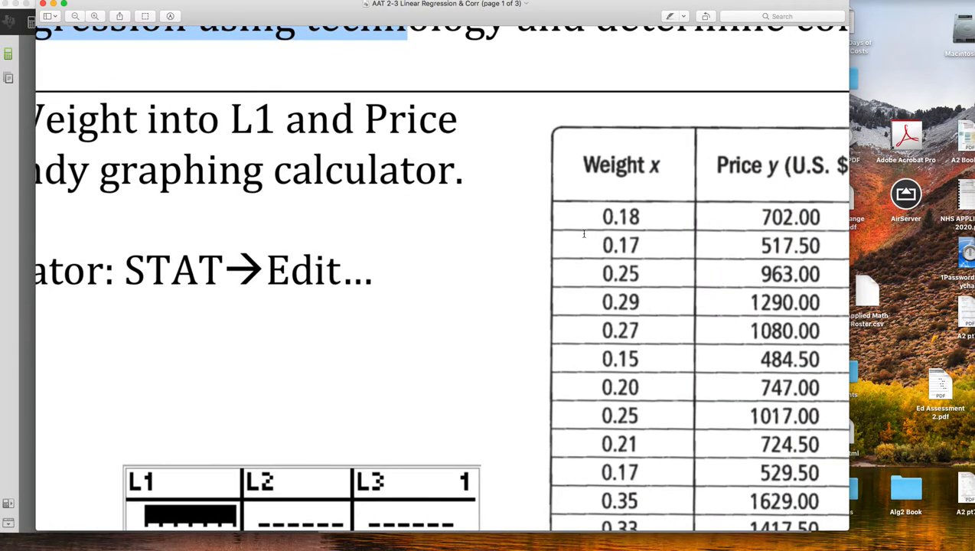
pyautogui.scroll(-3)
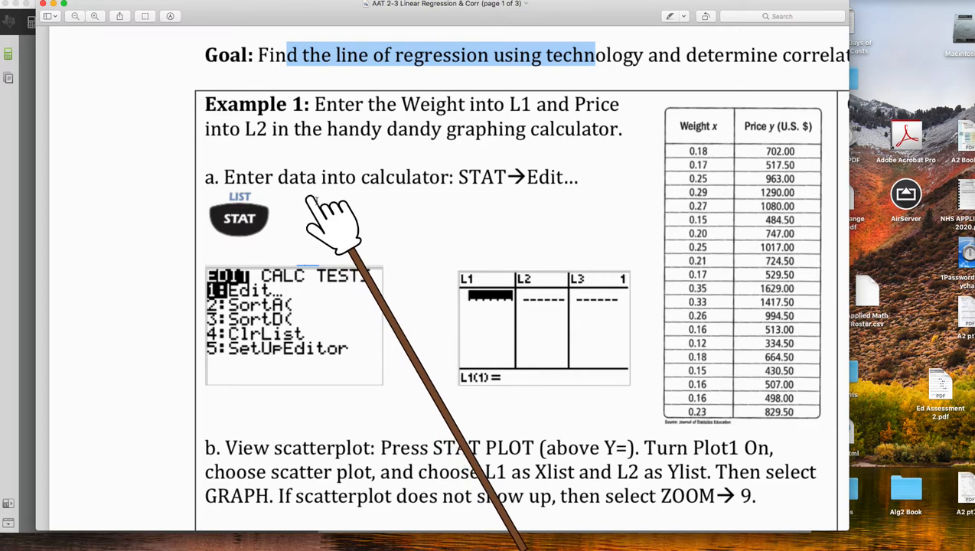
pyautogui.moveTo(566, 207)
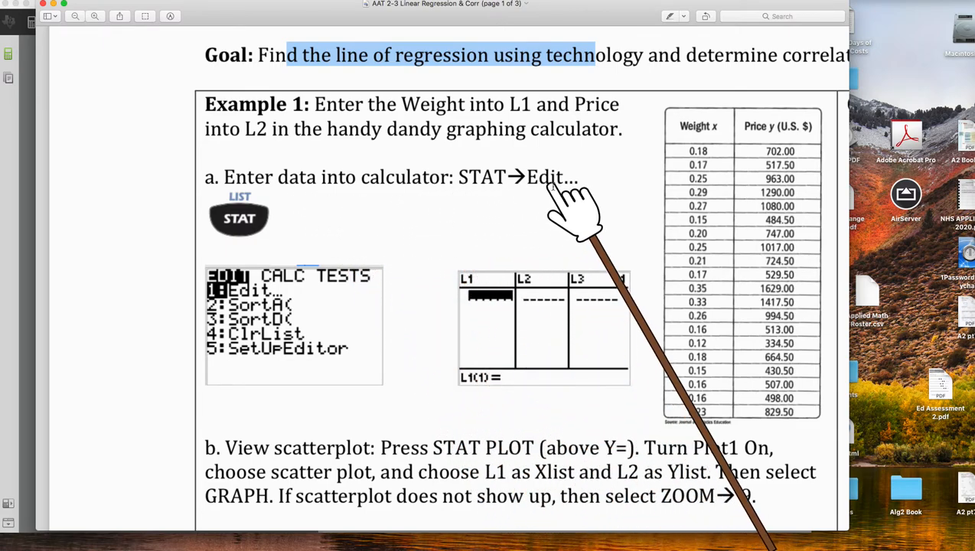
pyautogui.moveTo(547, 325)
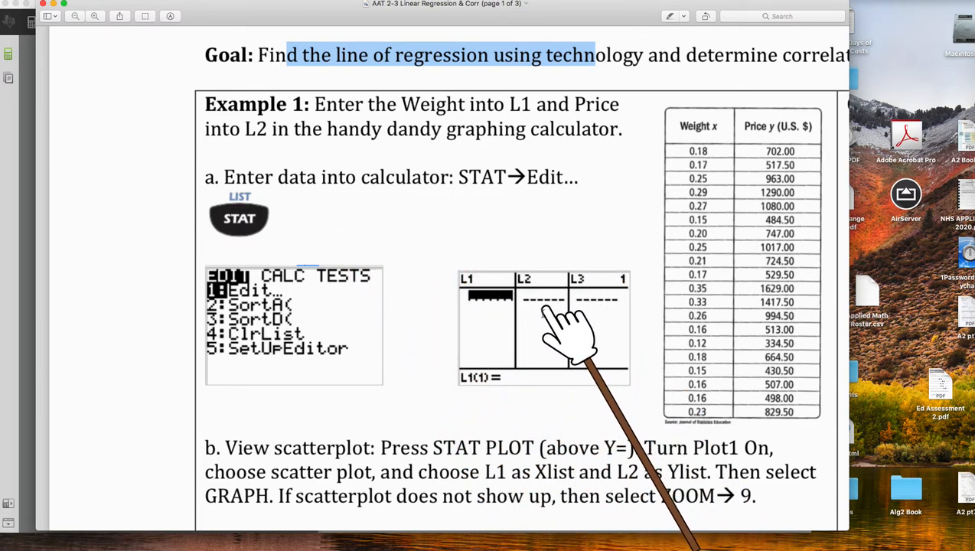
pyautogui.scroll(-3)
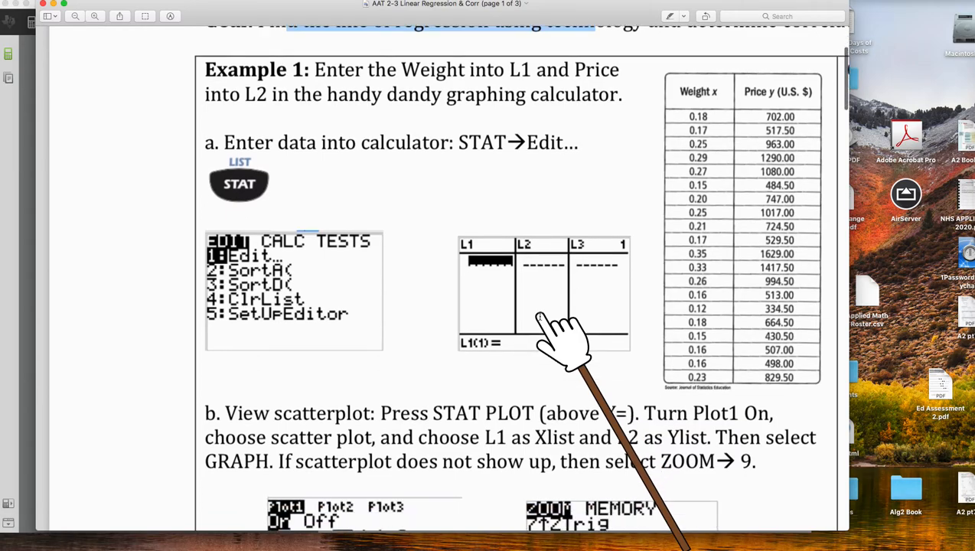
pyautogui.scroll(-3)
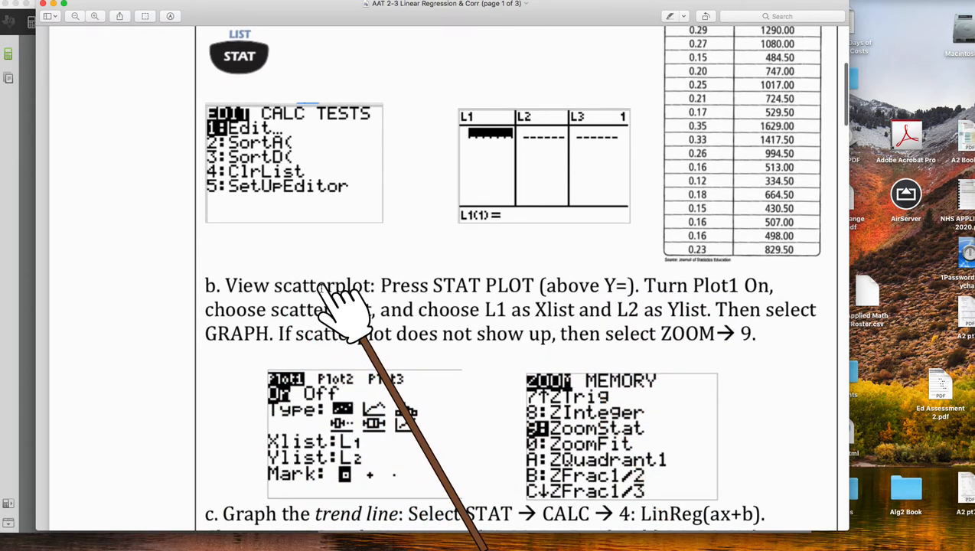
pyautogui.scroll(-3)
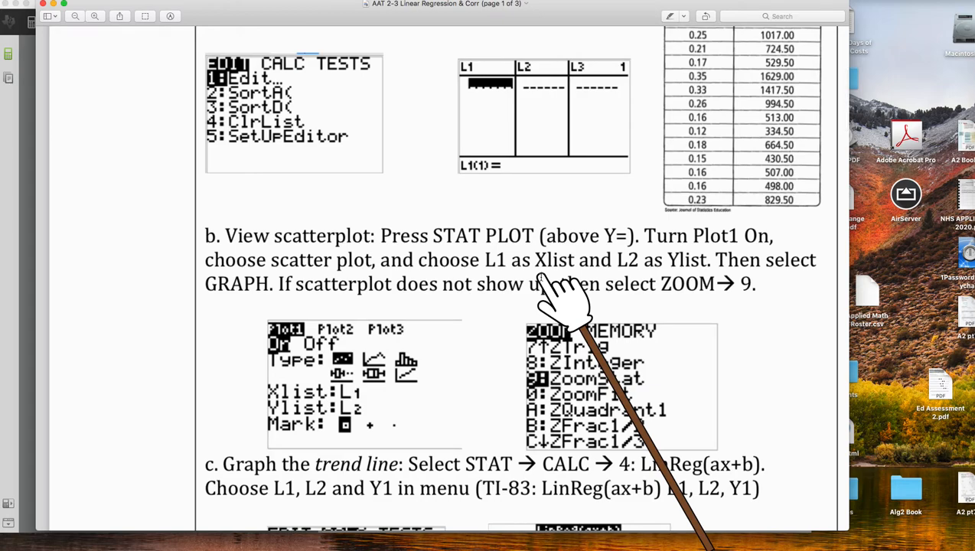
pyautogui.scroll(-3)
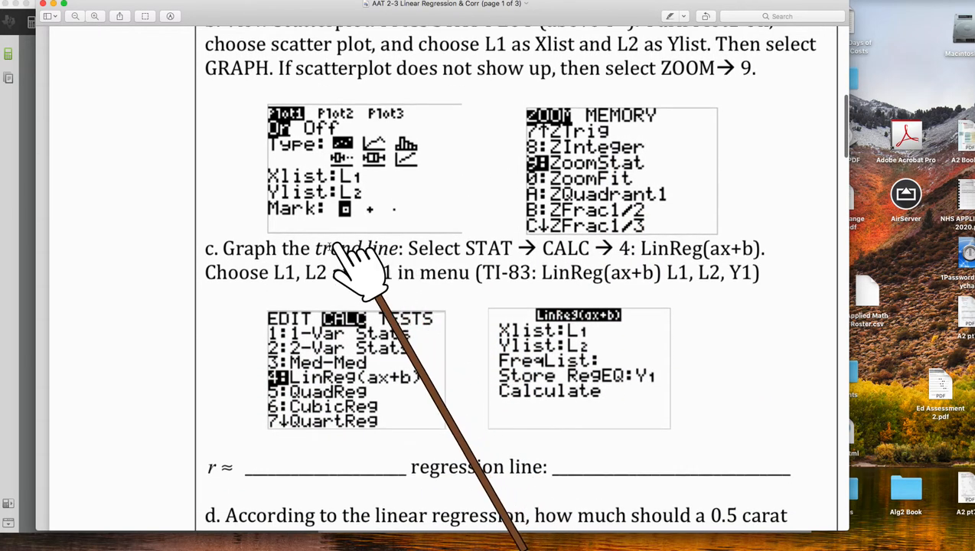
pyautogui.scroll(-3)
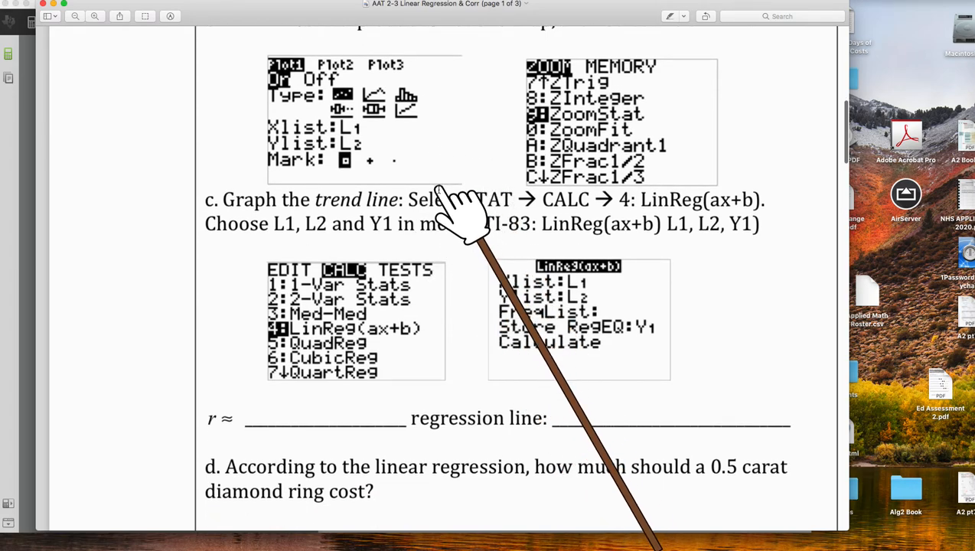
pyautogui.scroll(-3)
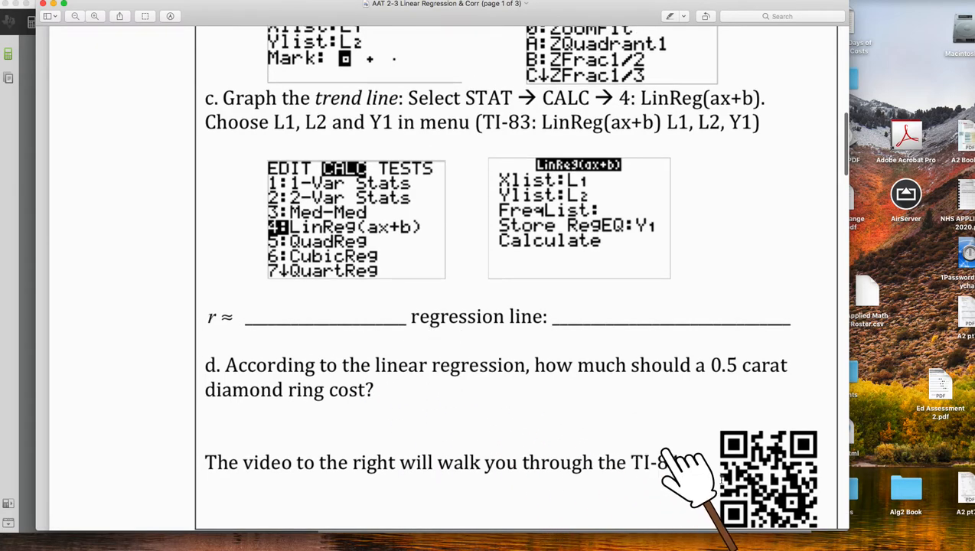
pyautogui.scroll(-3)
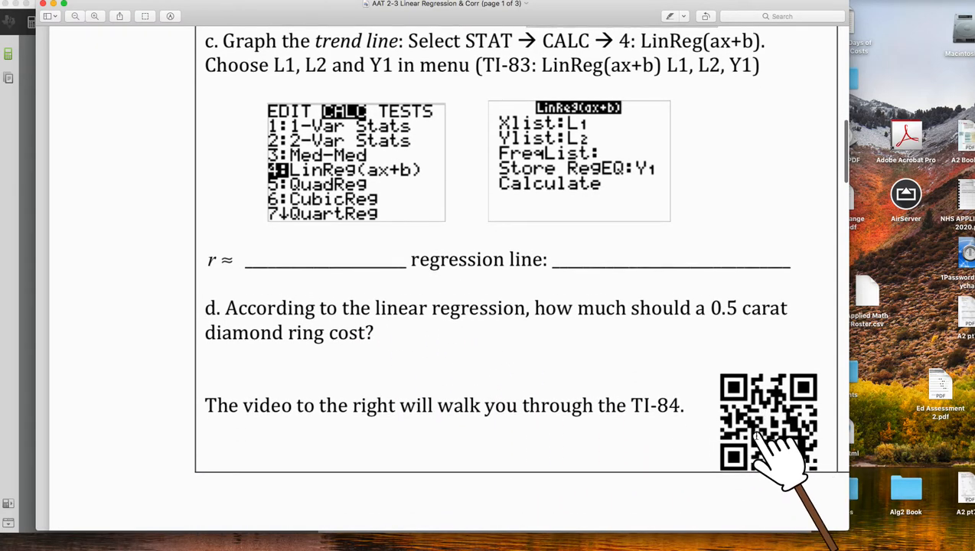
pyautogui.moveTo(677, 318)
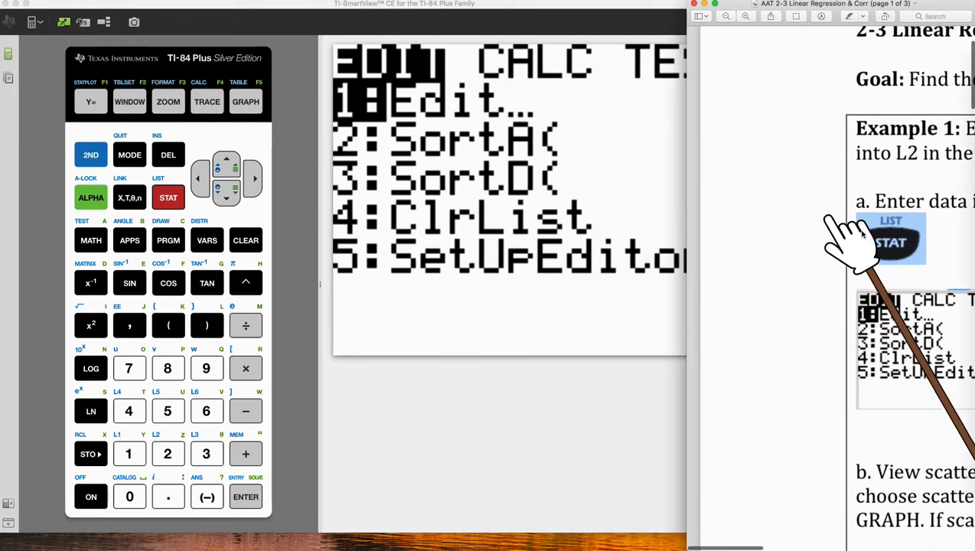
# - Check the stored Y1=2400X+400, then display the graph screen showing empty axes
pyautogui.scroll(-3)
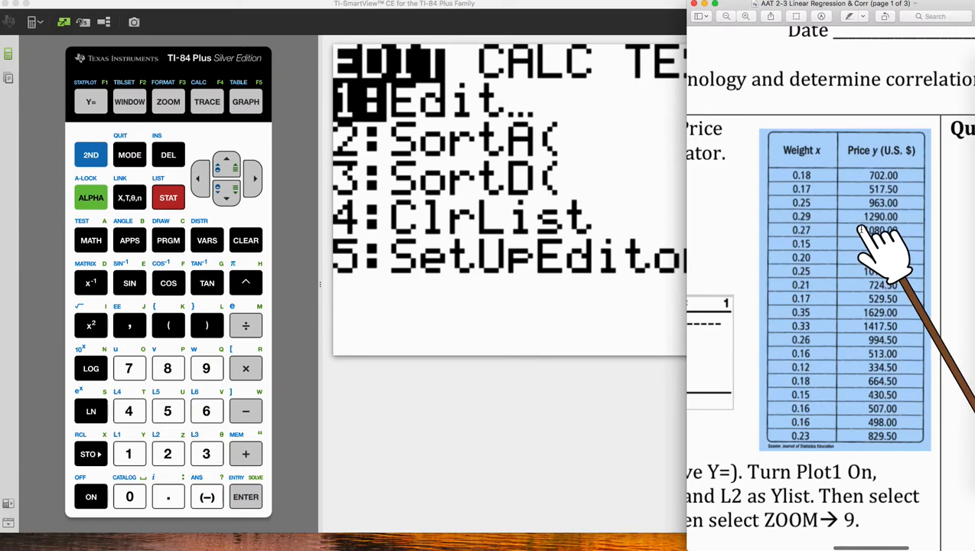
pyautogui.scroll(-3)
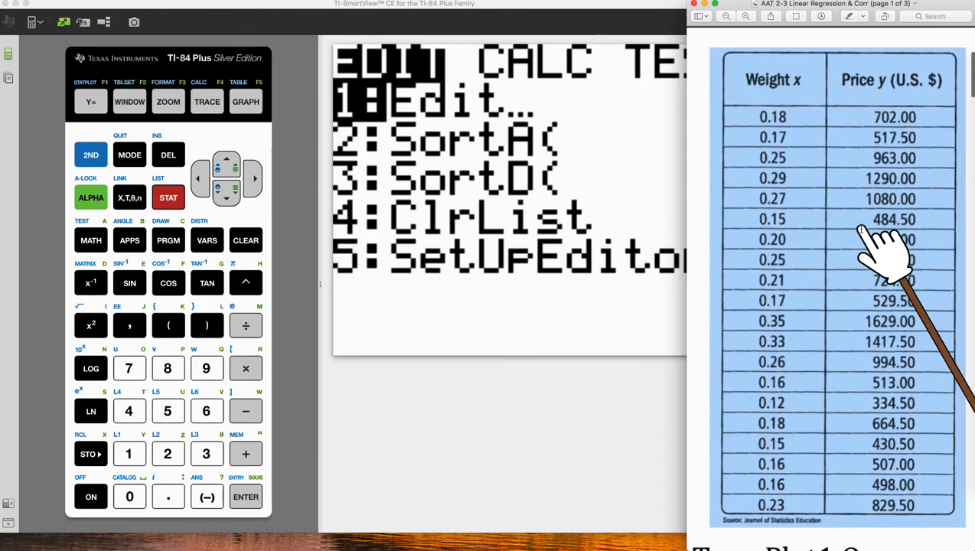
pyautogui.click(206, 240)
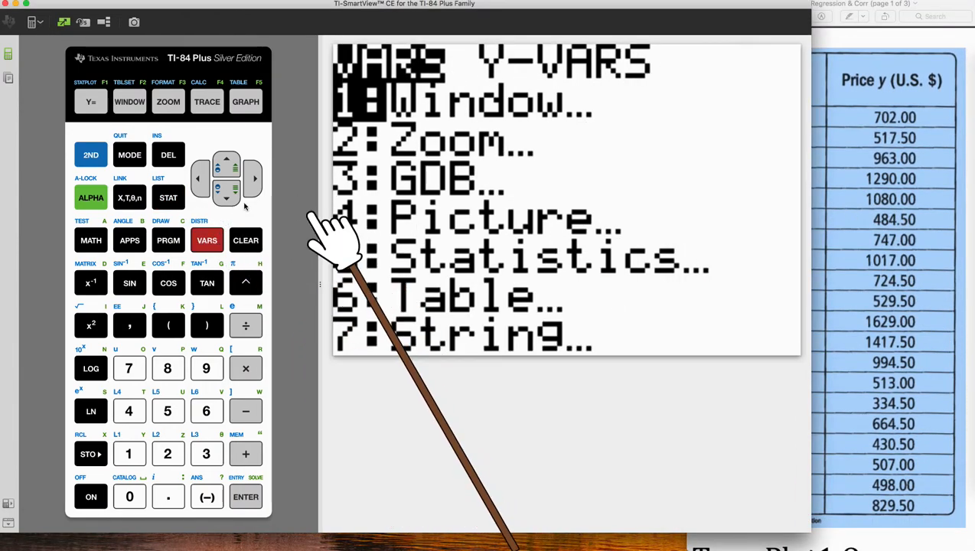
pyautogui.moveTo(206, 222)
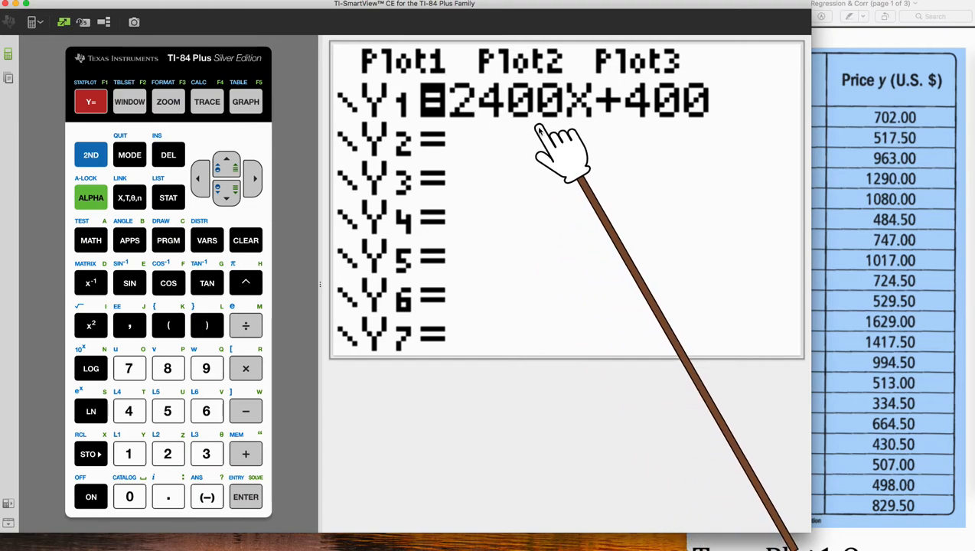
pyautogui.click(245, 101)
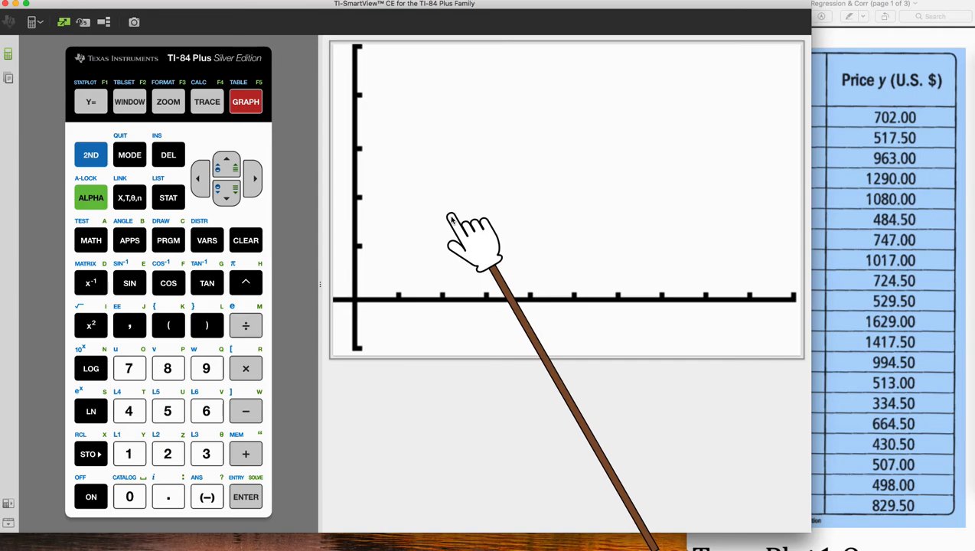
pyautogui.moveTo(459, 107)
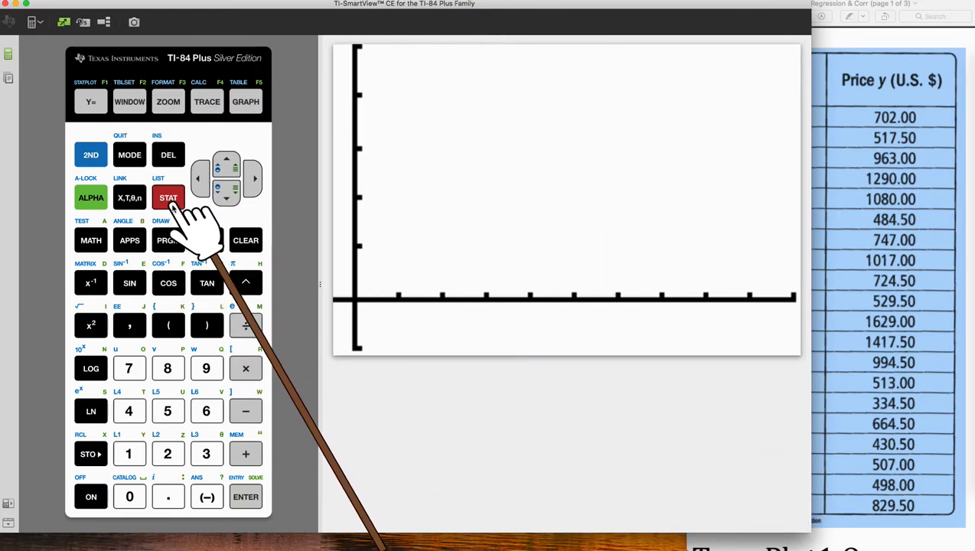
# - Empty all data lists with ClrAllLists from the memory menu
pyautogui.click(168, 198)
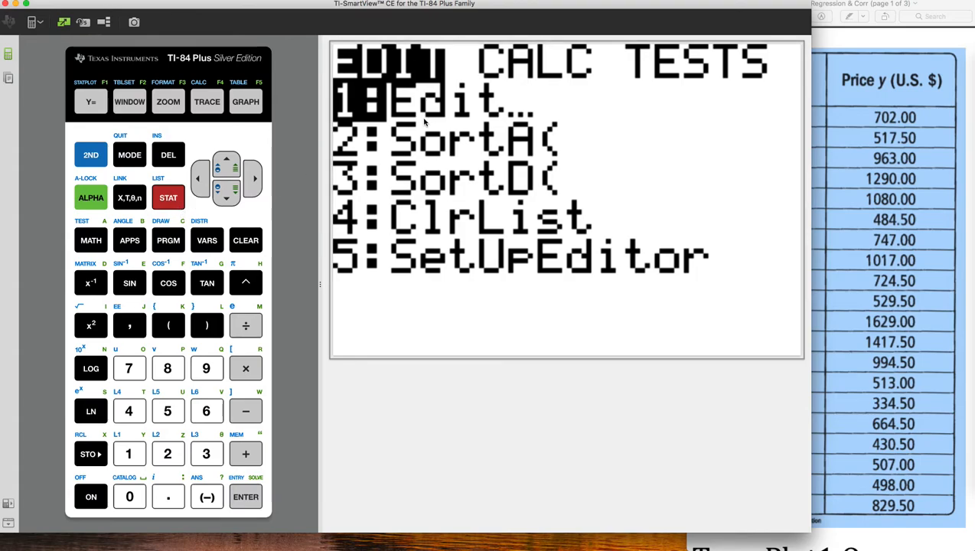
pyautogui.moveTo(111, 365)
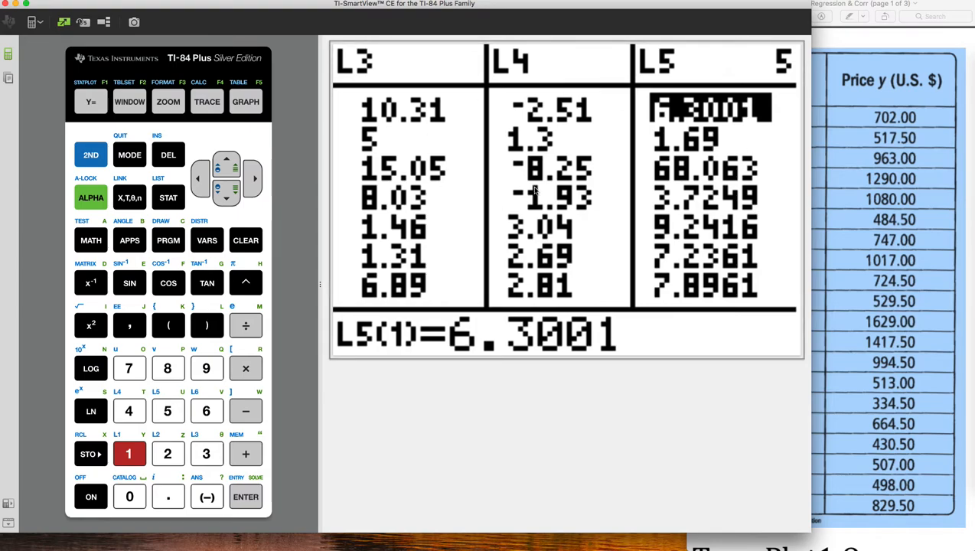
pyautogui.moveTo(309, 352)
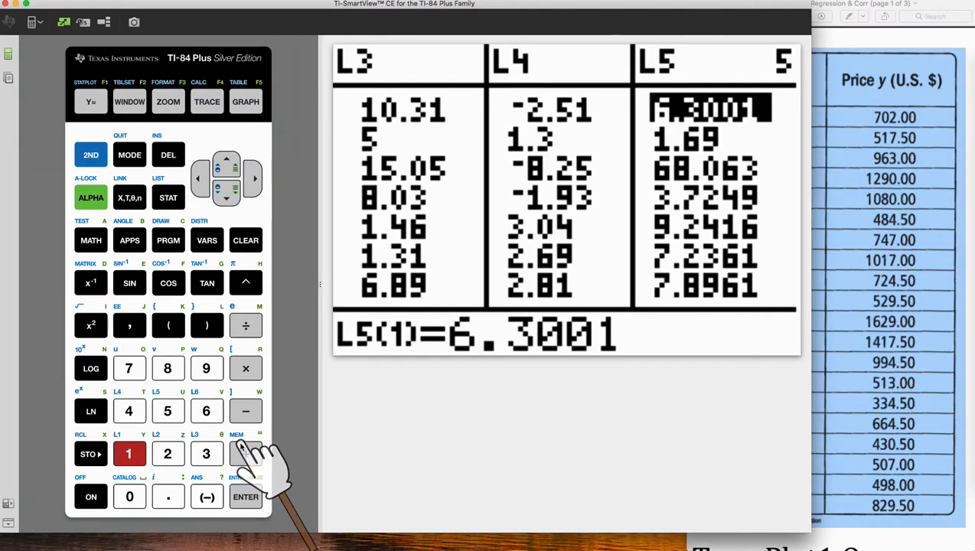
pyautogui.click(90, 155)
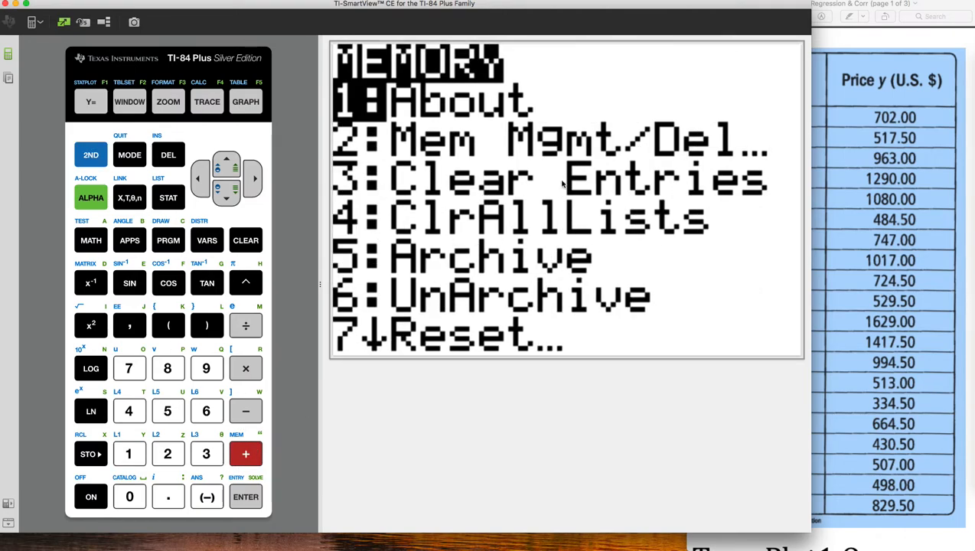
pyautogui.moveTo(373, 224)
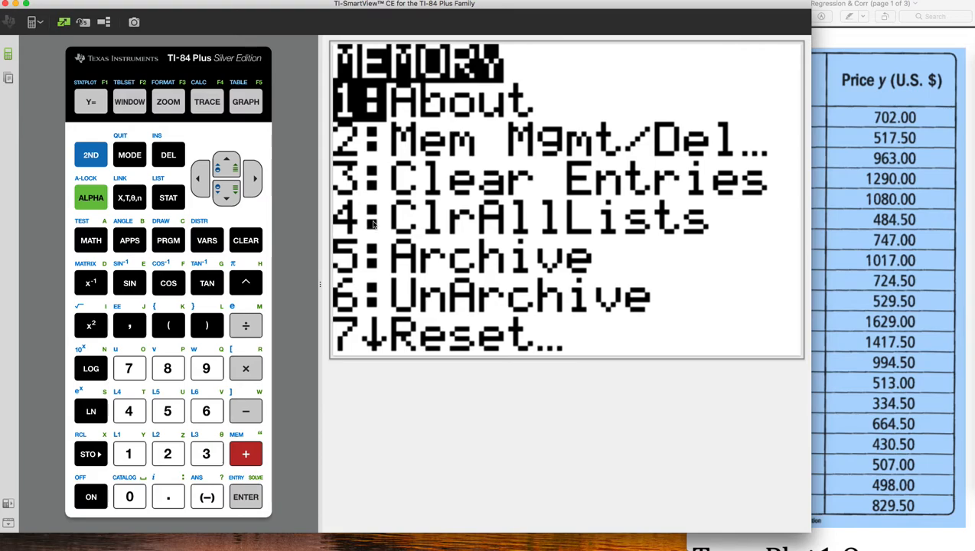
pyautogui.moveTo(570, 231)
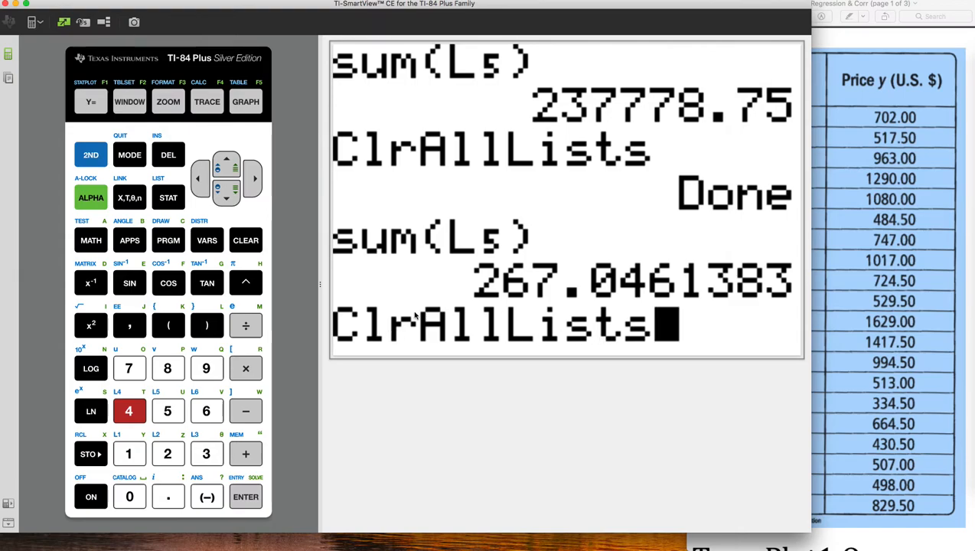
pyautogui.click(245, 496)
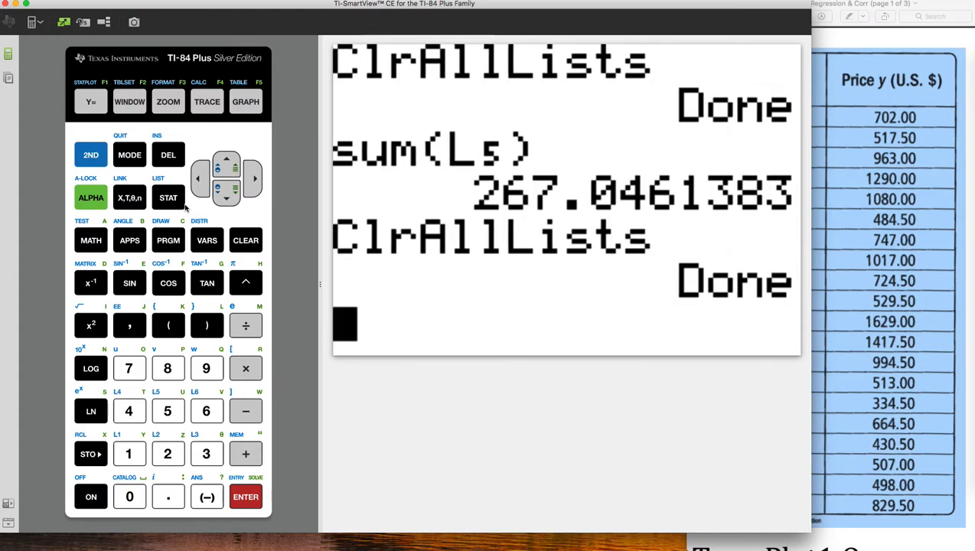
pyautogui.click(168, 197)
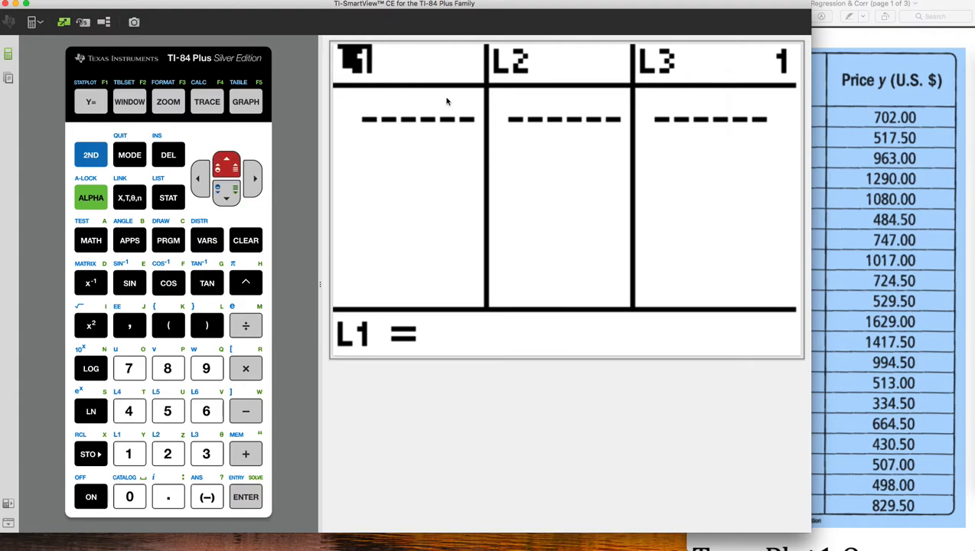
pyautogui.moveTo(431, 278)
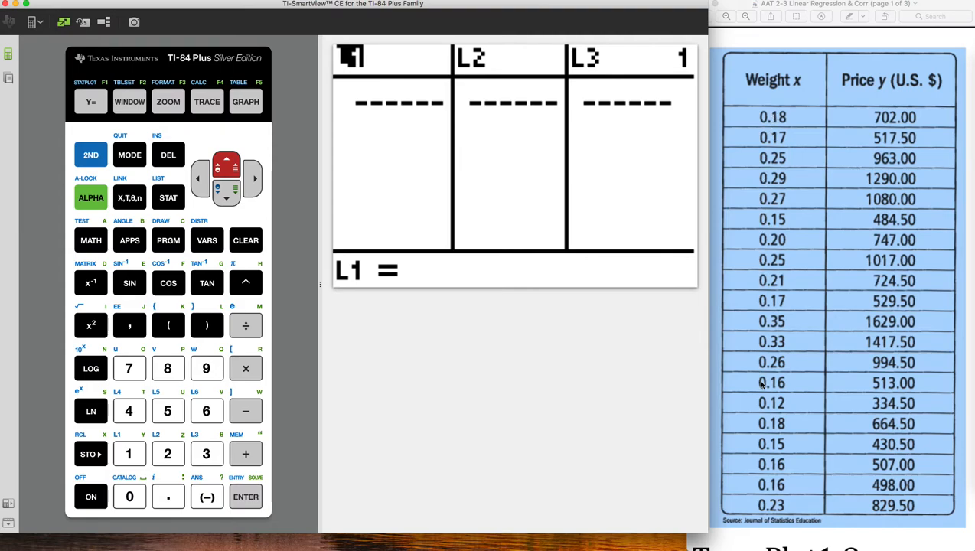
pyautogui.moveTo(372, 98)
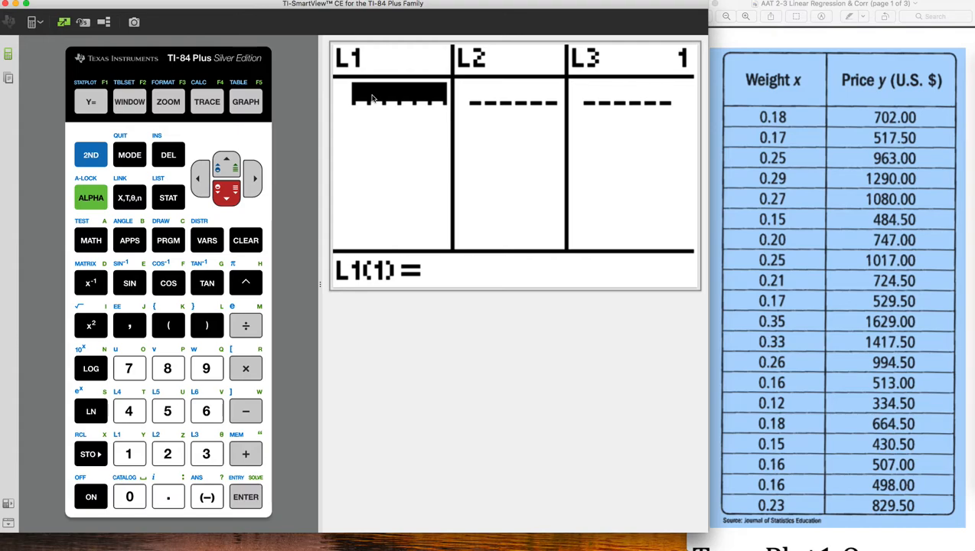
# - Type the worksheet's diamond weights into L1 in the list editor
pyautogui.click(166, 497)
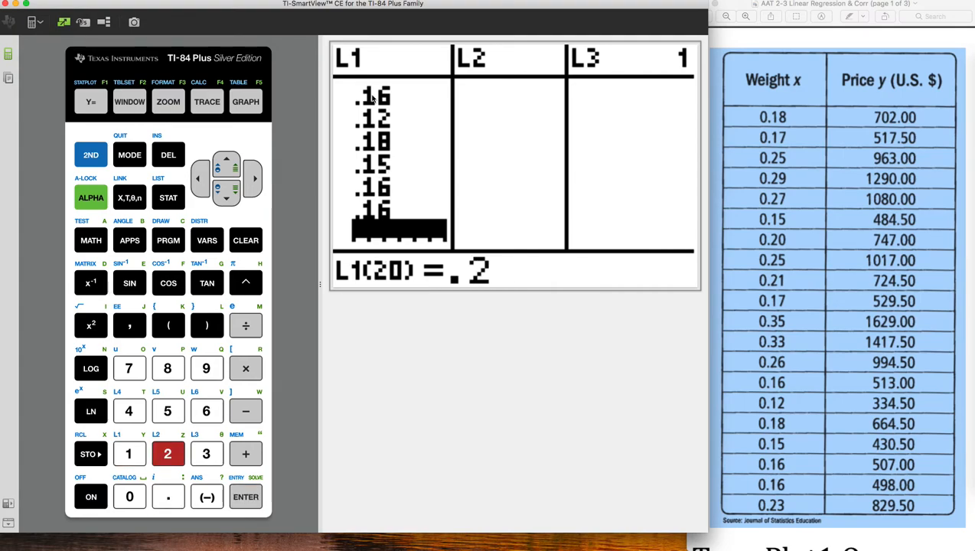
pyautogui.click(206, 453)
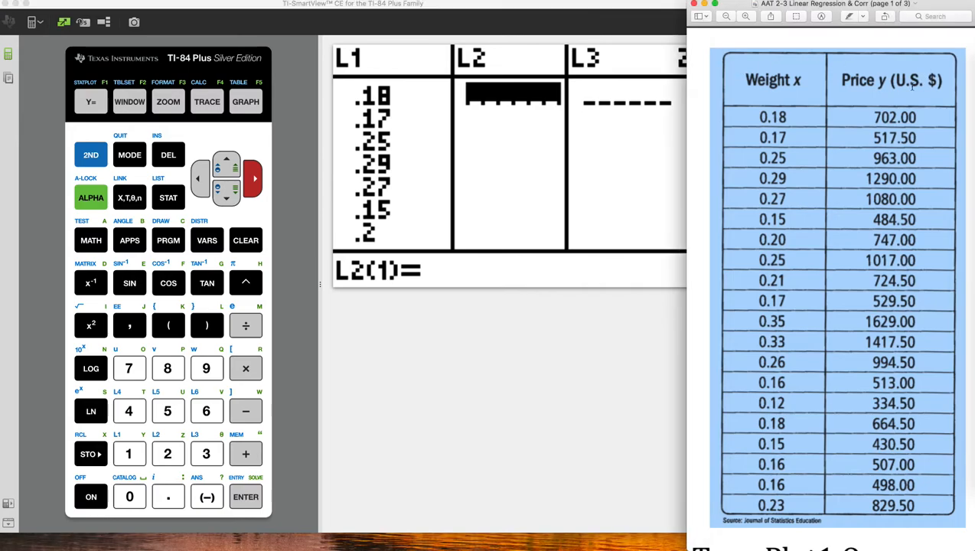
# - Enter the diamond prices into L2, including 1290, 1080, 484.5, 529.5 and 513
pyautogui.scroll(-3)
pyautogui.write('129')
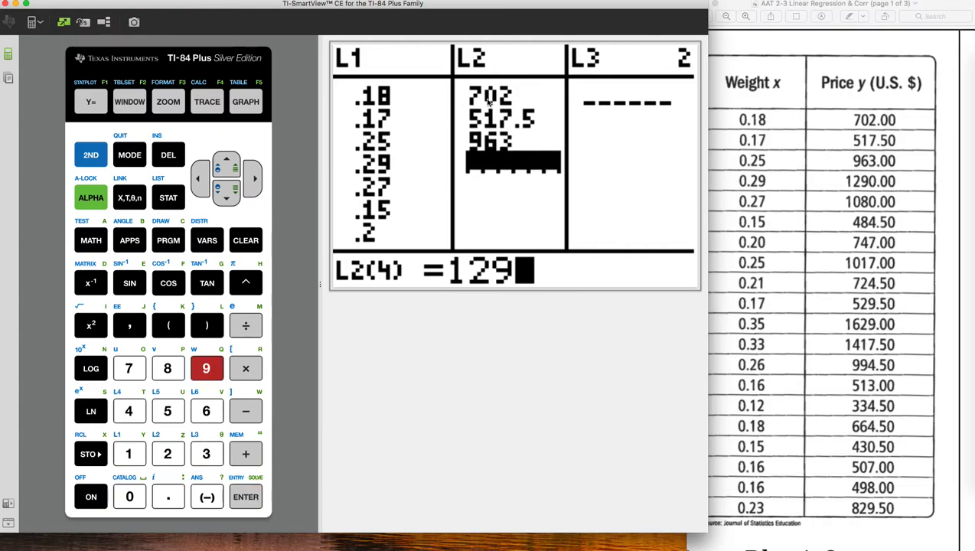
pyautogui.click(246, 497)
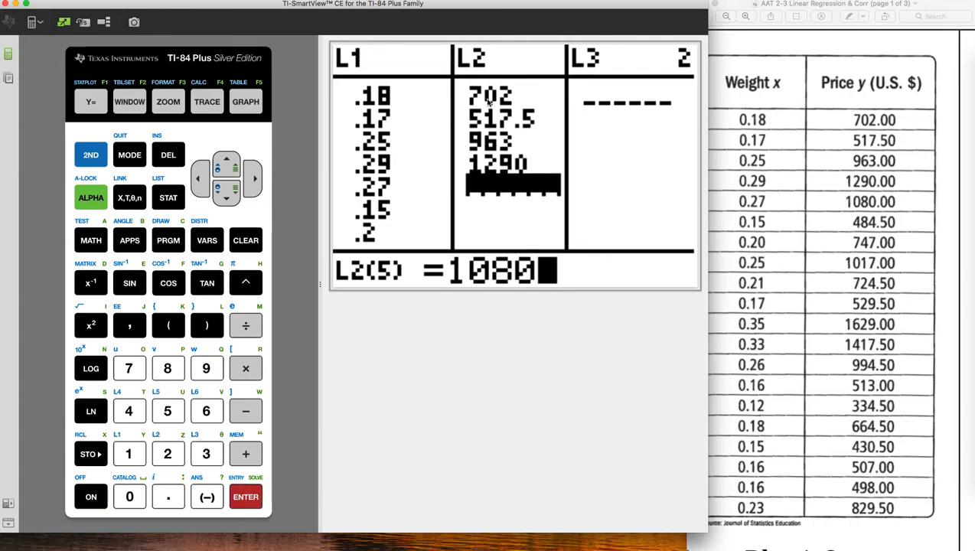
pyautogui.click(168, 411)
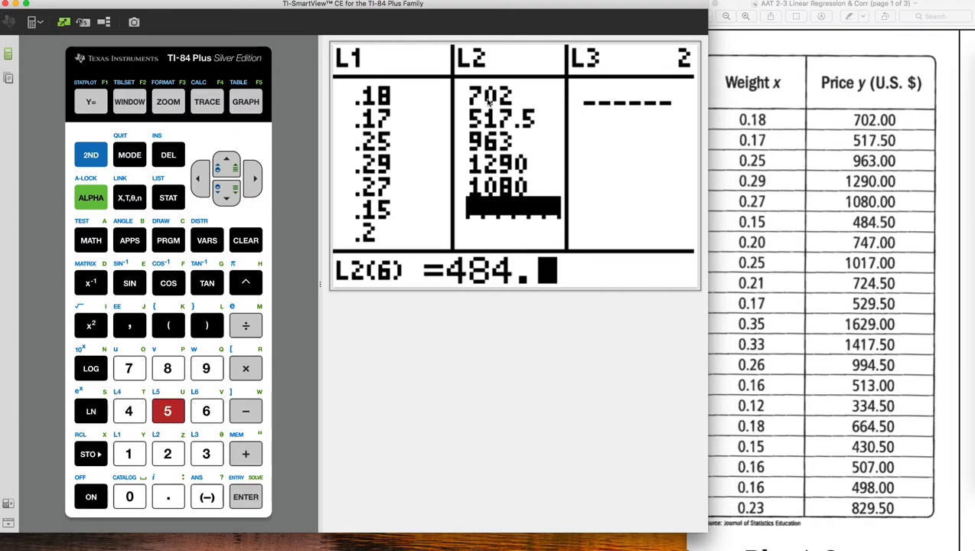
pyautogui.click(246, 497)
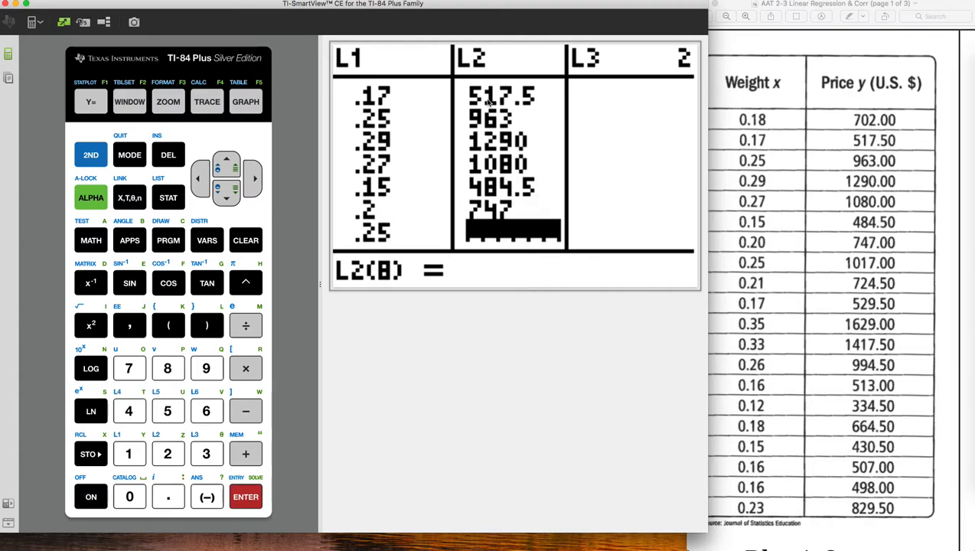
pyautogui.click(130, 367)
pyautogui.write('529')
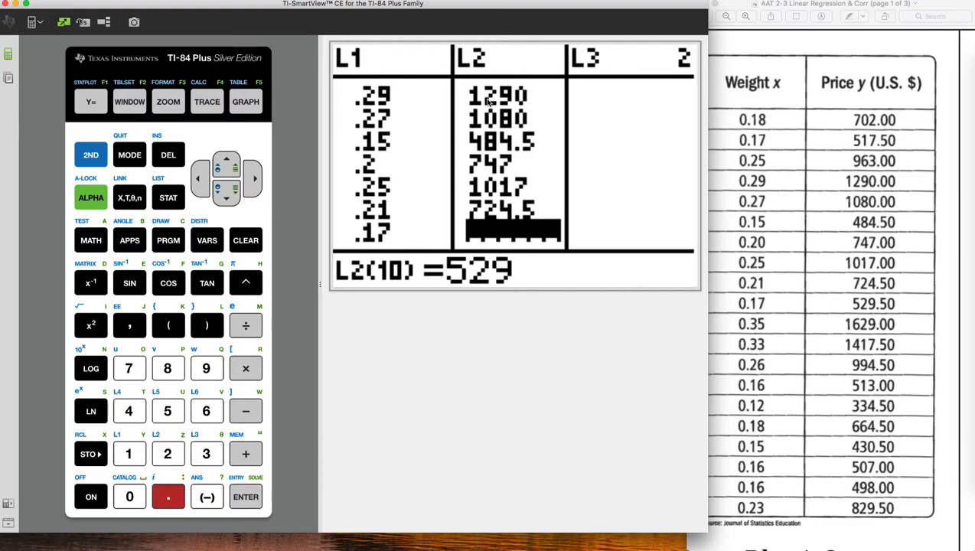
pyautogui.click(206, 410)
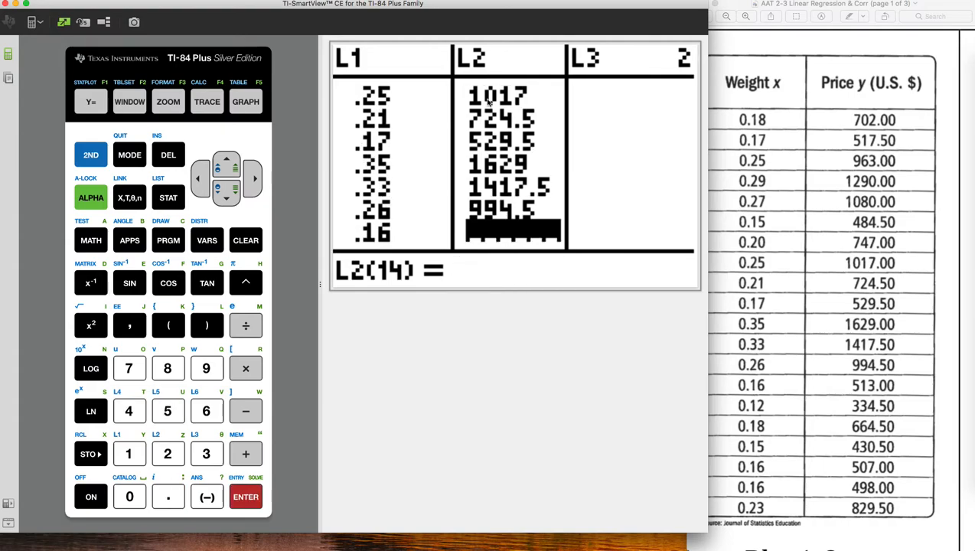
pyautogui.press('Down')
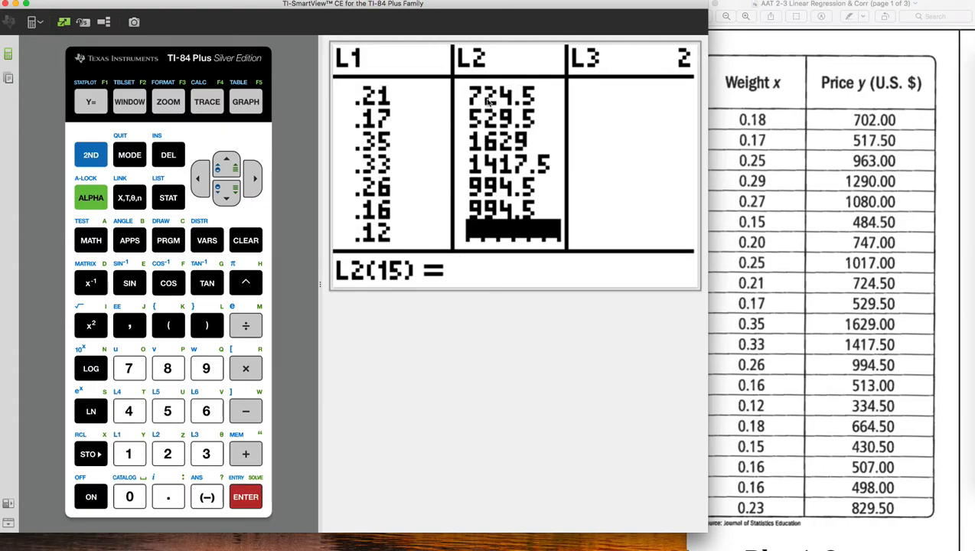
pyautogui.write('513')
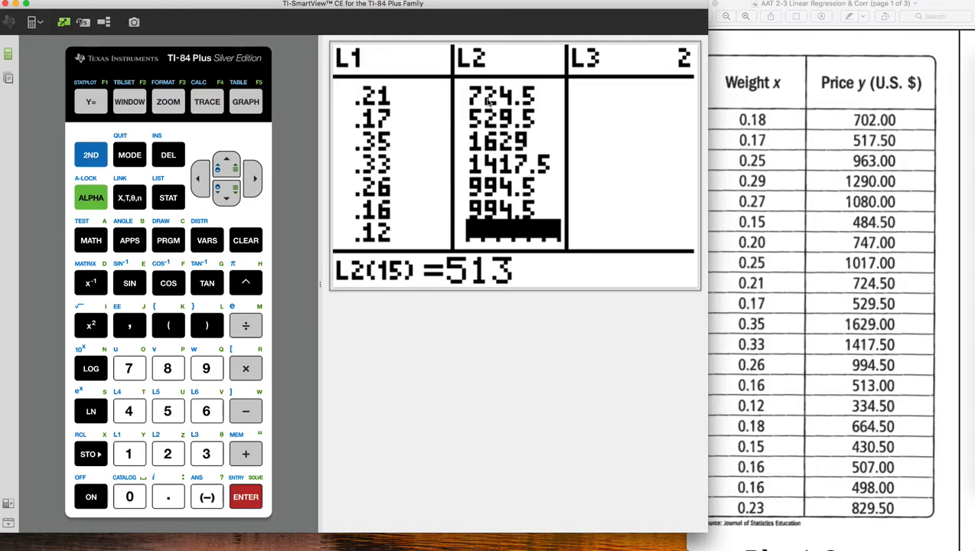
pyautogui.click(163, 497)
pyautogui.write('507')
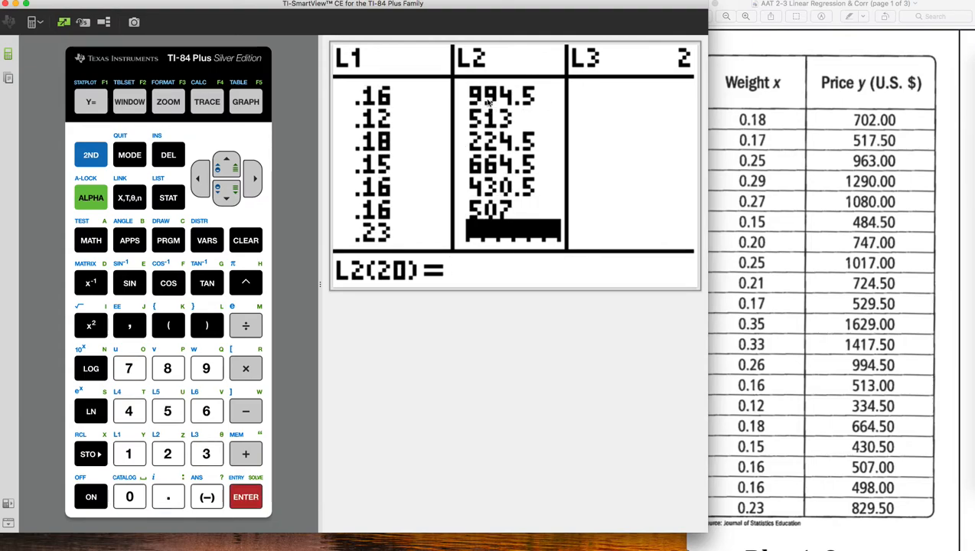
pyautogui.click(168, 368)
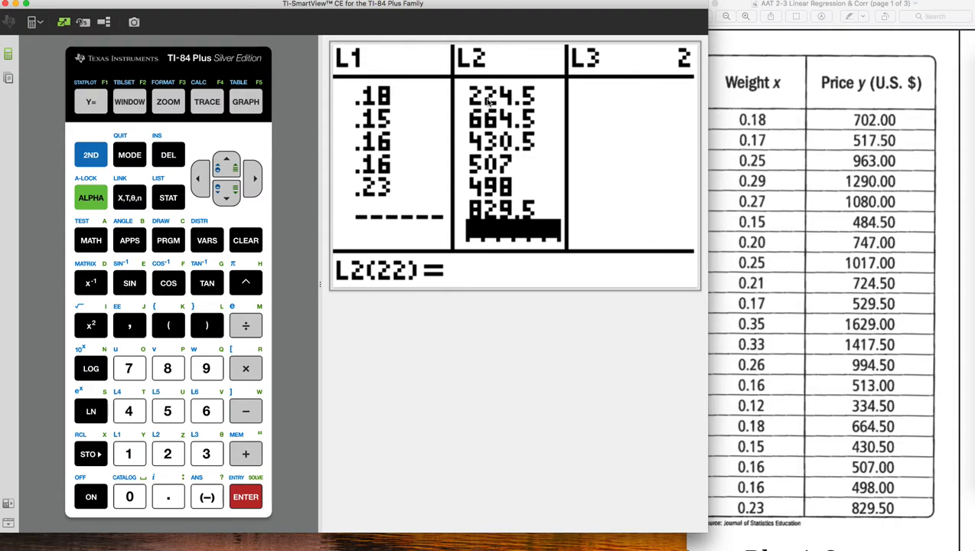
pyautogui.moveTo(469, 174)
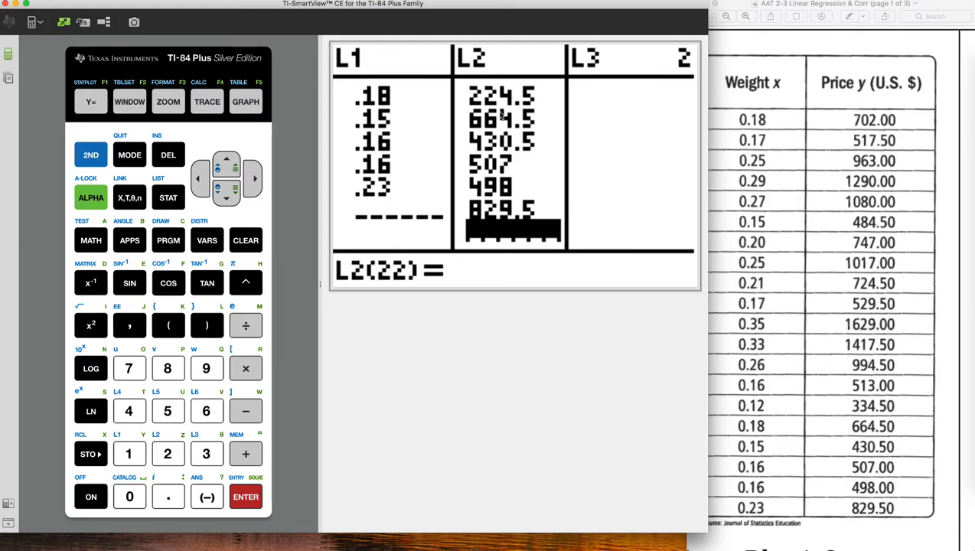
pyautogui.moveTo(388, 170)
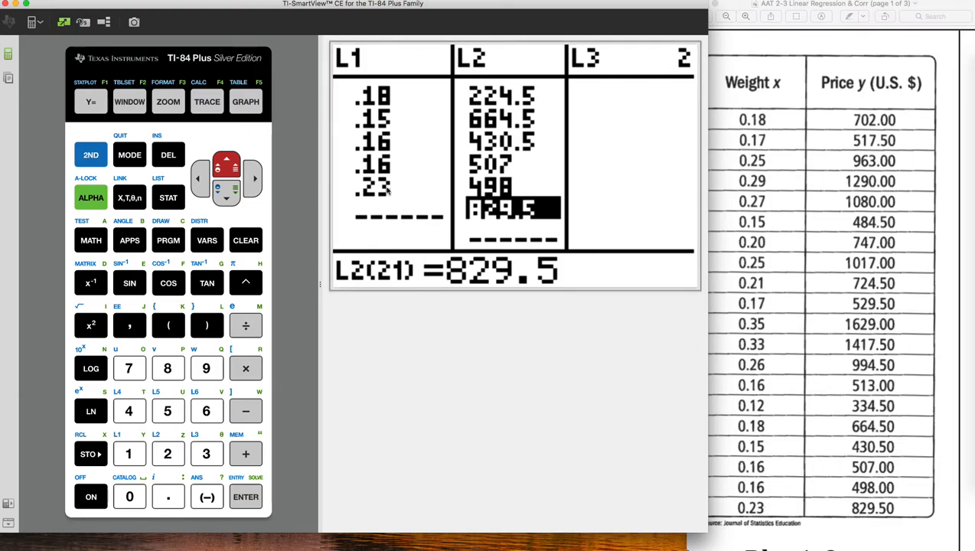
pyautogui.moveTo(399, 193)
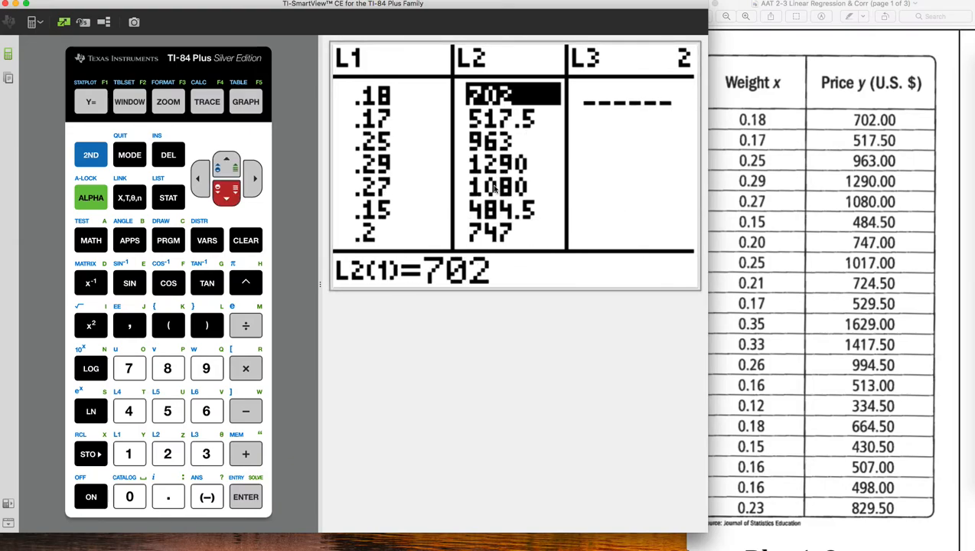
pyautogui.moveTo(820, 131)
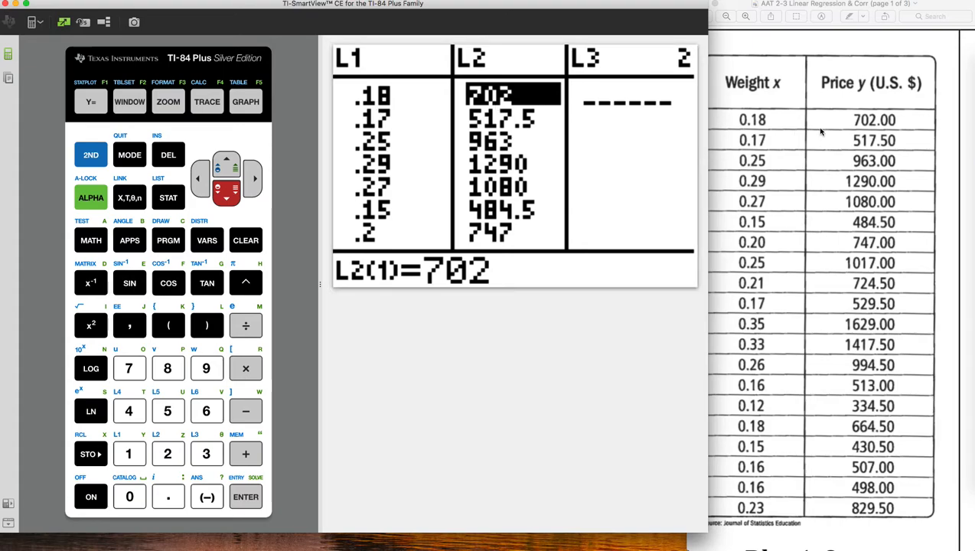
pyautogui.moveTo(835, 136)
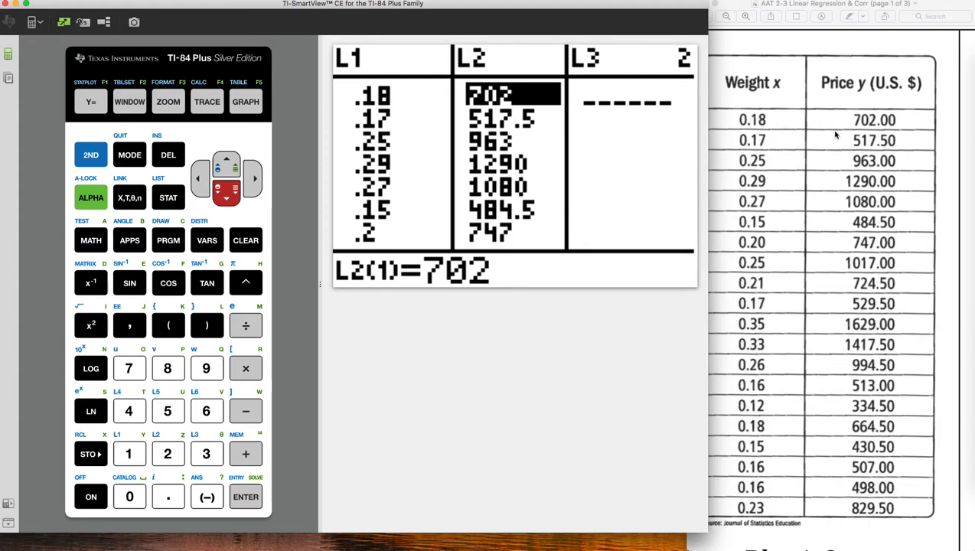
pyautogui.press('Down')
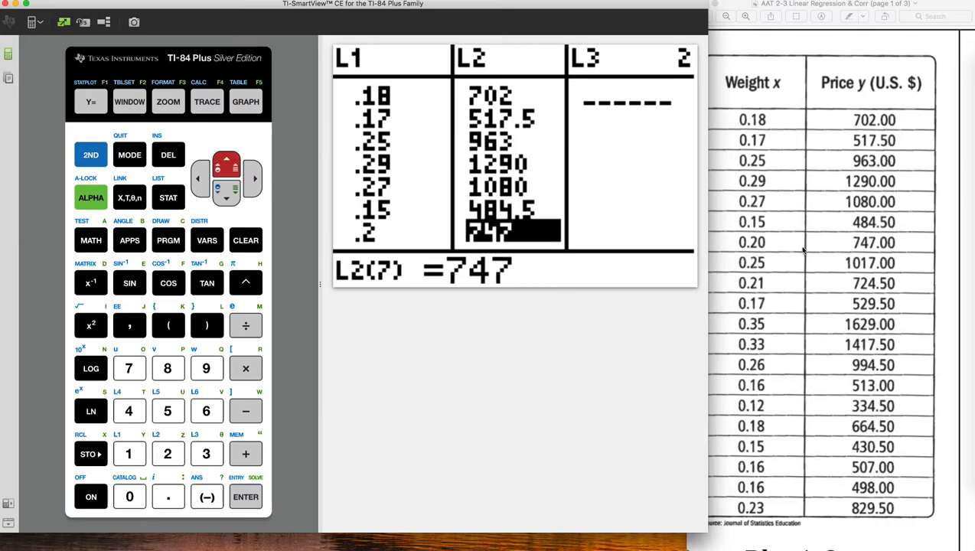
pyautogui.press('Up')
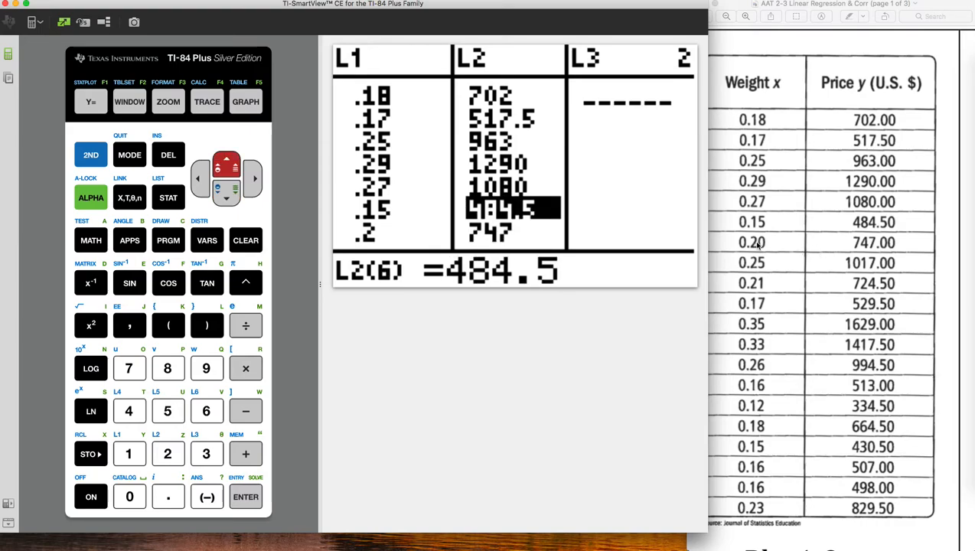
pyautogui.moveTo(774, 238)
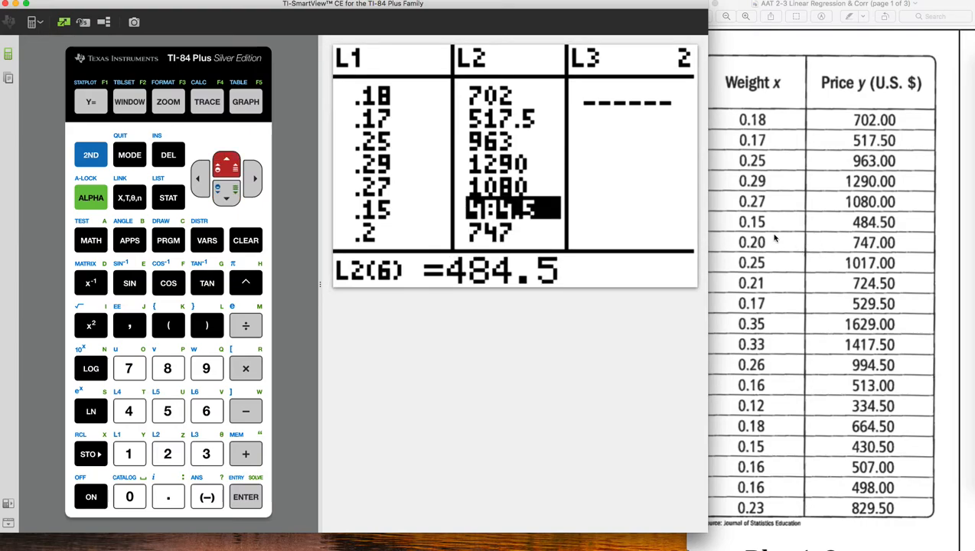
pyautogui.press('Down')
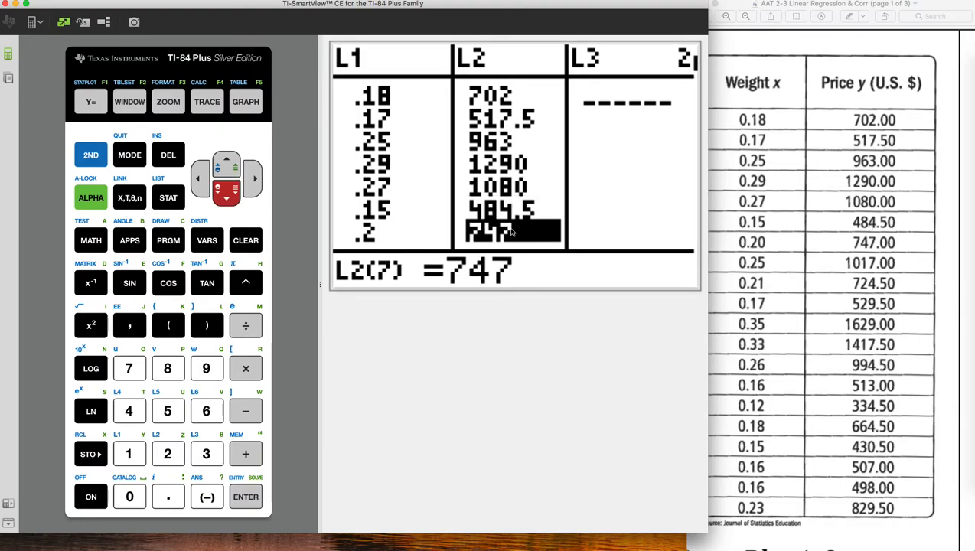
pyautogui.moveTo(813, 258)
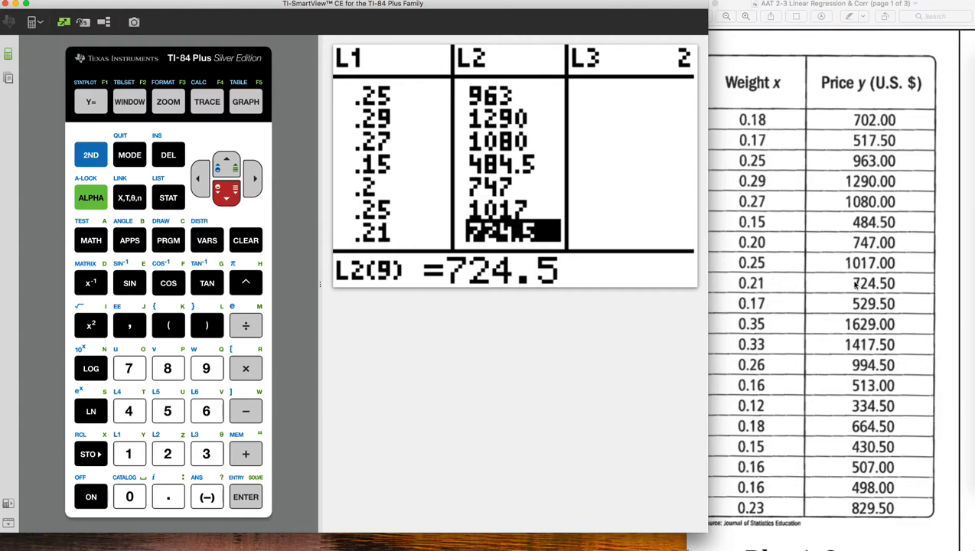
pyautogui.press('down')
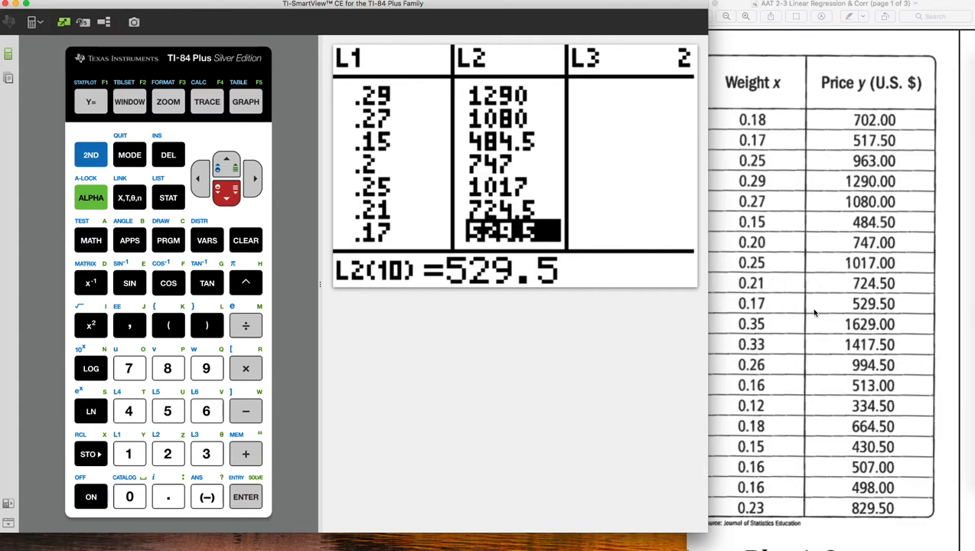
pyautogui.press('Down')
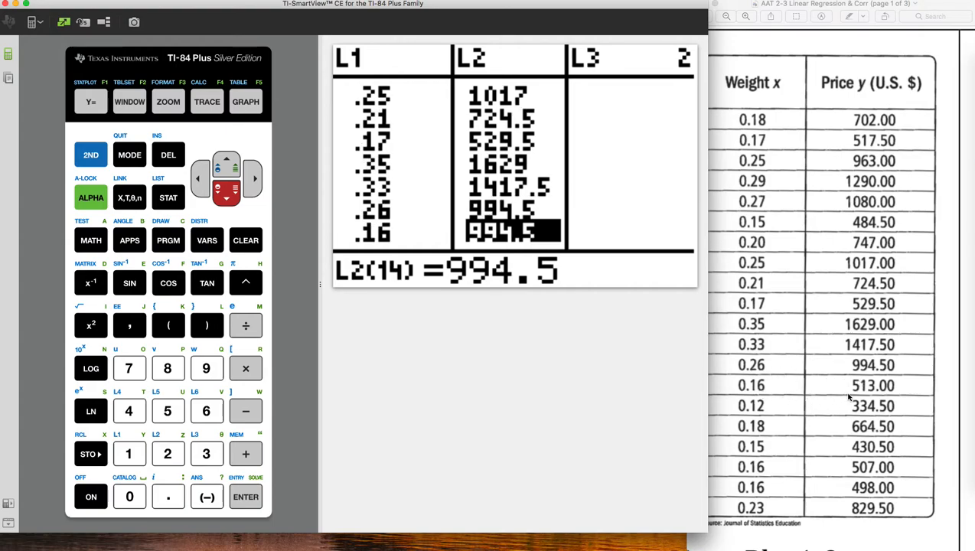
pyautogui.moveTo(773, 386)
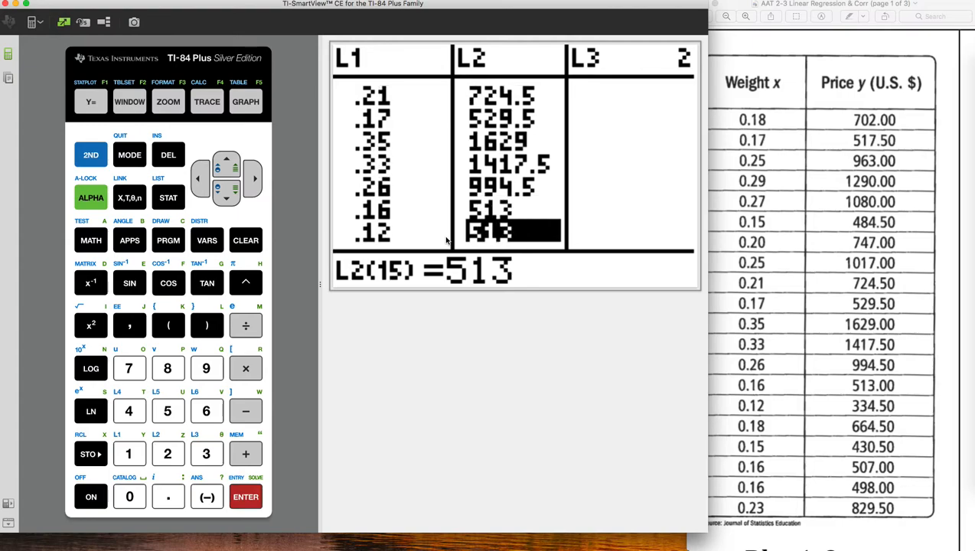
# - Finish L2 at 829.5, delete the duplicate 829.5 row, and recheck 498
pyautogui.click(206, 453)
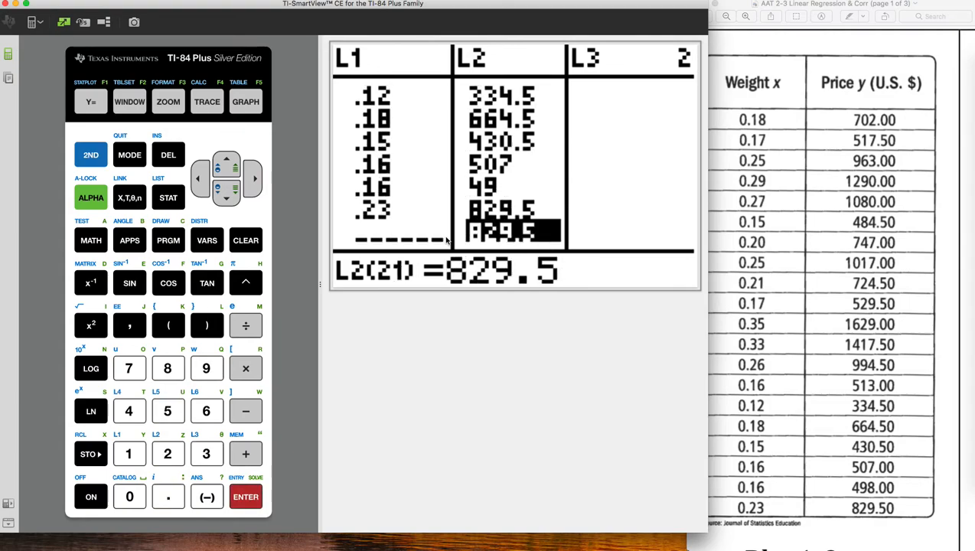
pyautogui.click(246, 240)
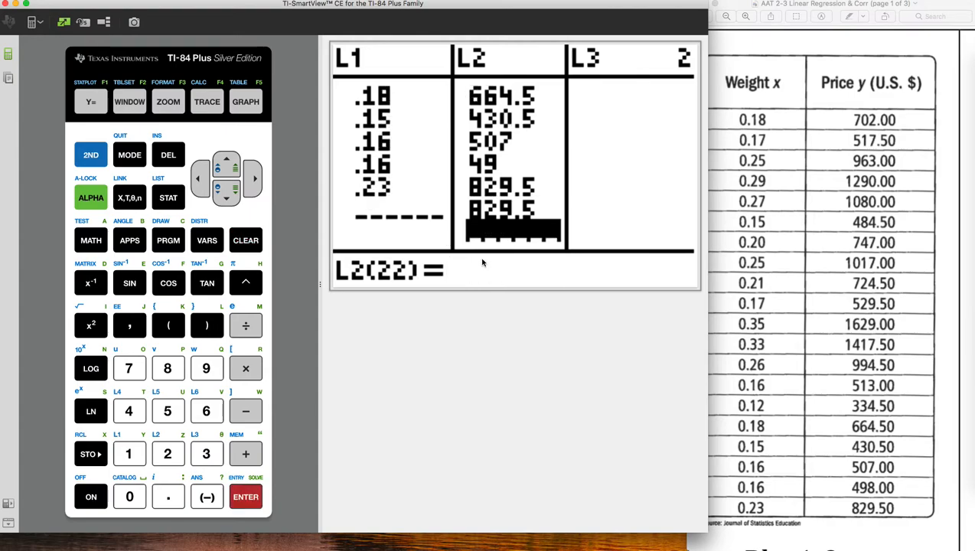
pyautogui.press('up')
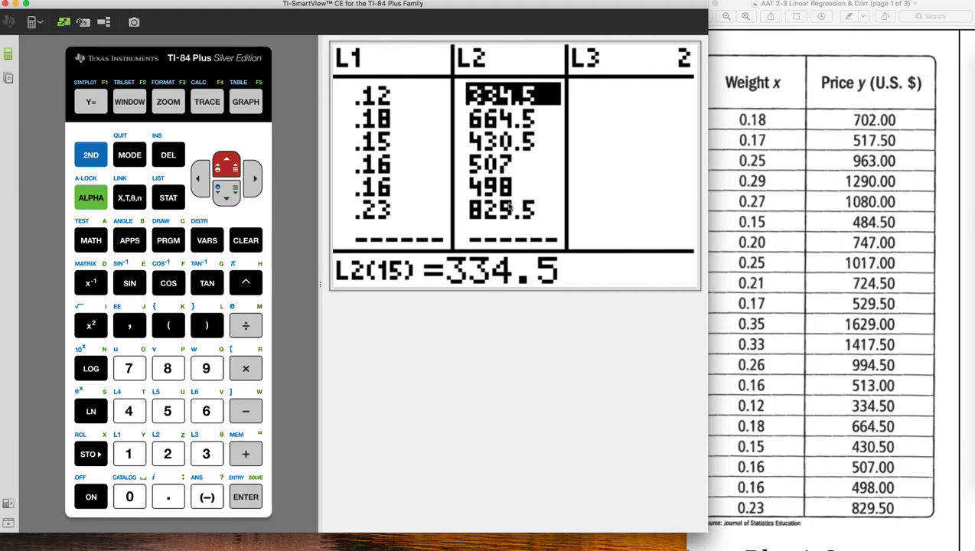
pyautogui.press('up')
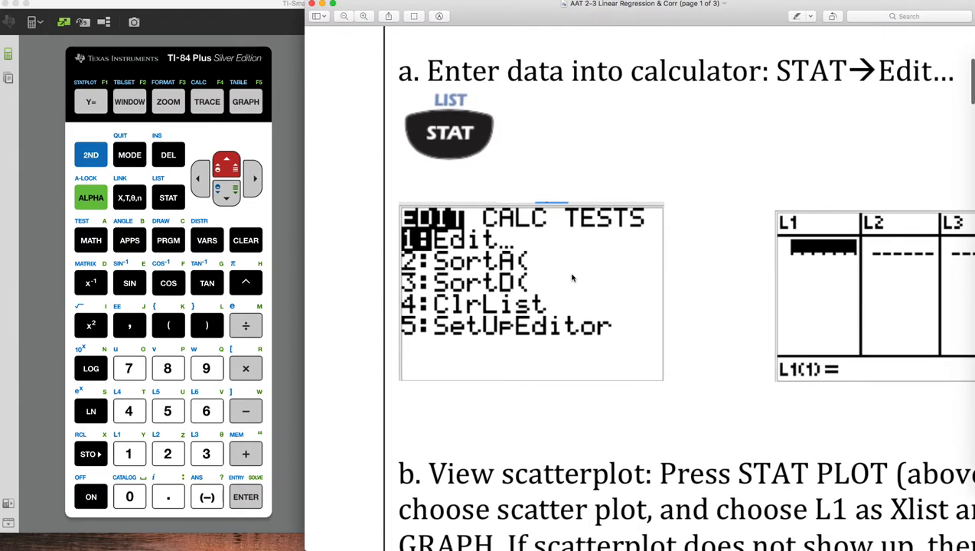
# - Scroll the PDF to the data-entry and scatterplot instructions
pyautogui.scroll(-3)
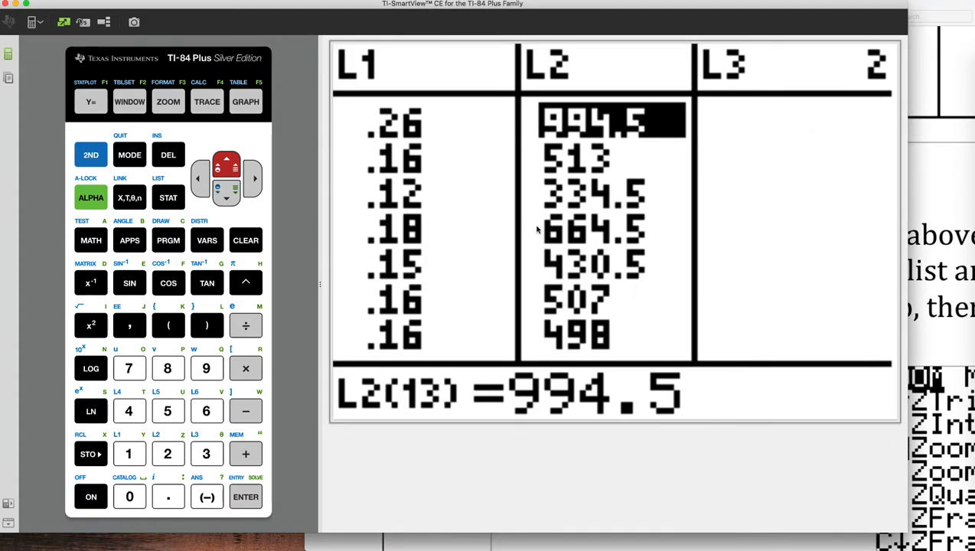
# - In STAT PLOT, switch Plot1 On as scatter type with Xlist L1, Ylist L2, square marks
pyautogui.click(244, 101)
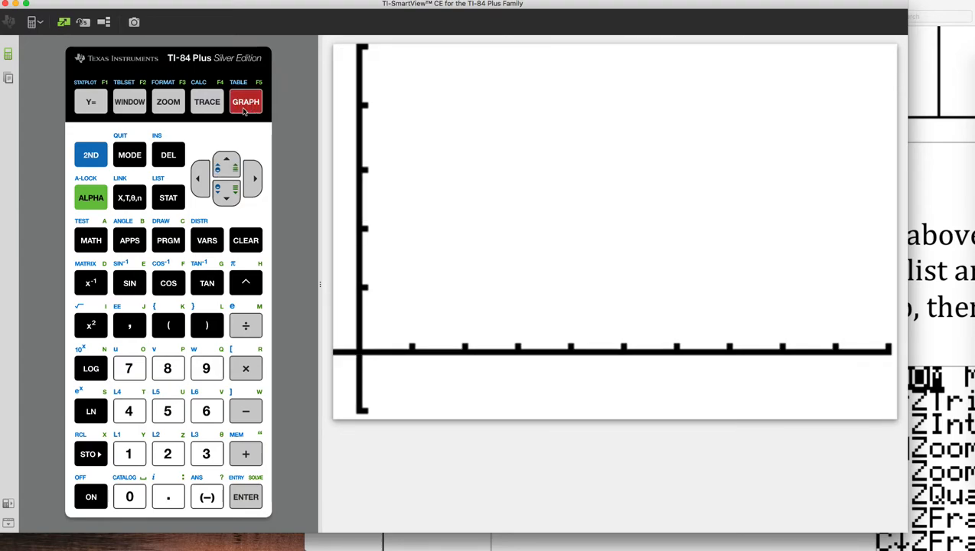
pyautogui.click(90, 154)
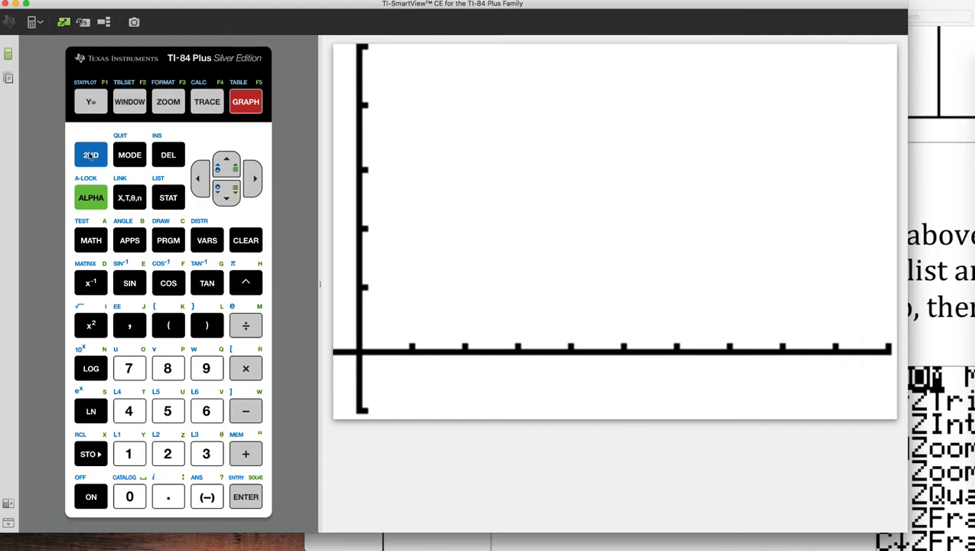
pyautogui.click(91, 101)
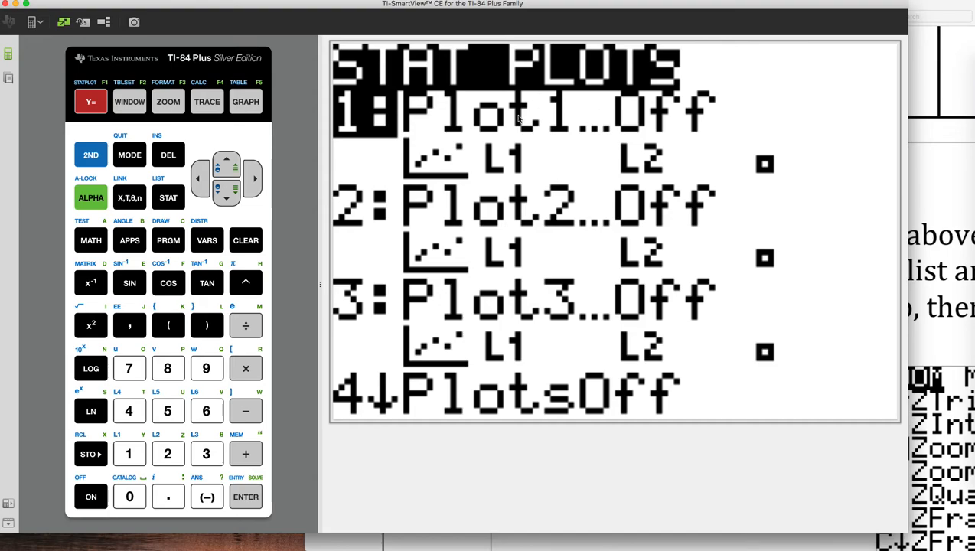
pyautogui.moveTo(545, 128)
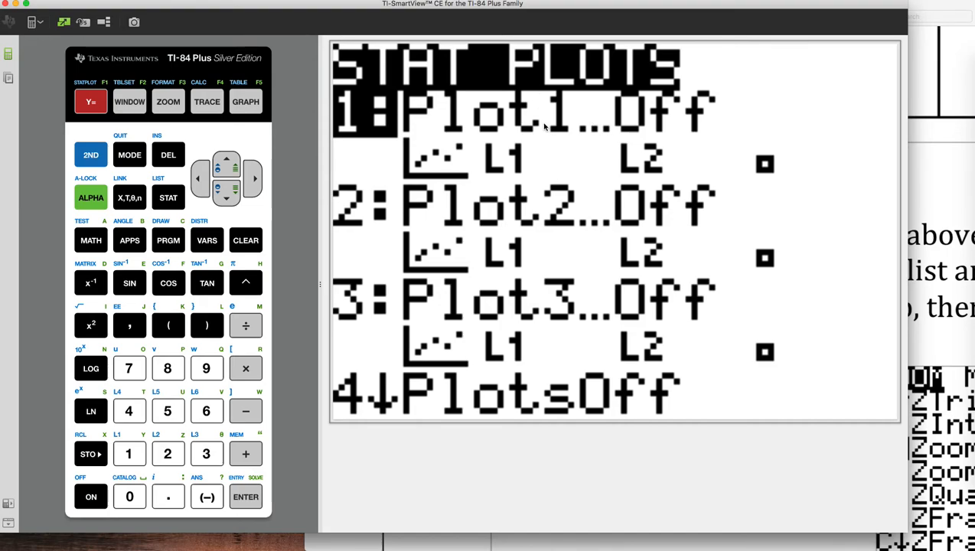
pyautogui.moveTo(605, 300)
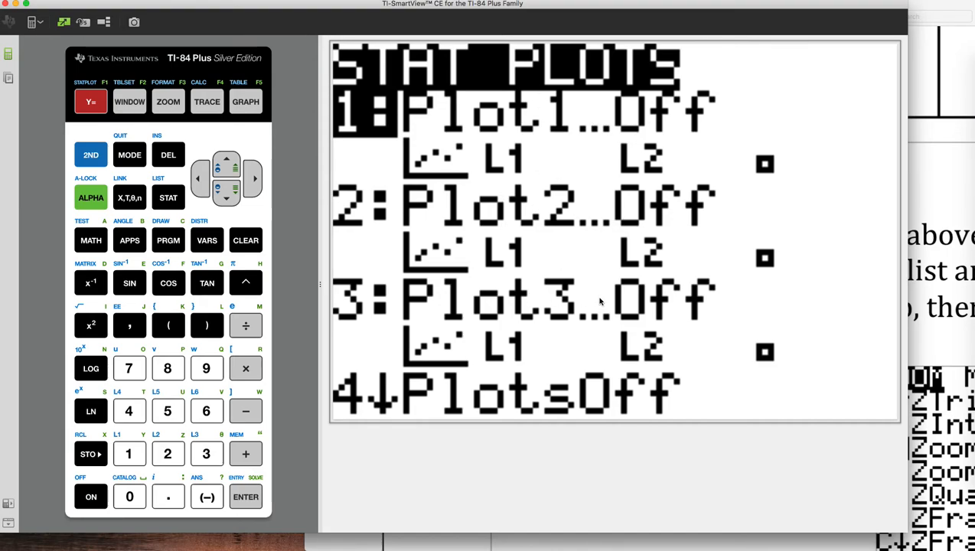
pyautogui.moveTo(539, 113)
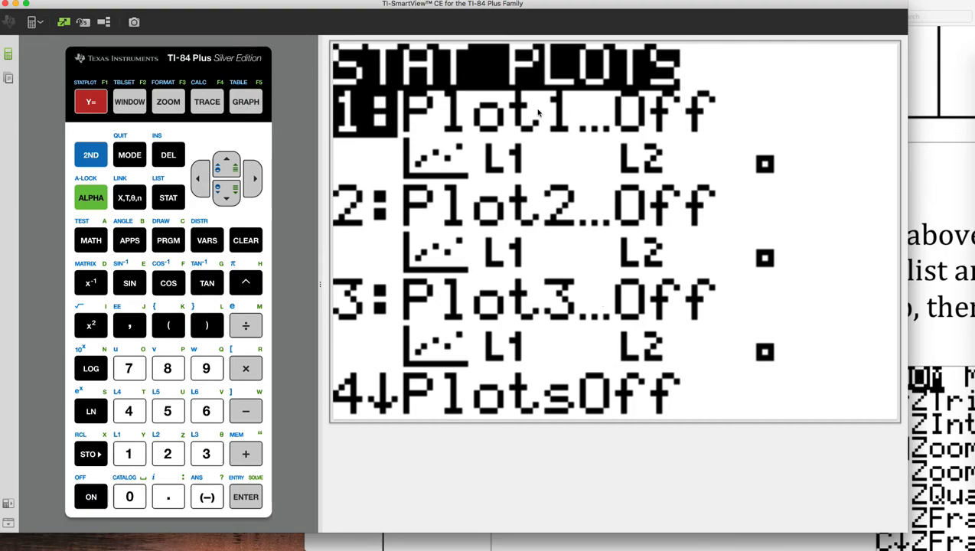
pyautogui.moveTo(360, 130)
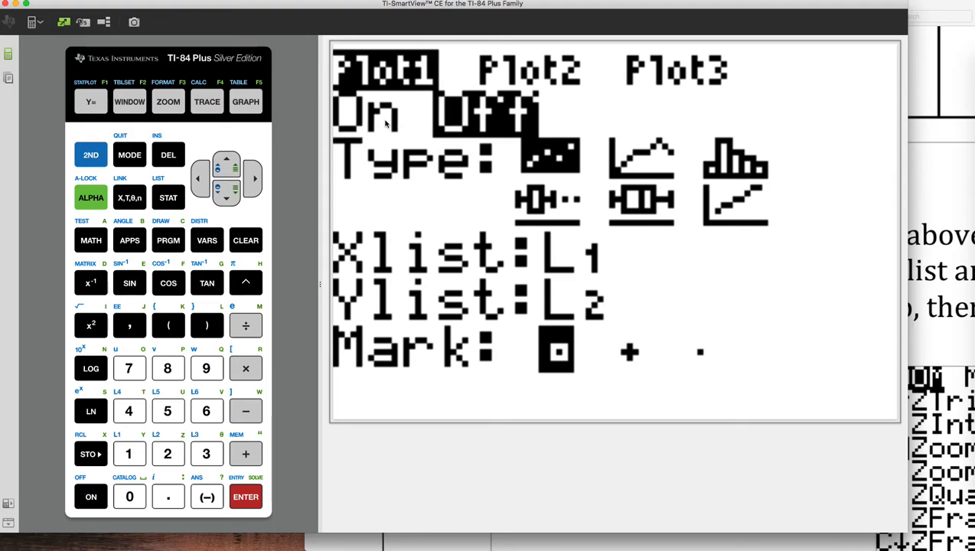
pyautogui.click(254, 178)
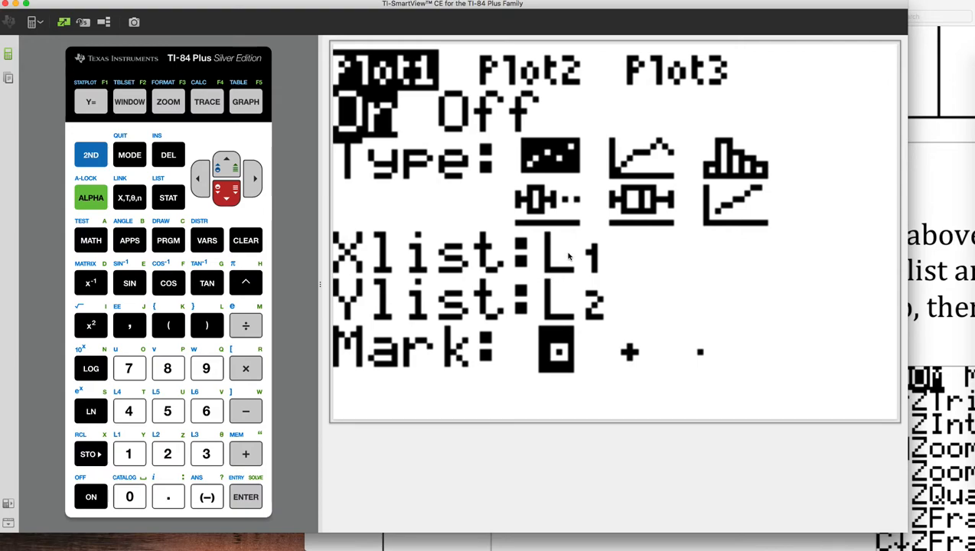
pyautogui.moveTo(564, 311)
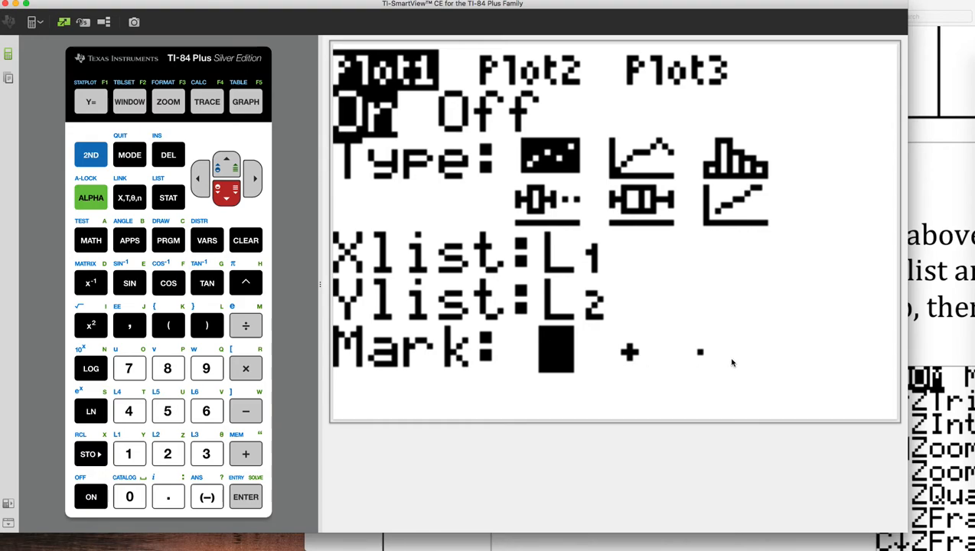
pyautogui.moveTo(545, 359)
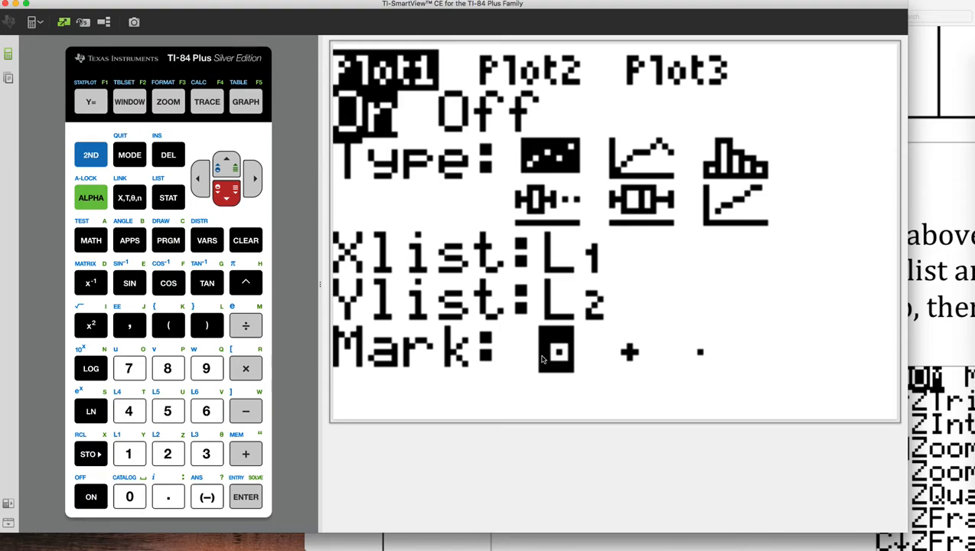
pyautogui.click(246, 101)
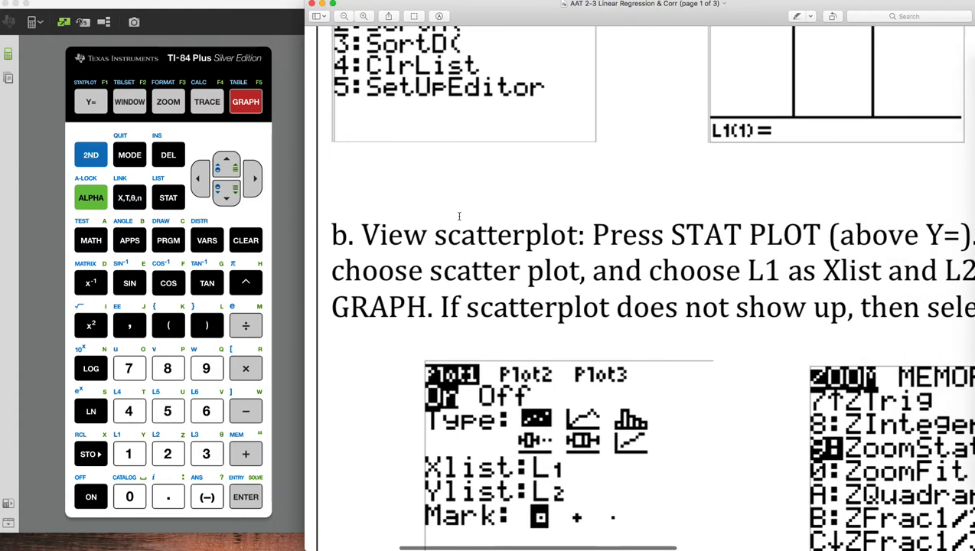
# - Scroll the PDF down to step b, View scatterplot
pyautogui.scroll(-3)
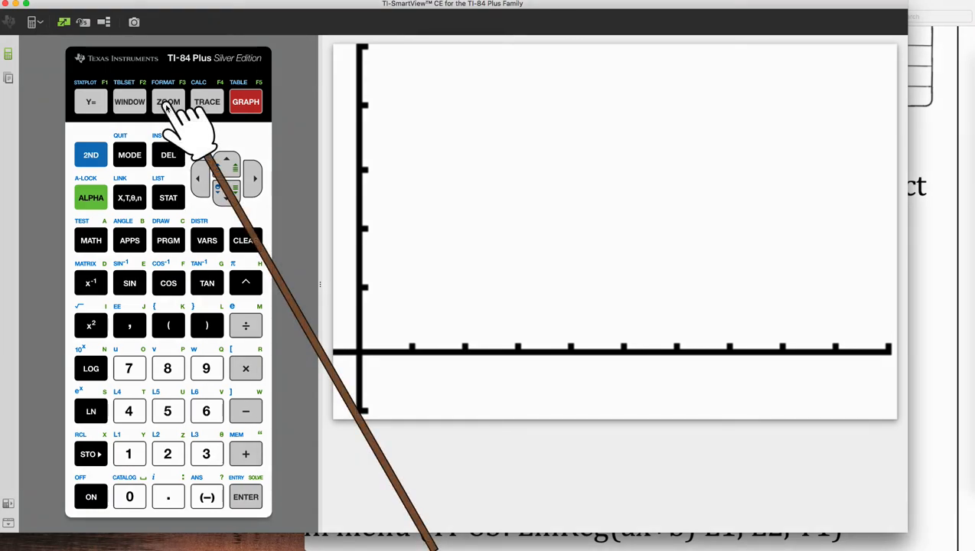
# - Apply ZoomStat, clear the old Y1 equation, and regraph showing only the diamond points
pyautogui.click(168, 101)
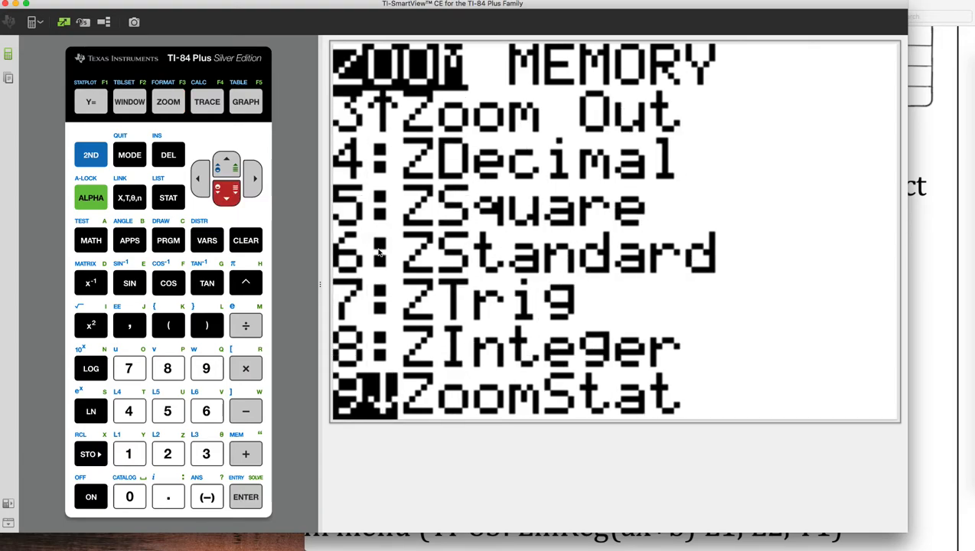
pyautogui.moveTo(623, 405)
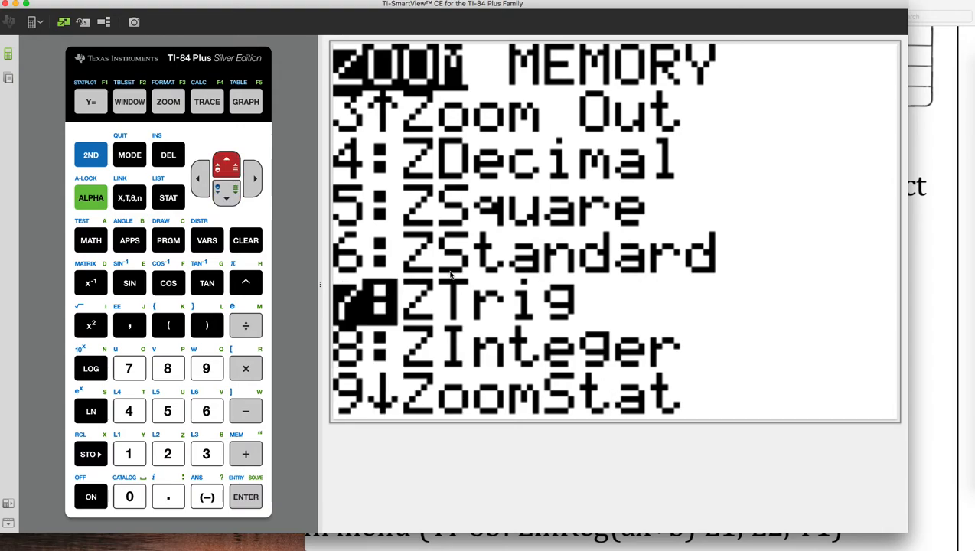
pyautogui.click(206, 368)
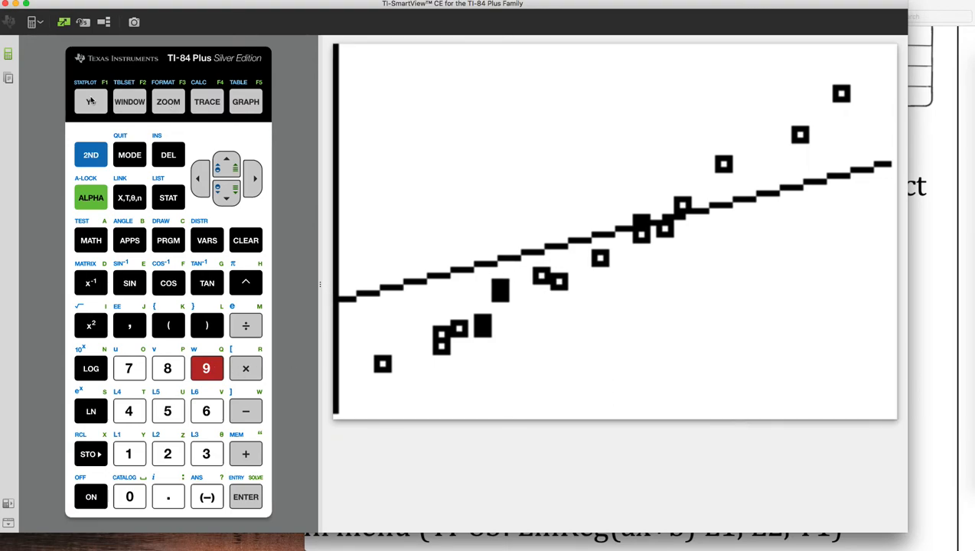
pyautogui.click(90, 102)
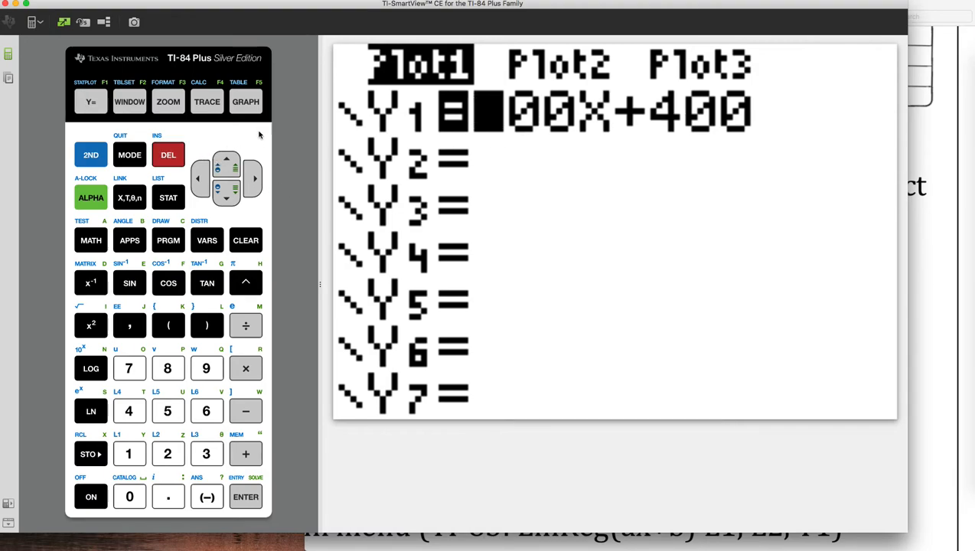
pyautogui.click(245, 239)
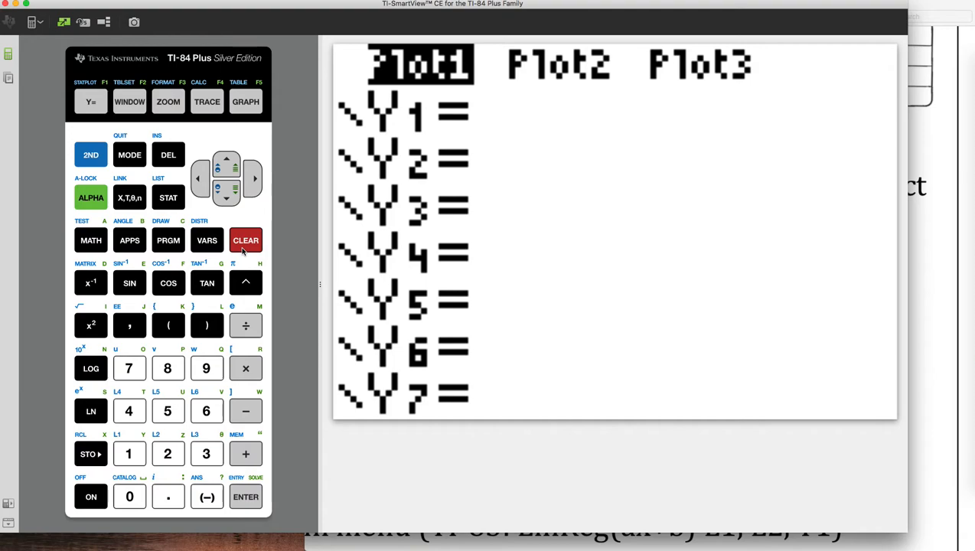
pyautogui.click(245, 101)
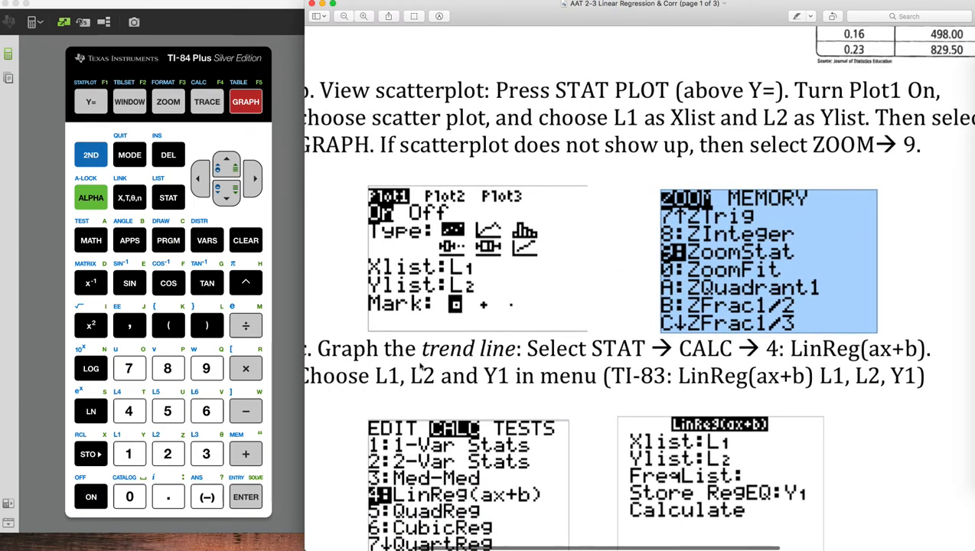
pyautogui.scroll(-3)
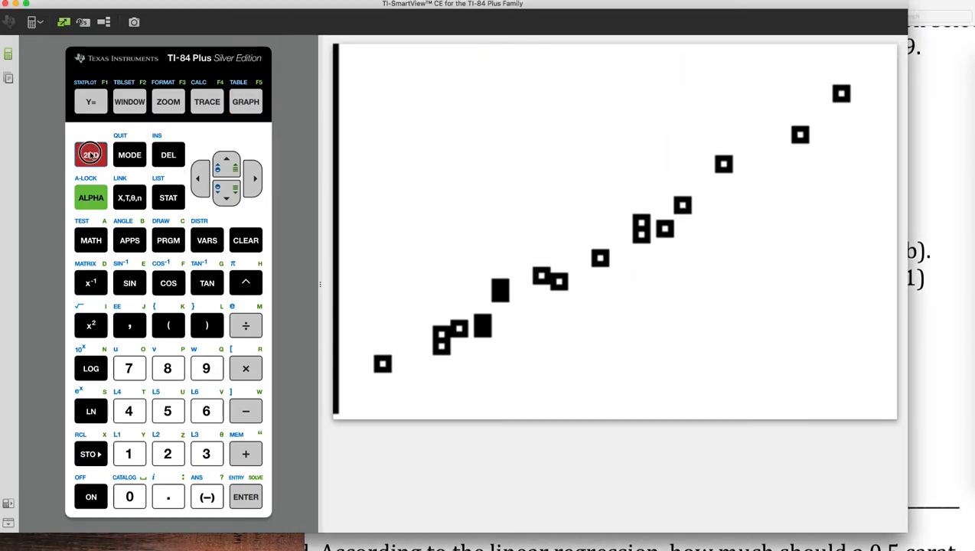
# - Open the STAT menu on its CALC tab listing LinReg(ax+b)
pyautogui.click(167, 198)
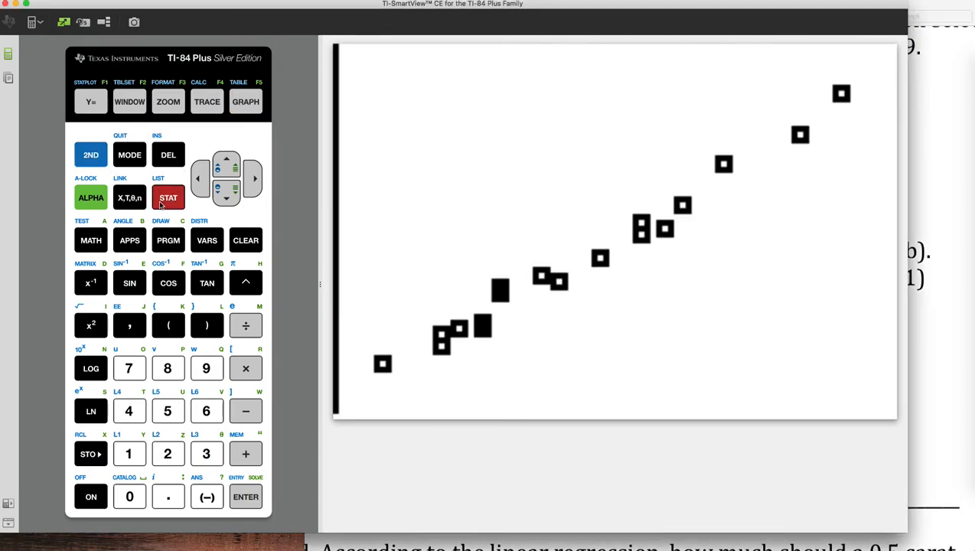
pyautogui.click(168, 197)
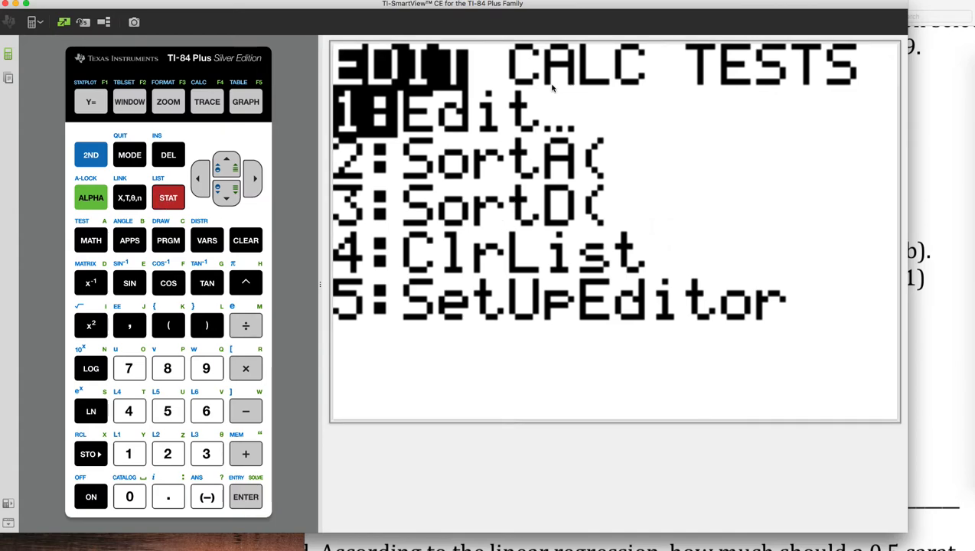
pyautogui.click(253, 179)
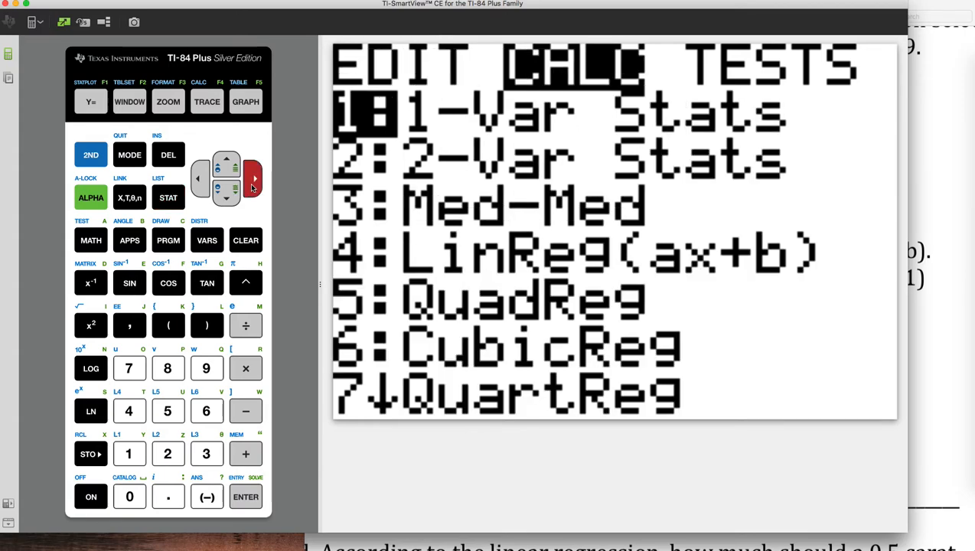
pyautogui.moveTo(357, 258)
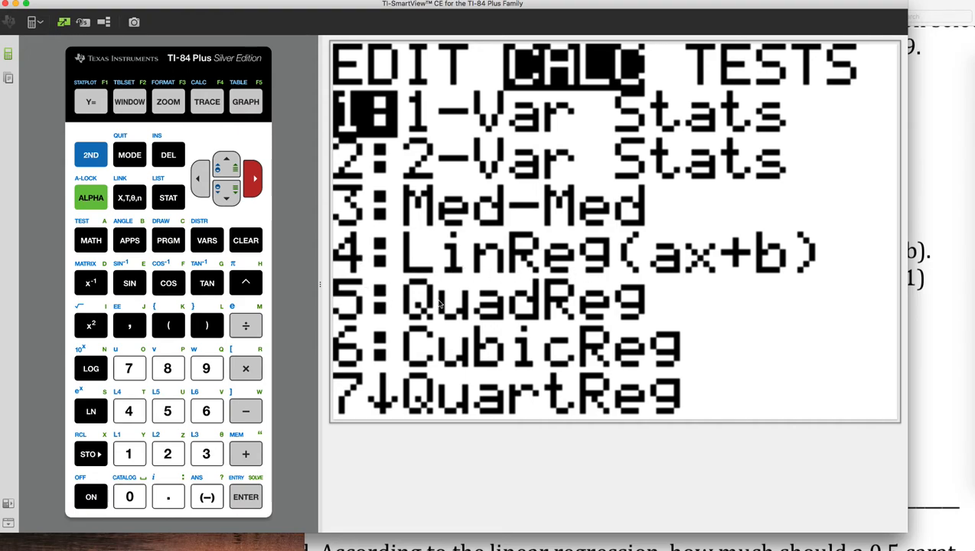
pyautogui.moveTo(484, 315)
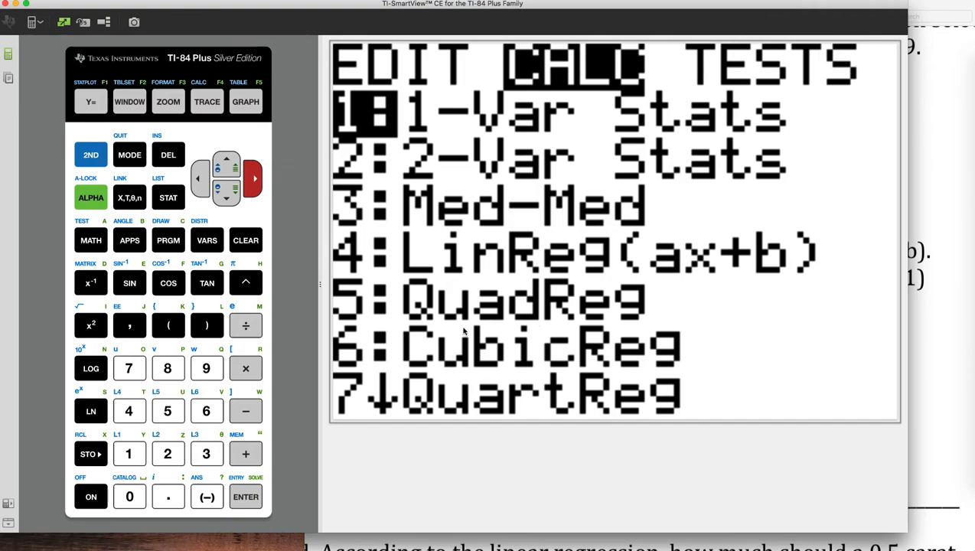
pyautogui.moveTo(593, 314)
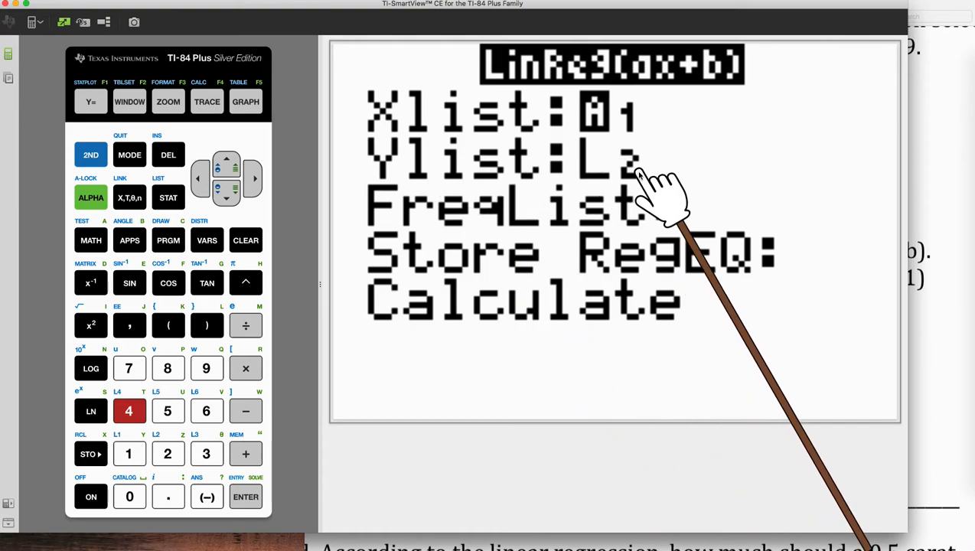
pyautogui.moveTo(643, 268)
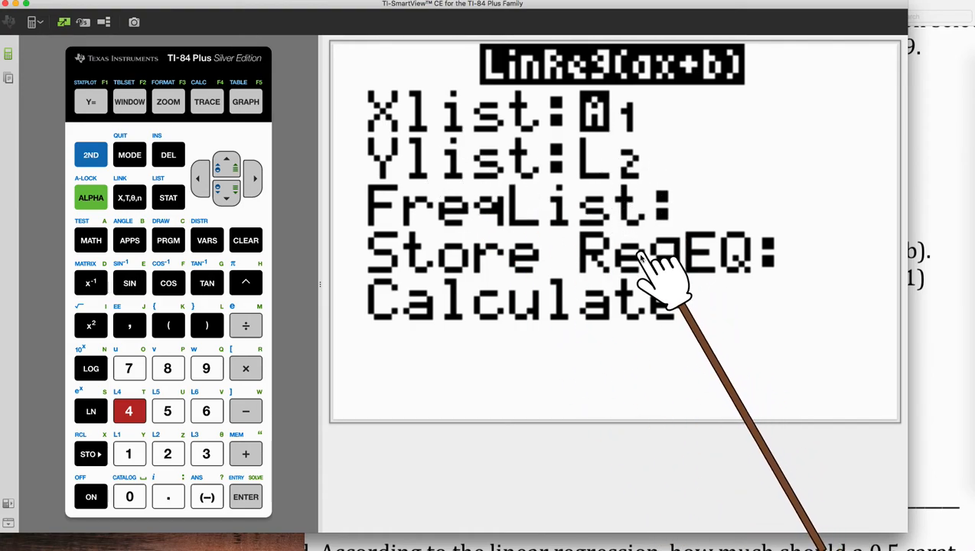
pyautogui.moveTo(655, 298)
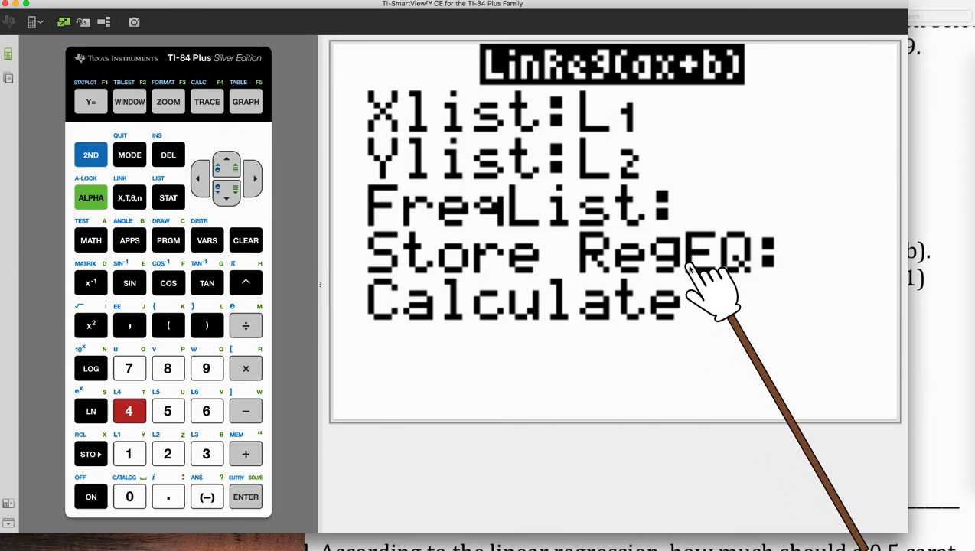
# - Set the LinReg(ax+b) Store RegEQ field to Y1 from the VARS Y-VARS Function list
pyautogui.click(226, 205)
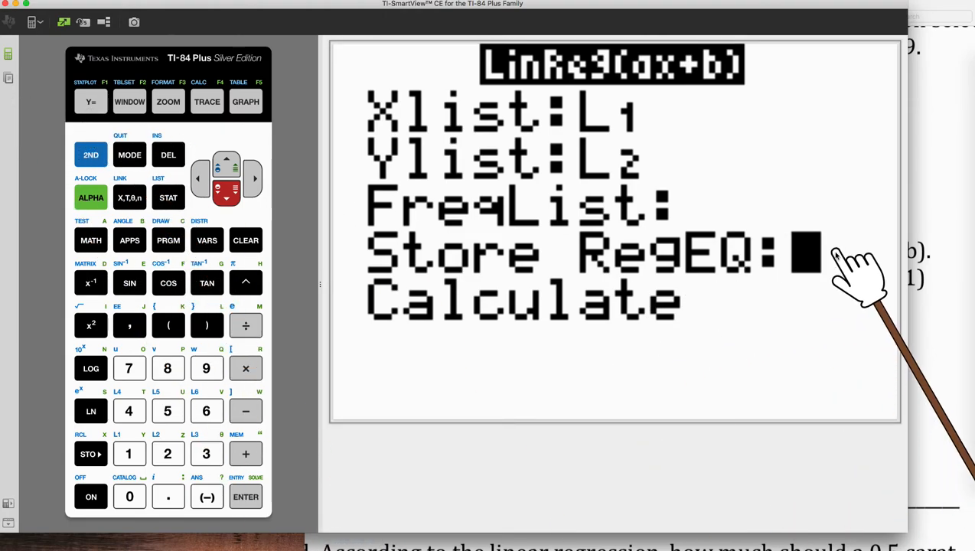
pyautogui.moveTo(328, 230)
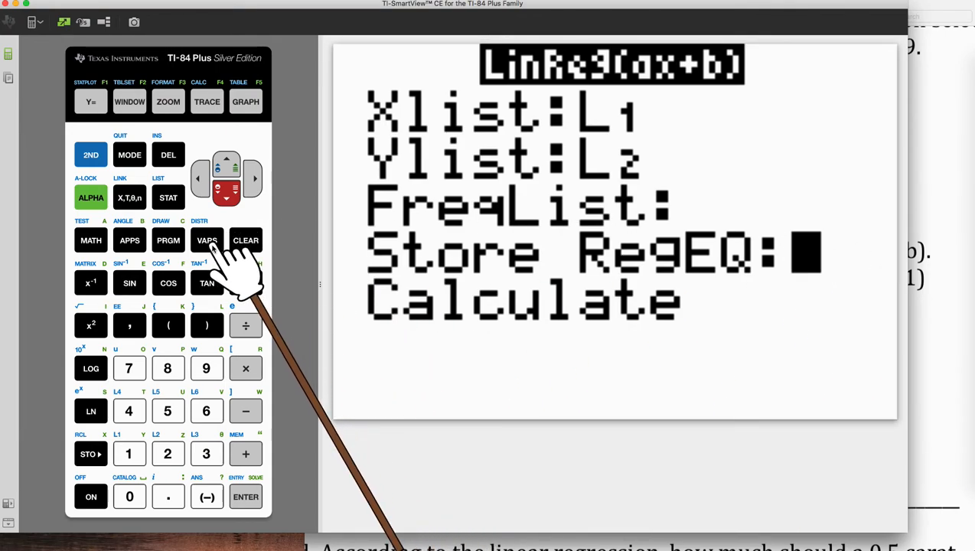
pyautogui.click(206, 240)
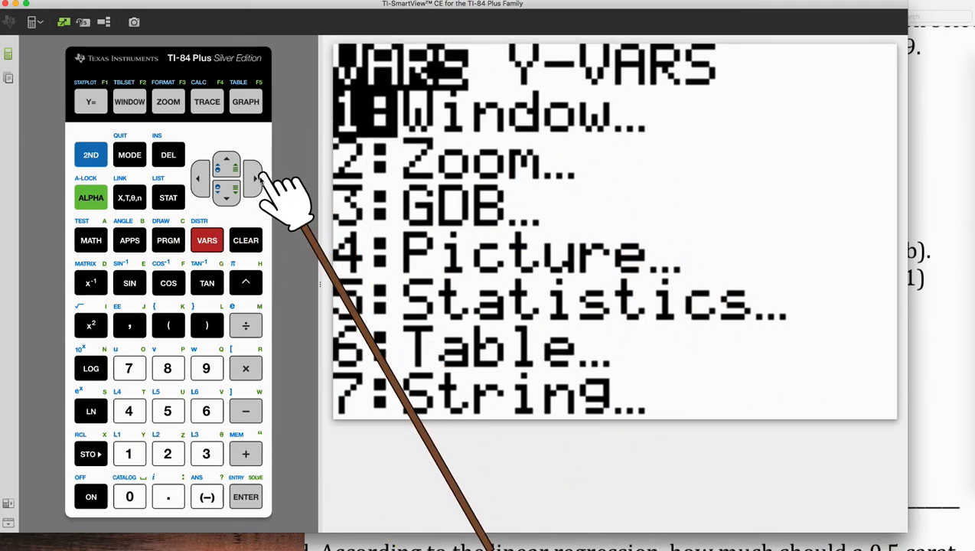
pyautogui.click(253, 178)
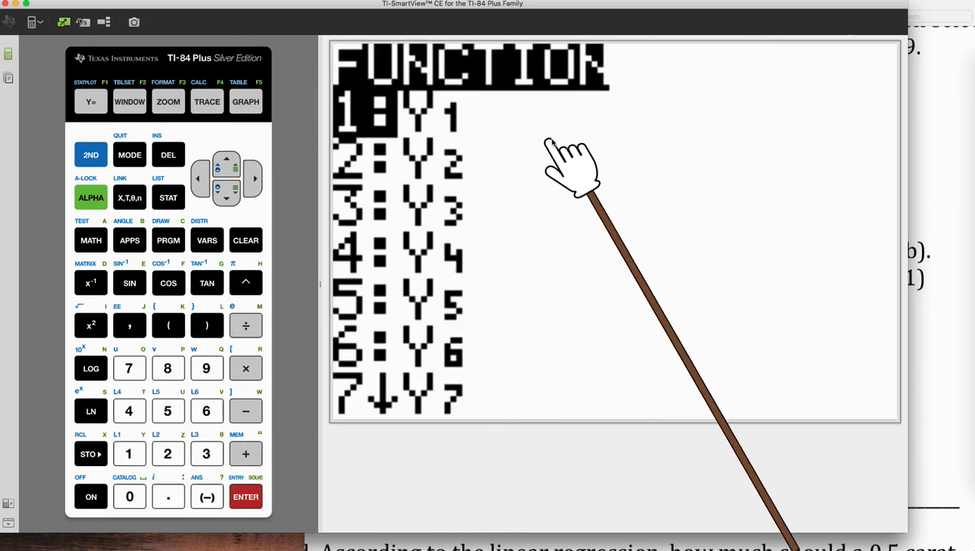
pyautogui.click(245, 497)
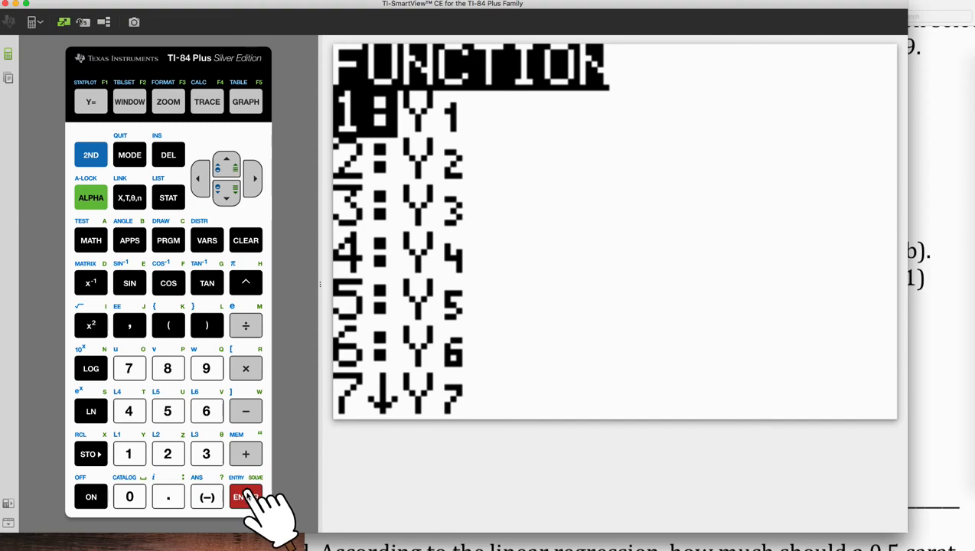
pyautogui.click(245, 496)
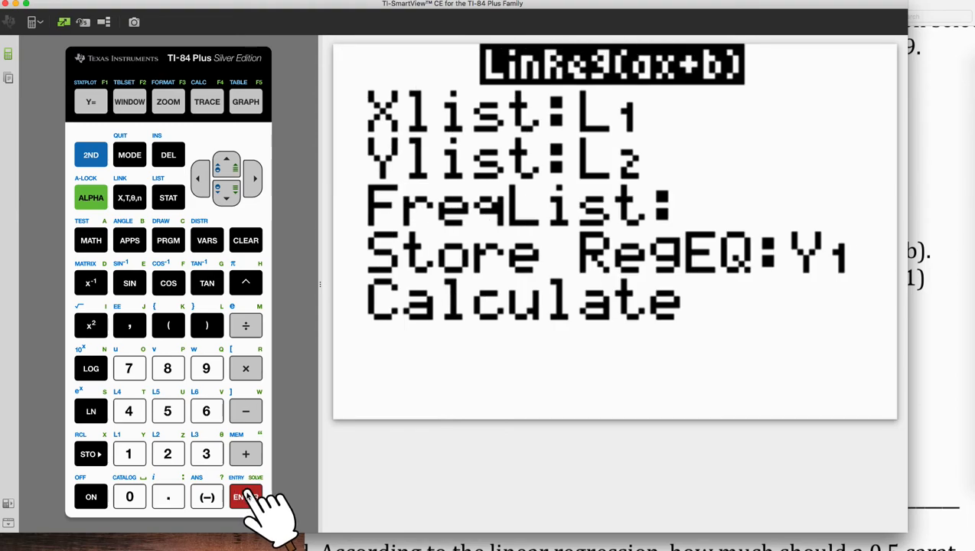
pyautogui.click(167, 155)
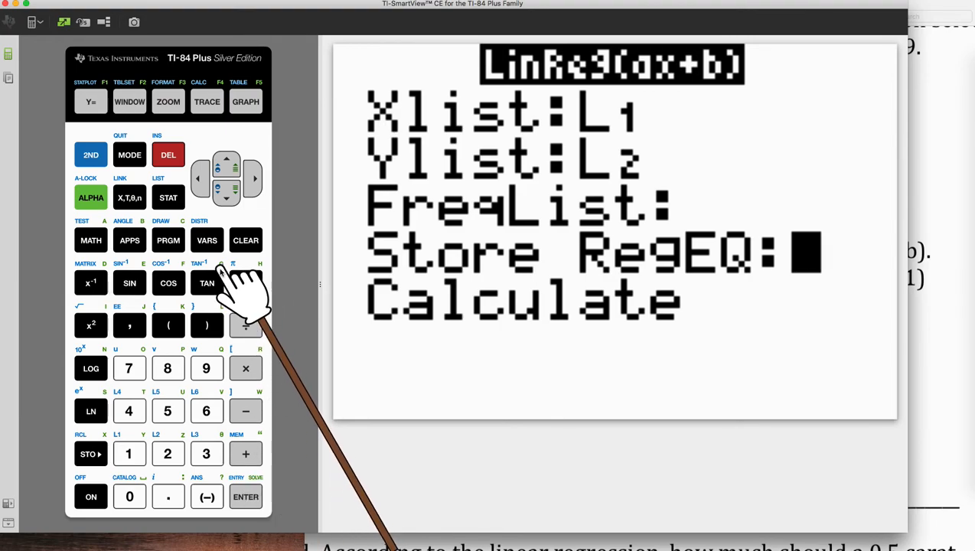
pyautogui.click(205, 239)
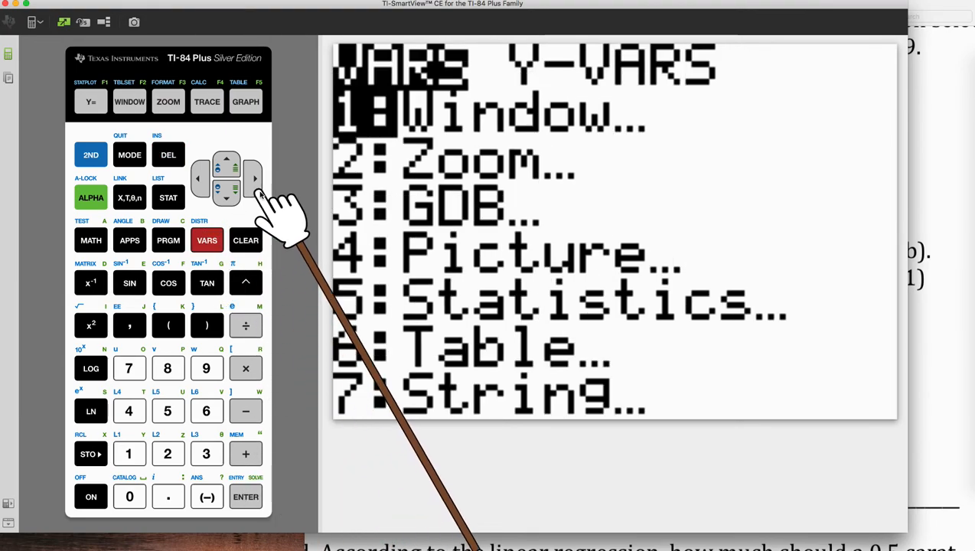
pyautogui.click(245, 496)
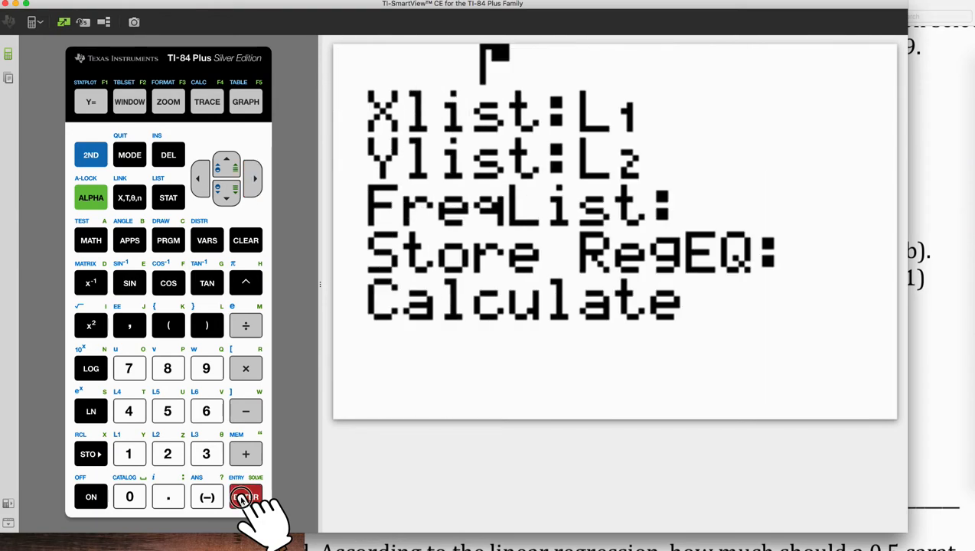
pyautogui.click(244, 495)
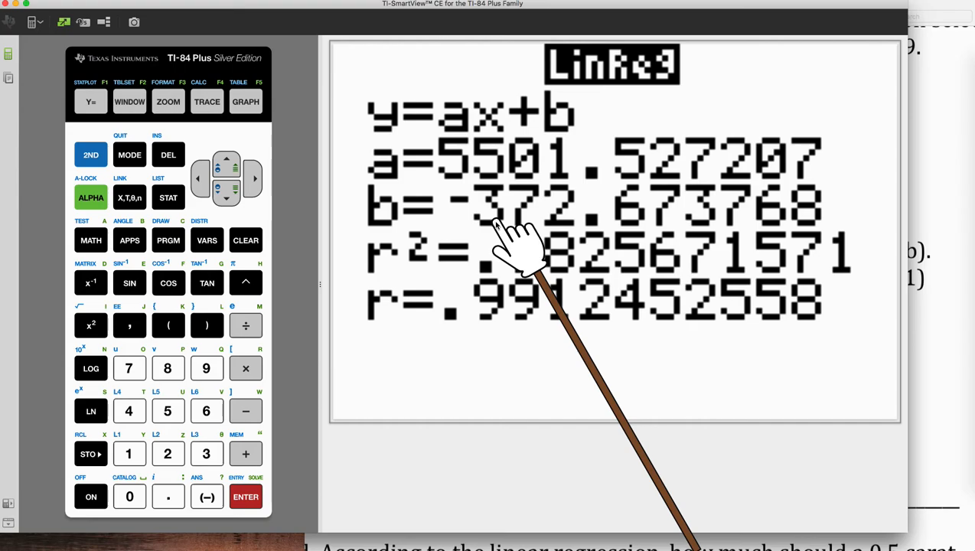
pyautogui.moveTo(508, 306)
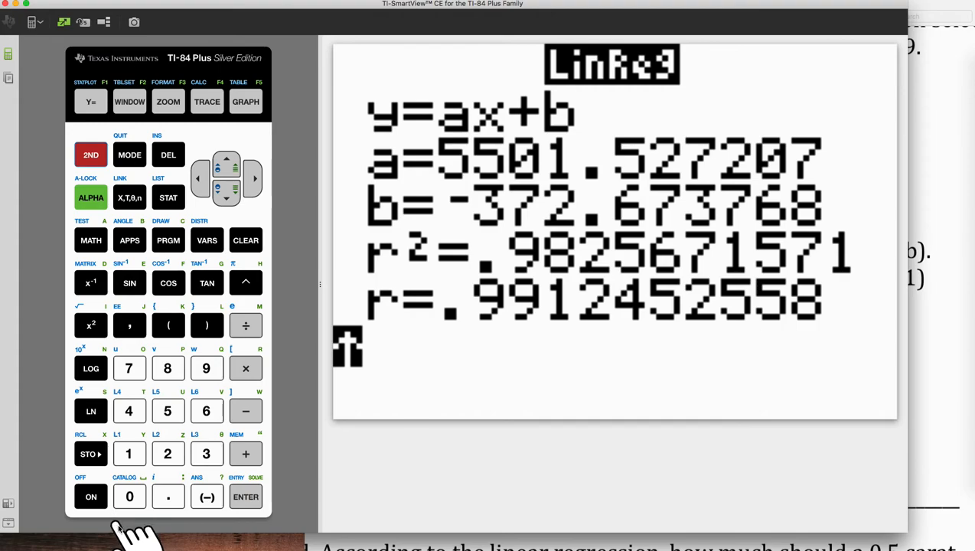
# - Open the command CATALOG at its A commands after computing the regression
pyautogui.click(130, 496)
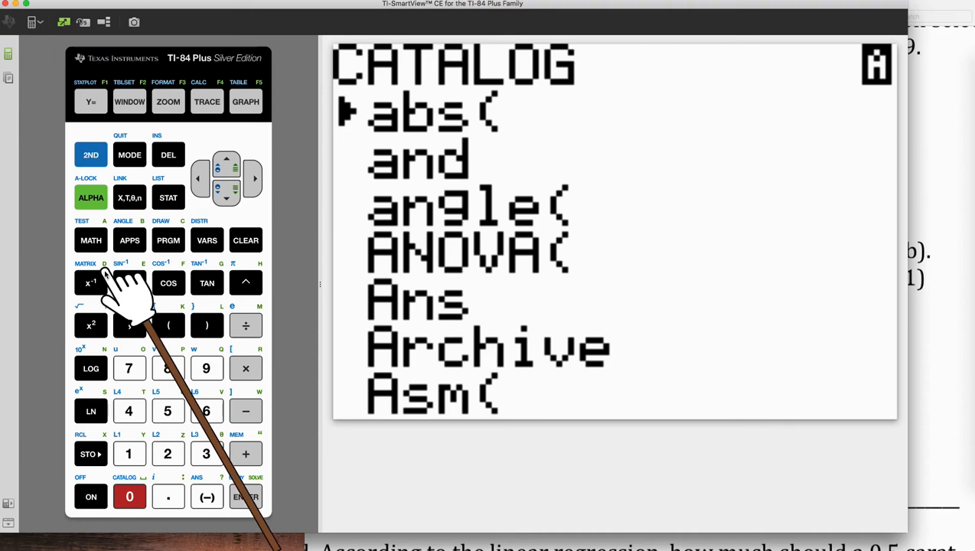
# - Paste DiagnosticOn from the catalog's D section and run it, getting Done
pyautogui.click(90, 283)
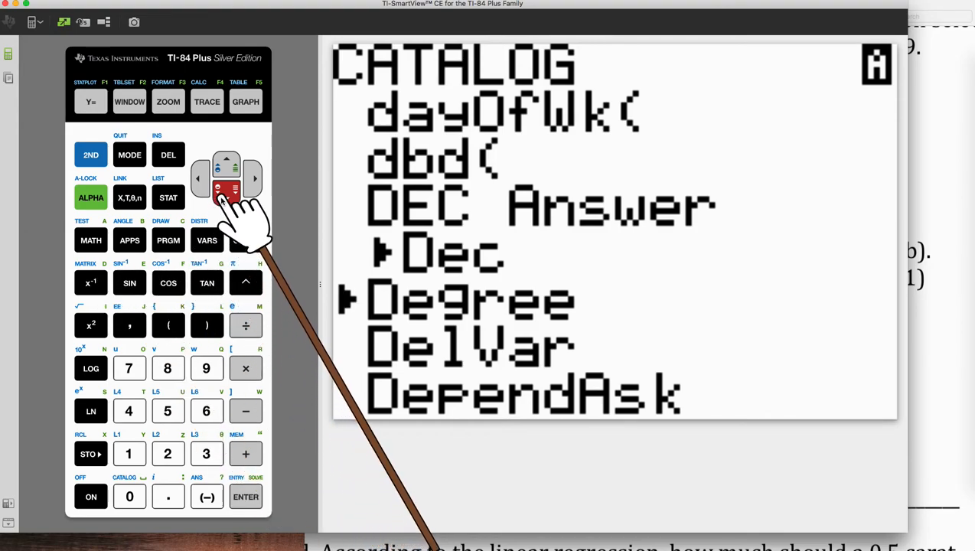
pyautogui.click(226, 186)
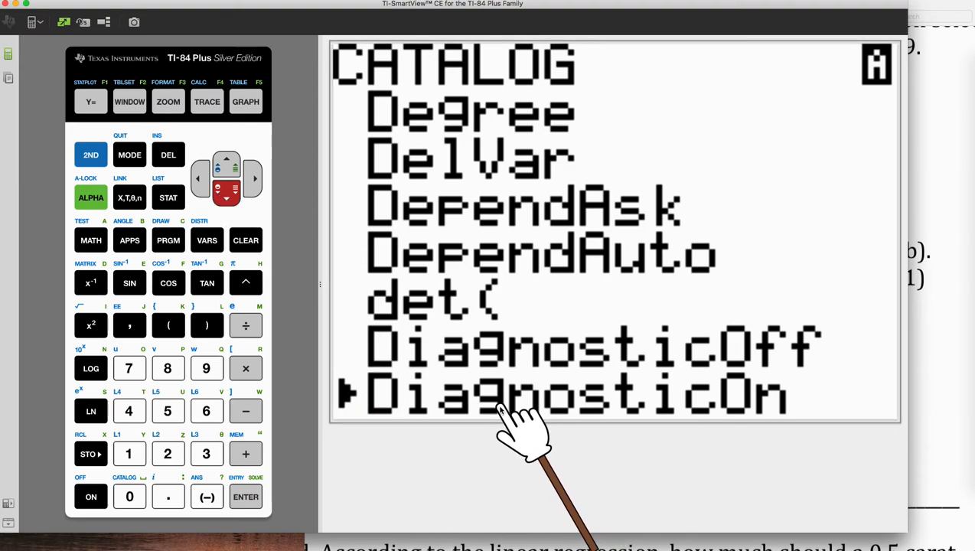
pyautogui.moveTo(681, 424)
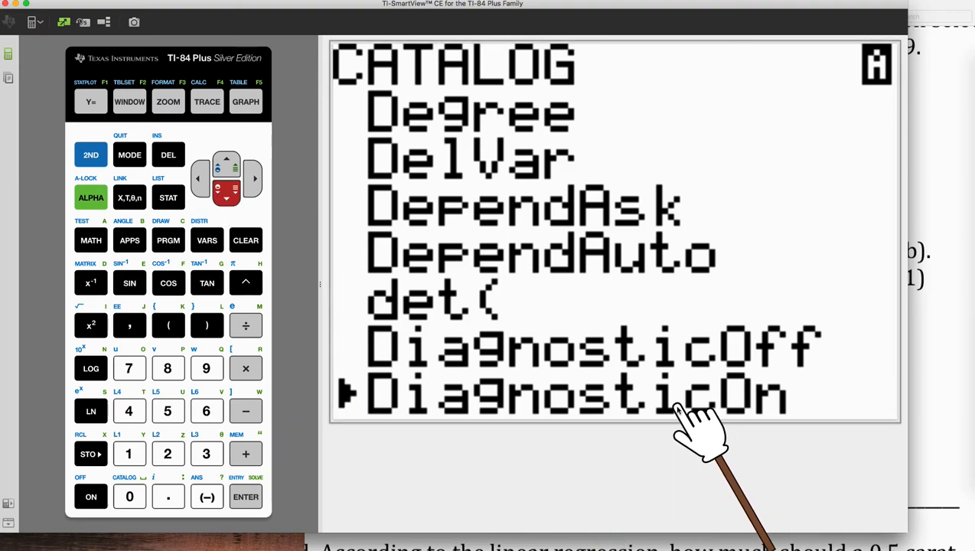
pyautogui.click(246, 496)
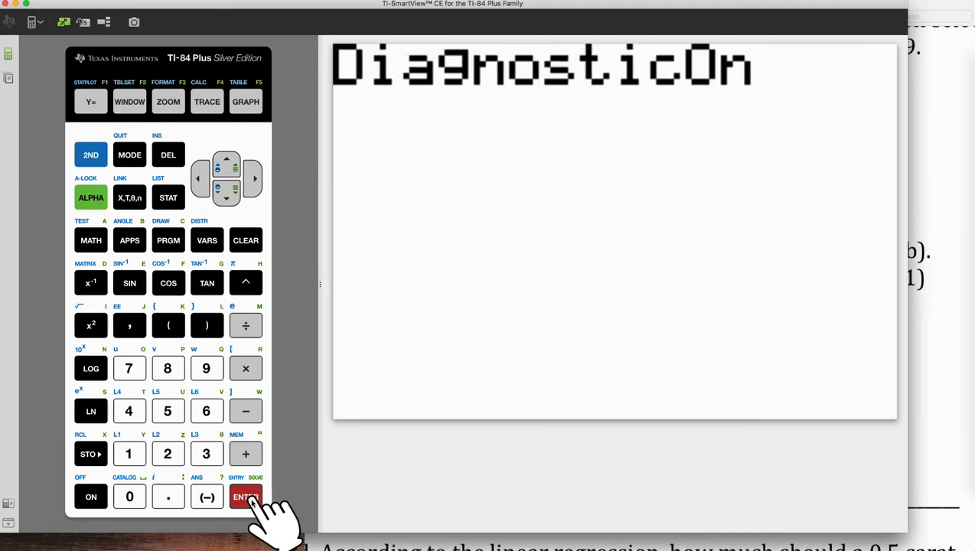
pyautogui.click(245, 496)
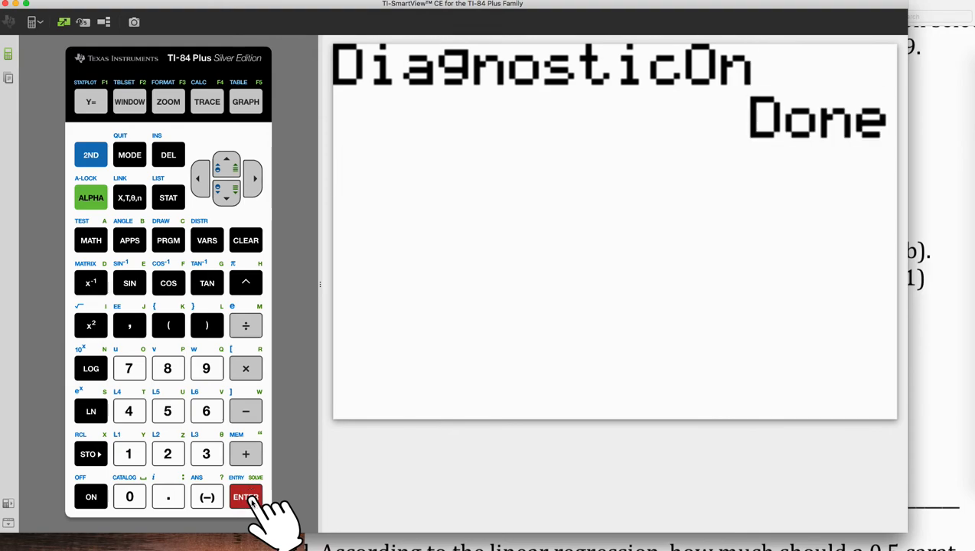
pyautogui.click(245, 496)
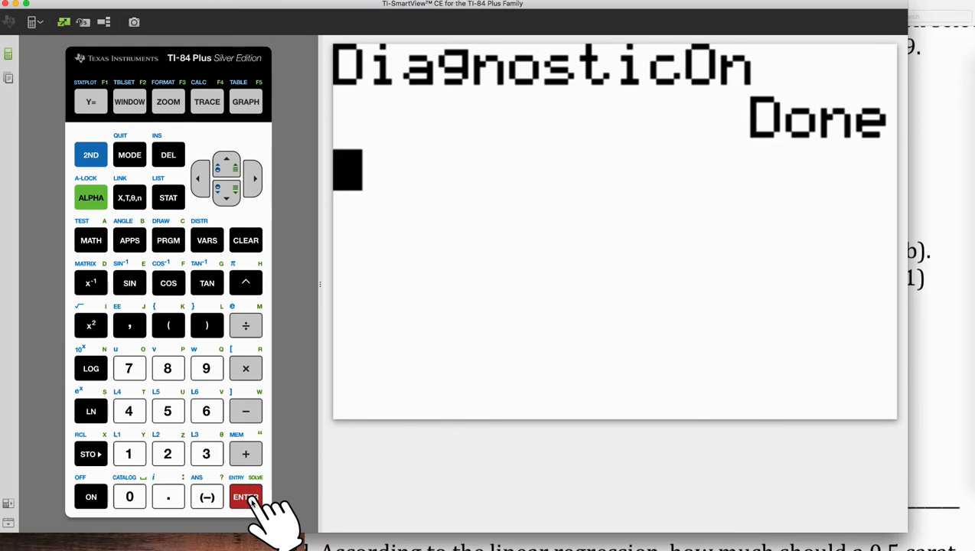
pyautogui.click(167, 197)
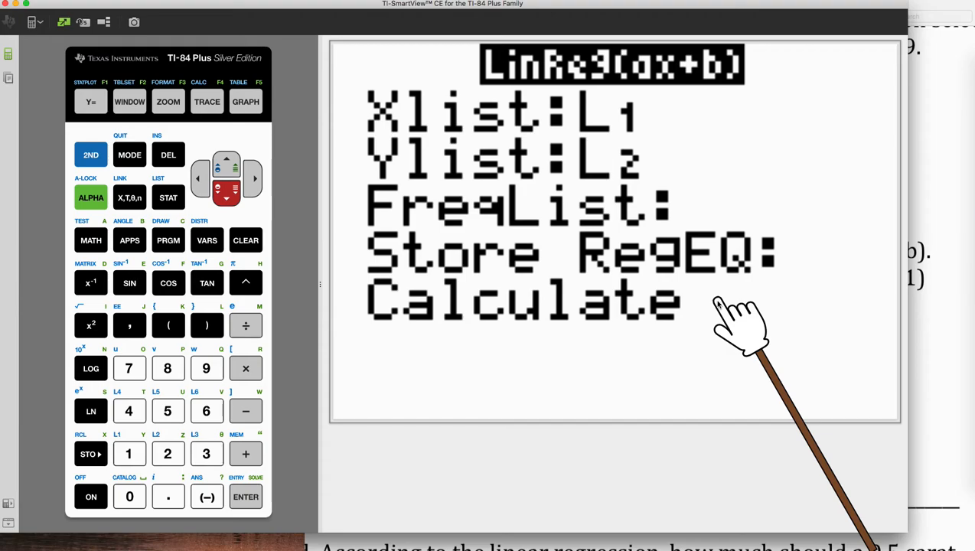
# - Rerun LinReg to report r²≈.983 and r≈.991, then view Y1 in Y=
pyautogui.click(246, 496)
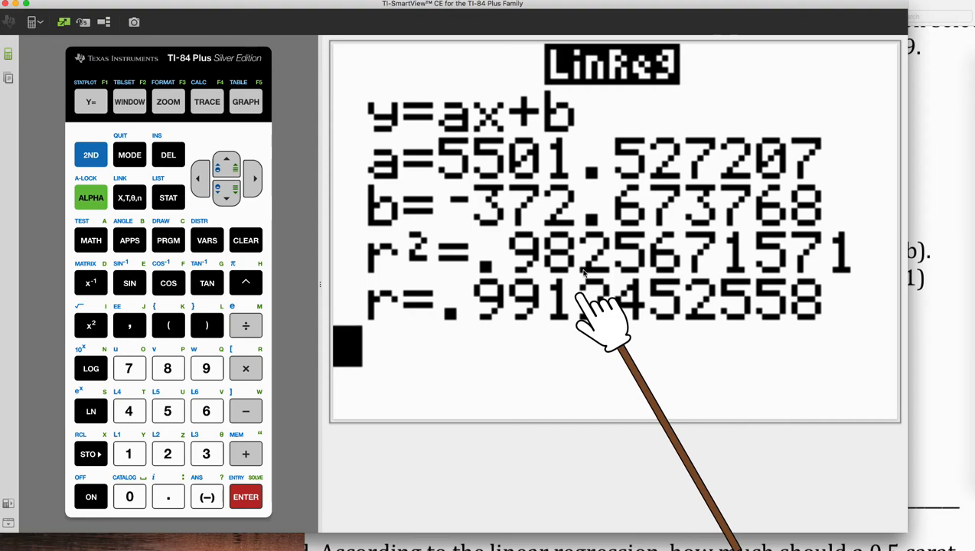
pyautogui.moveTo(524, 191)
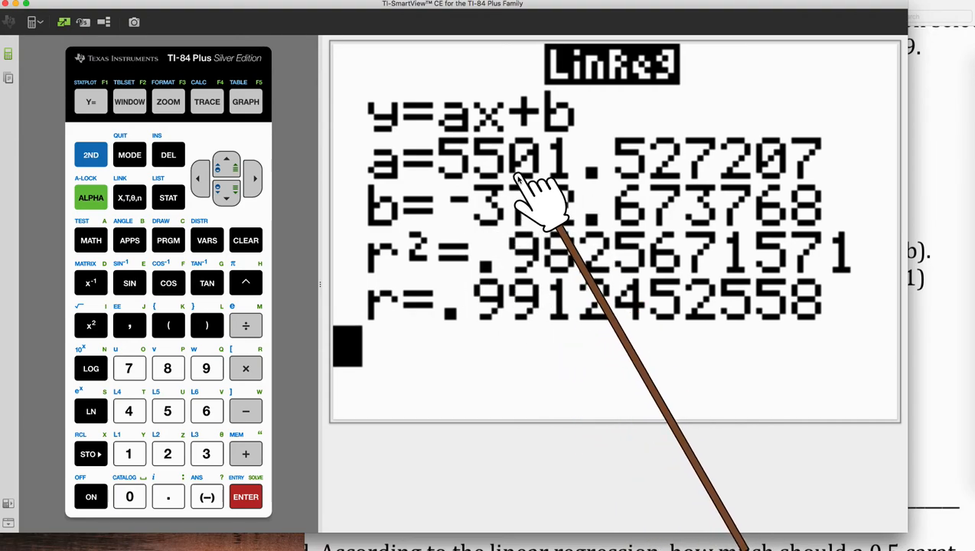
pyautogui.click(90, 101)
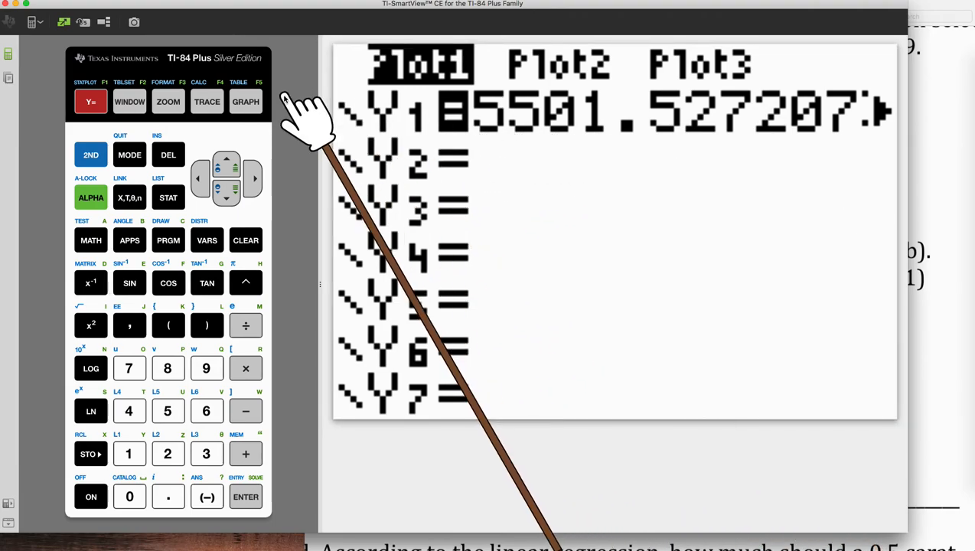
pyautogui.moveTo(284, 119)
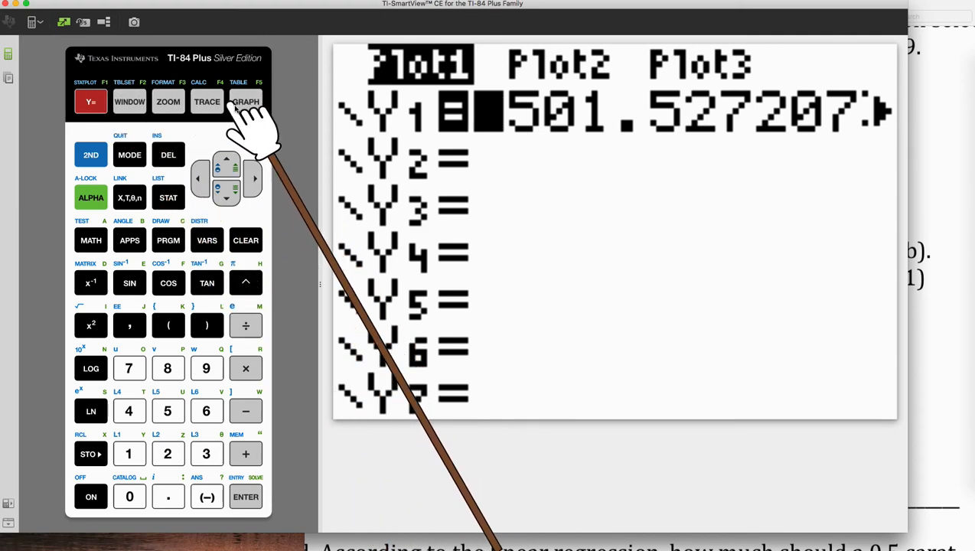
# - Graph Y1's regression line through the diamond scatter plot points
pyautogui.click(245, 101)
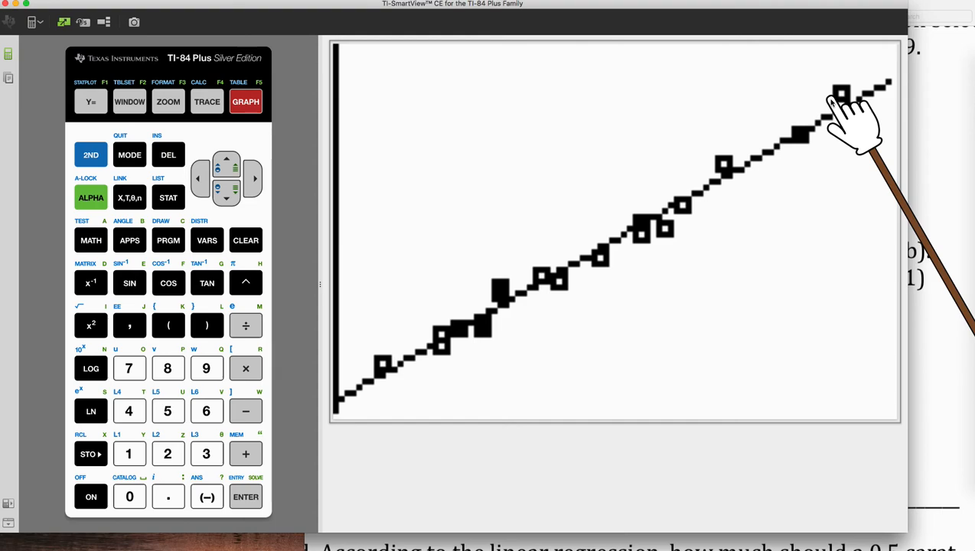
pyautogui.moveTo(448, 333)
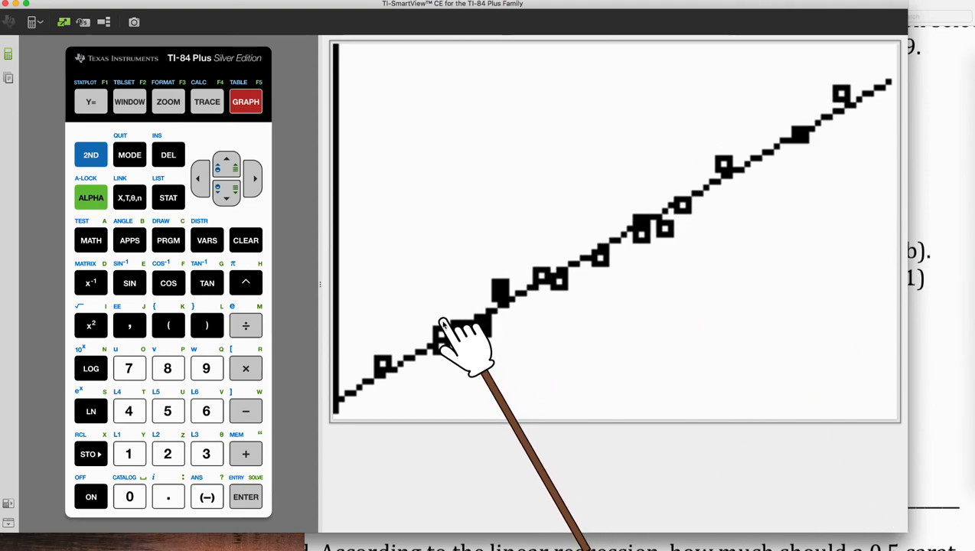
pyautogui.moveTo(359, 168)
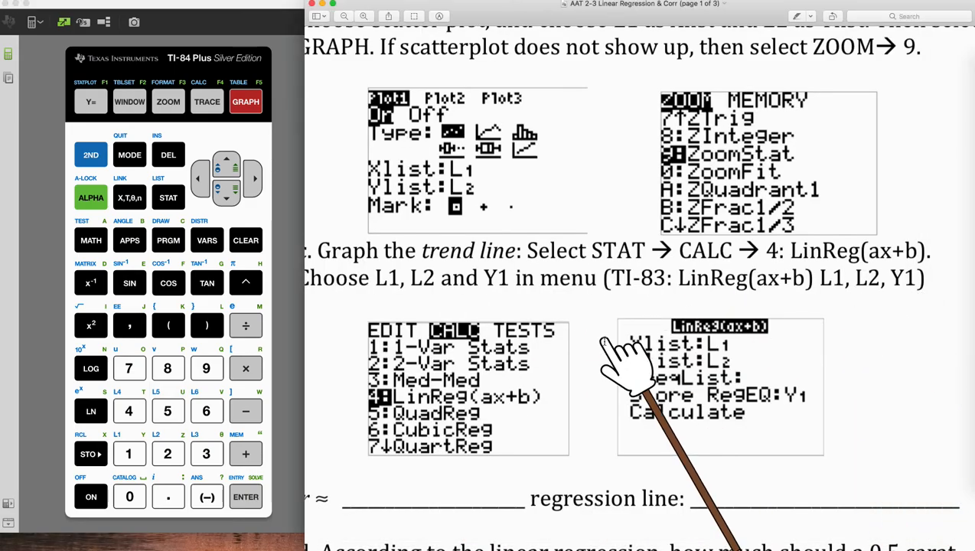
# - Scroll the worksheet to parts c/d and rerun LinReg, confirming r≈.9912
pyautogui.scroll(-3)
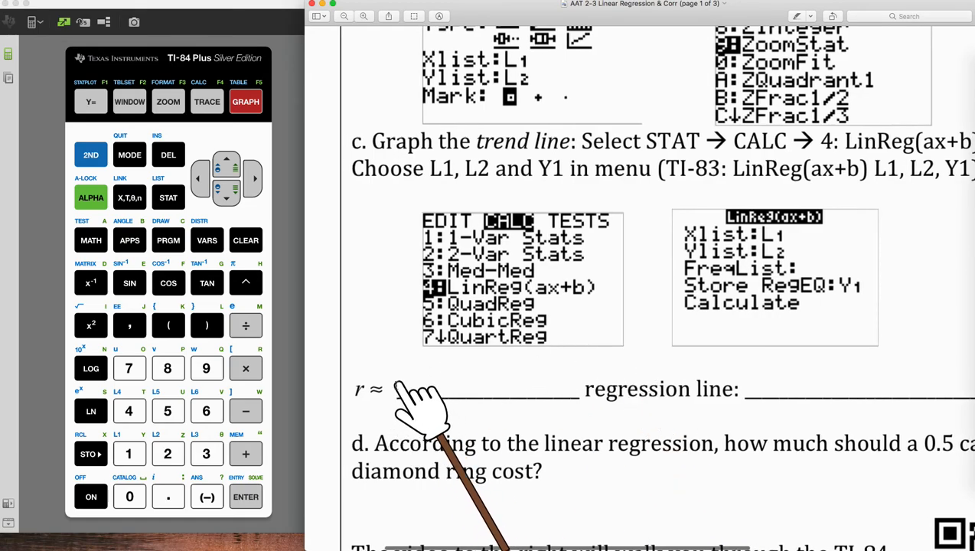
pyautogui.moveTo(348, 253)
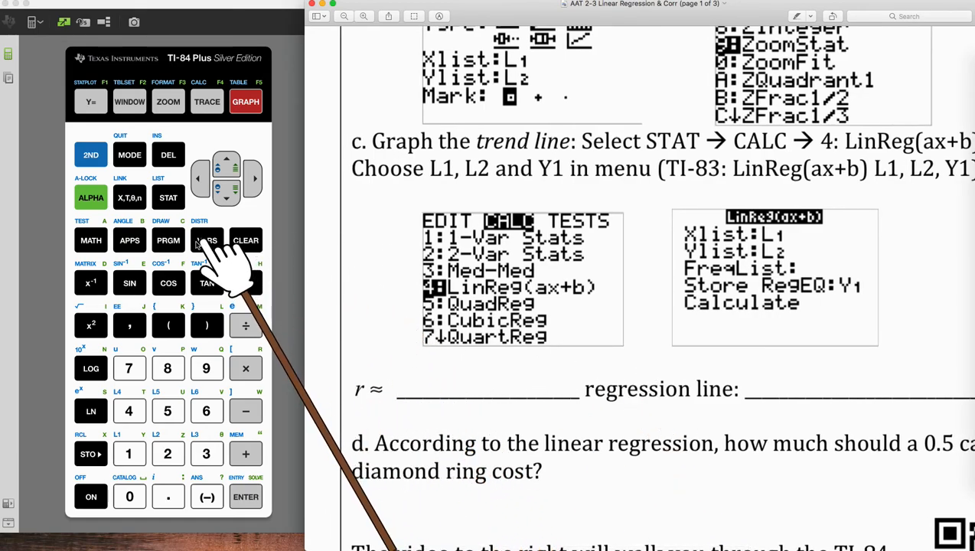
pyautogui.click(167, 196)
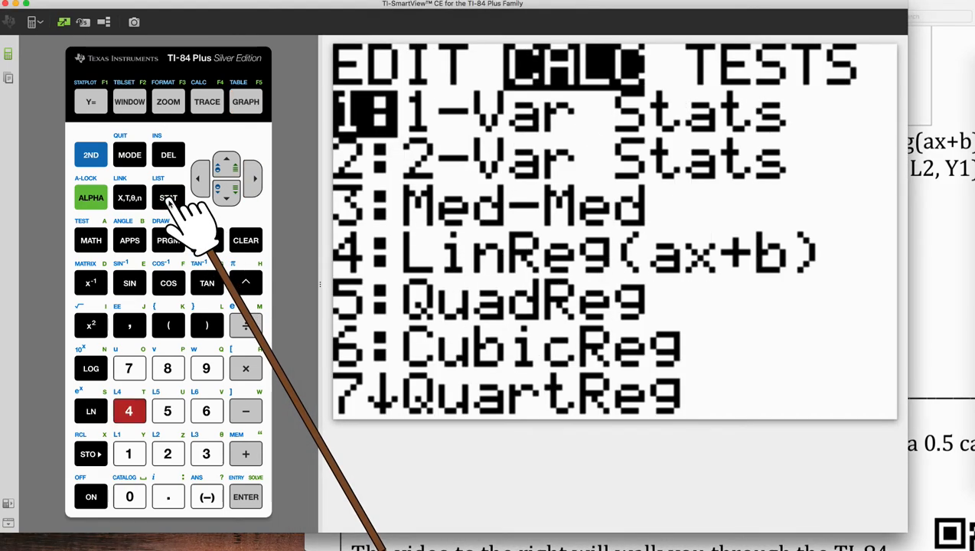
pyautogui.click(245, 495)
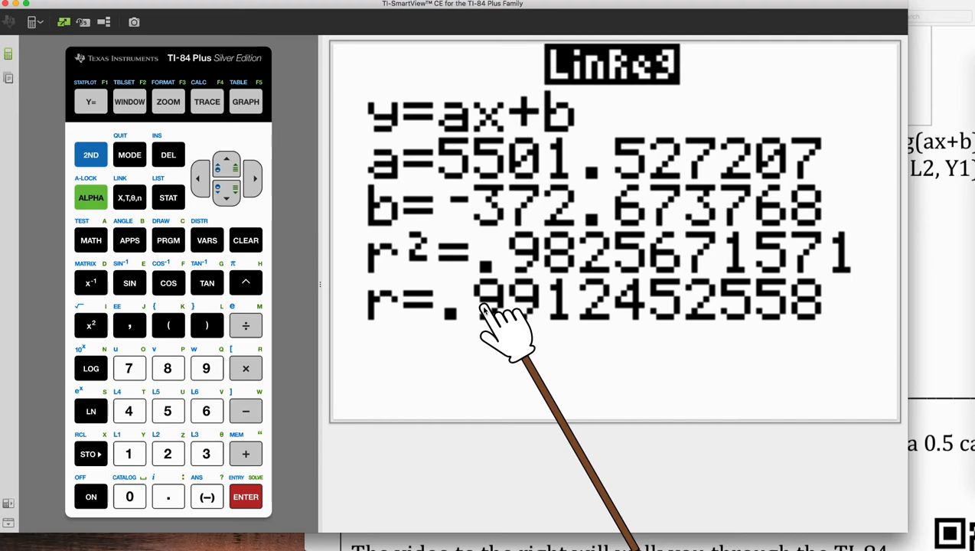
pyautogui.moveTo(524, 314)
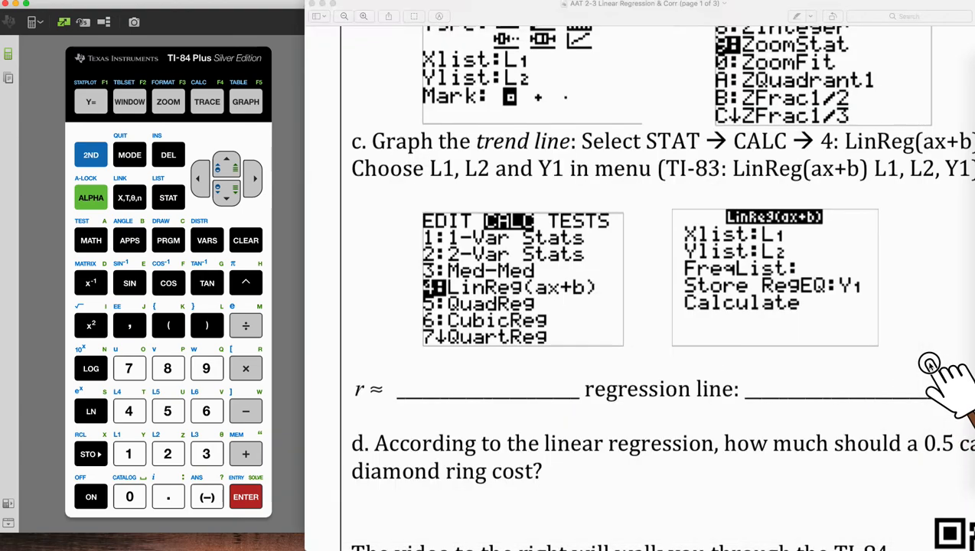
pyautogui.scroll(-3)
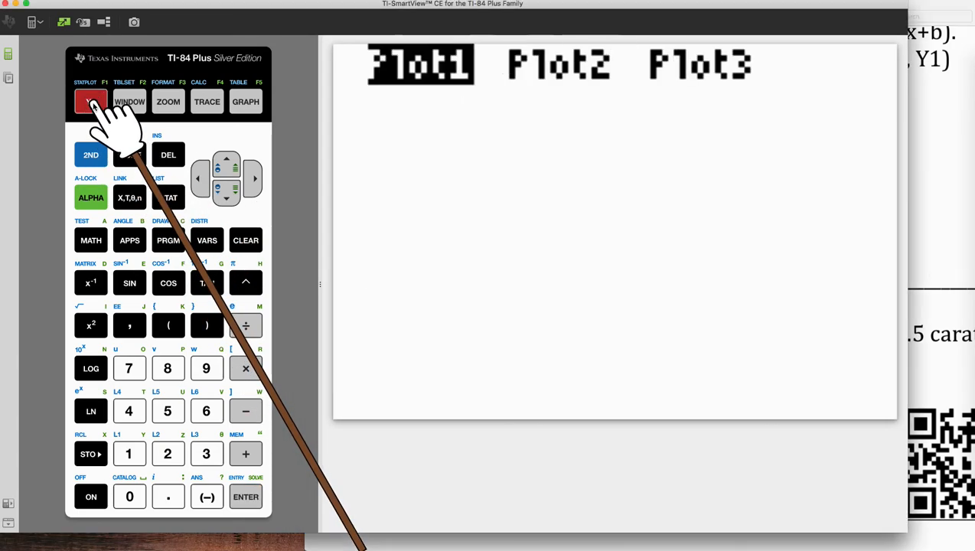
pyautogui.click(90, 101)
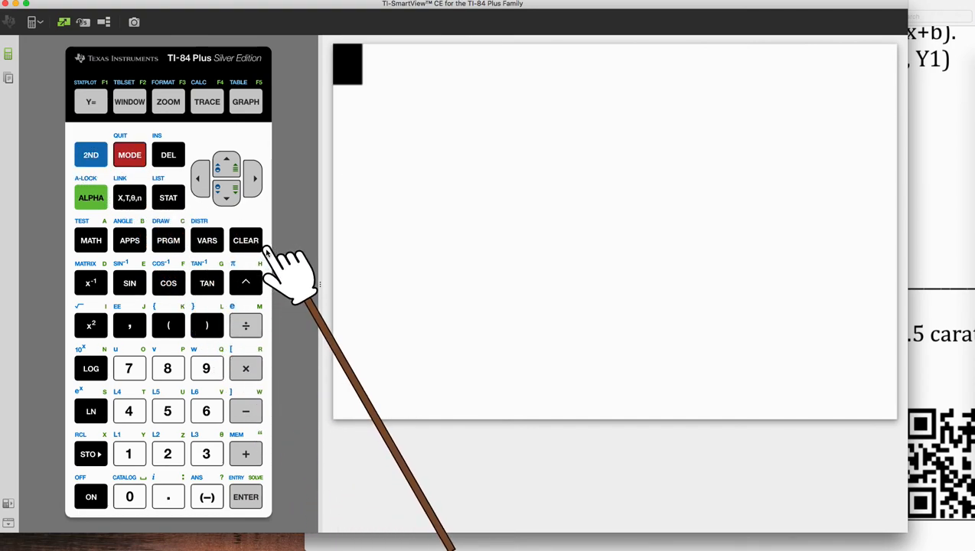
# - Evaluate Y1(.5) on the home screen, predicting about 2378.09 for a half carat
pyautogui.click(206, 240)
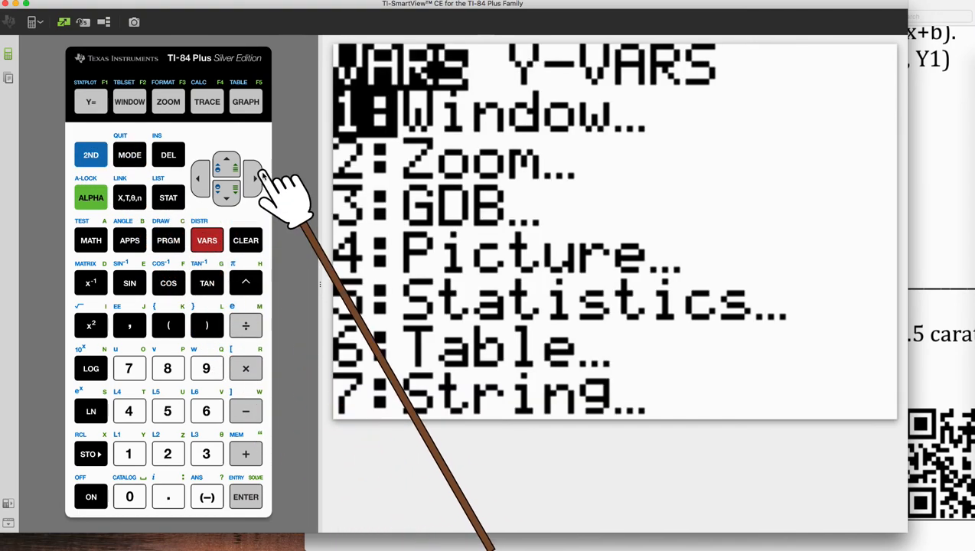
pyautogui.click(252, 178)
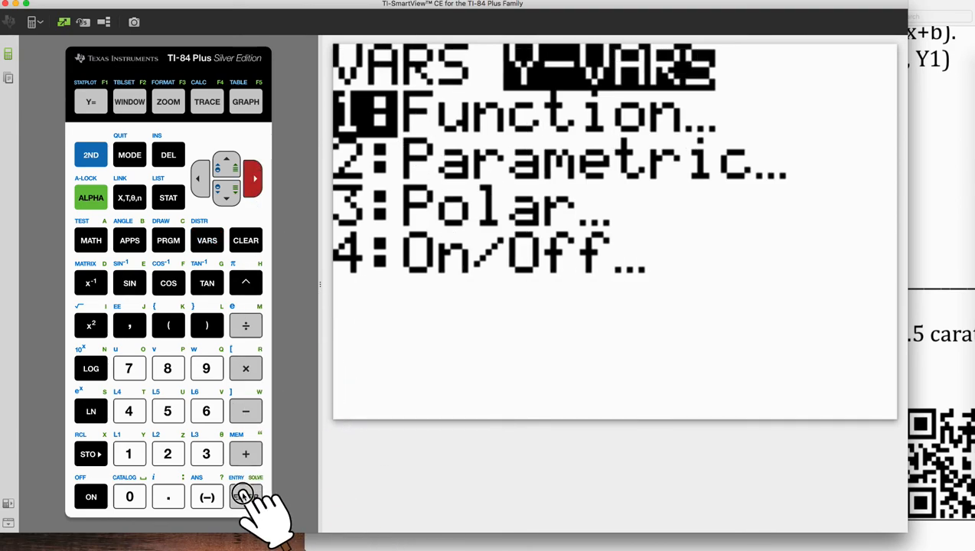
pyautogui.click(244, 496)
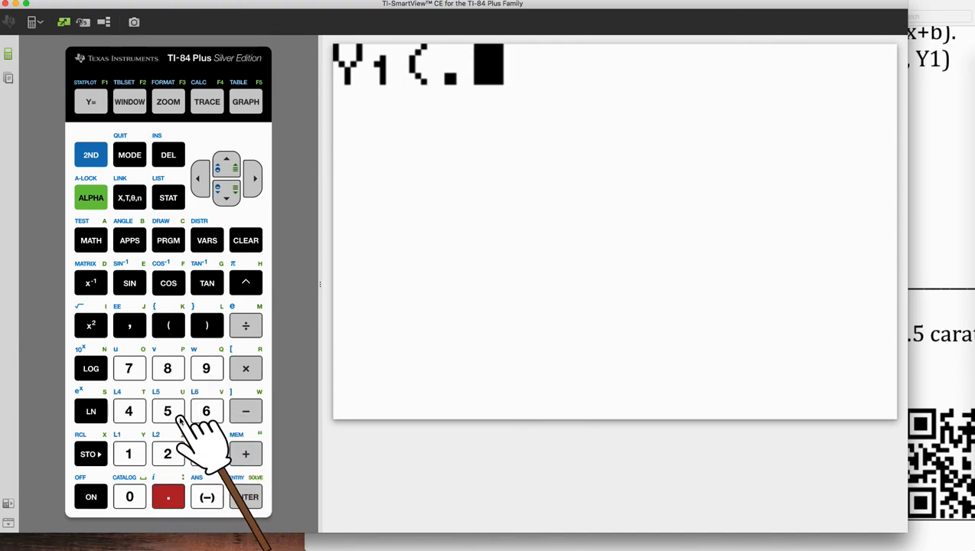
pyautogui.click(205, 325)
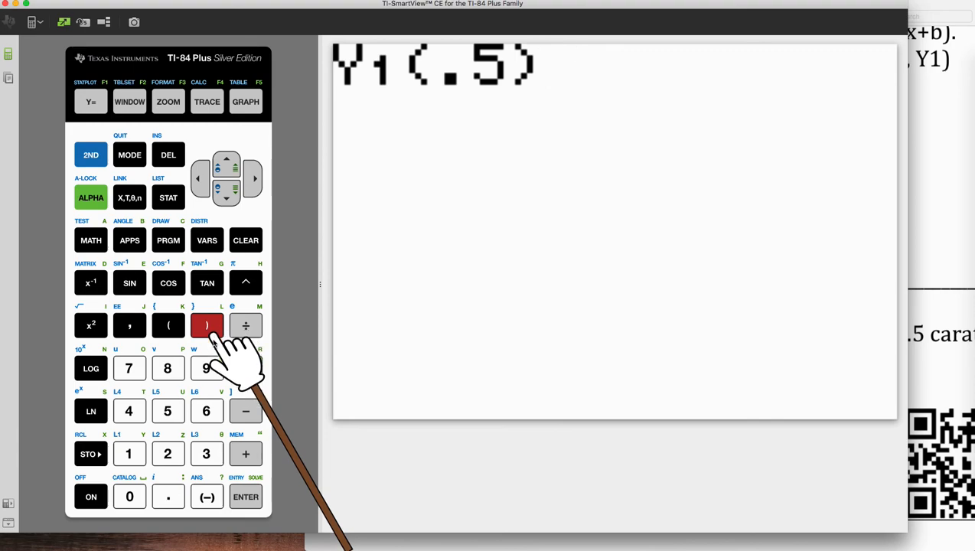
pyautogui.click(246, 496)
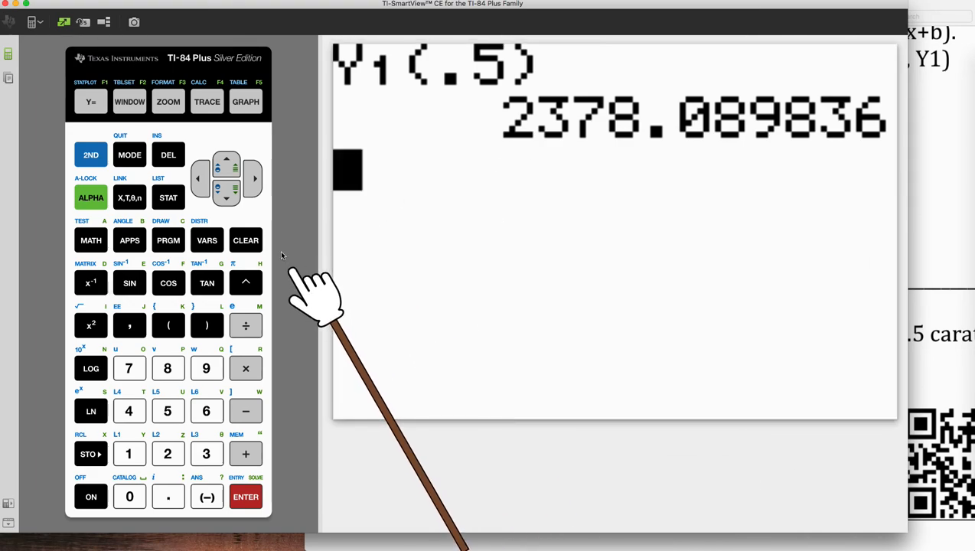
pyautogui.click(245, 101)
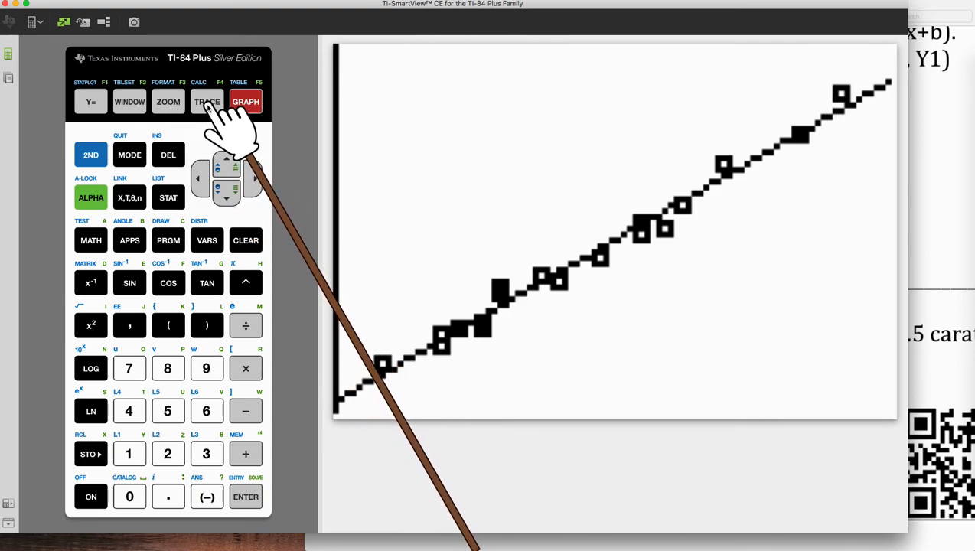
# - Trace along the regression line, stepping right to X=.373, Y≈1679.40
pyautogui.click(206, 101)
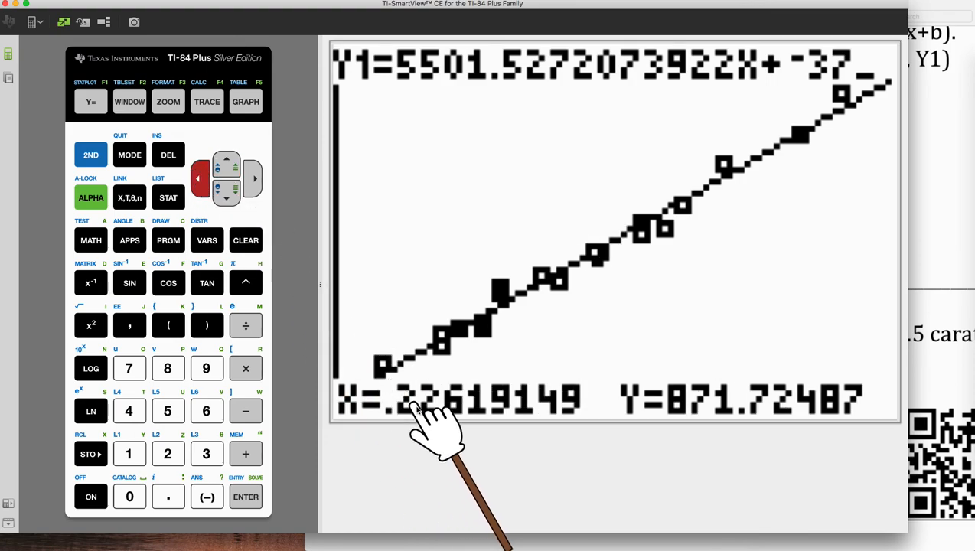
pyautogui.click(253, 178)
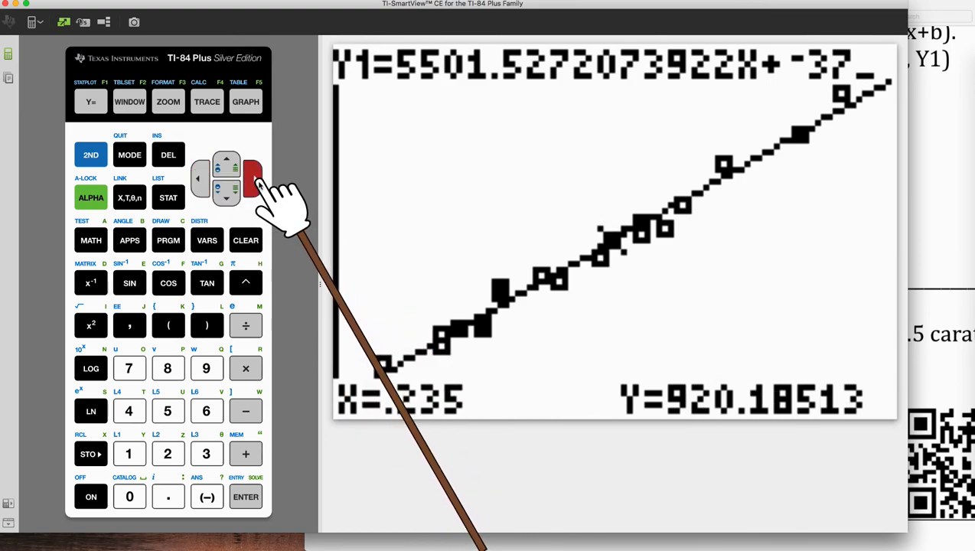
pyautogui.click(254, 179)
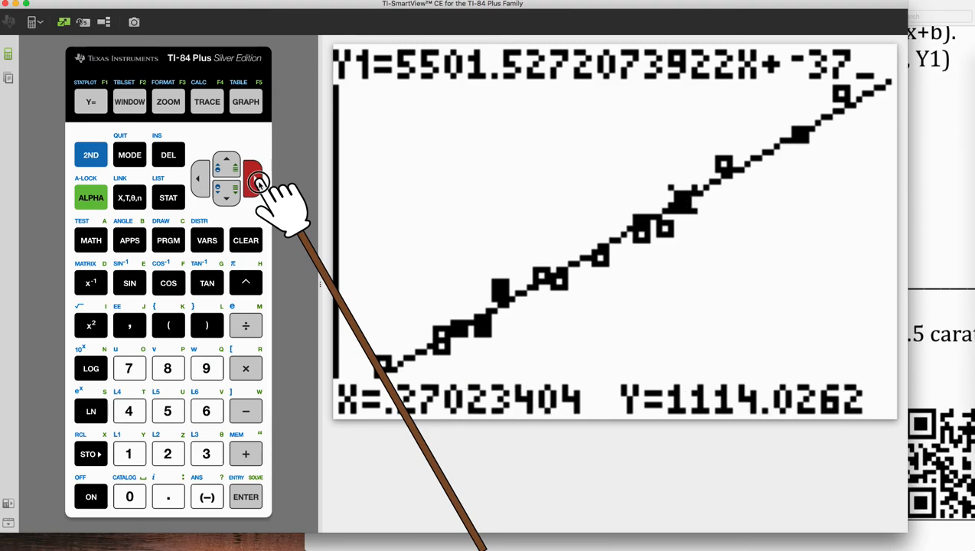
pyautogui.click(252, 179)
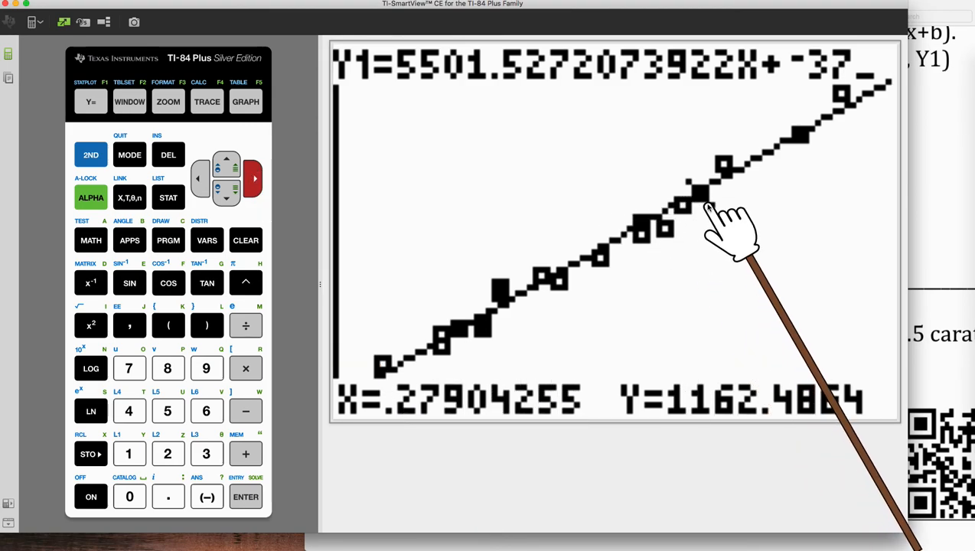
pyautogui.click(252, 179)
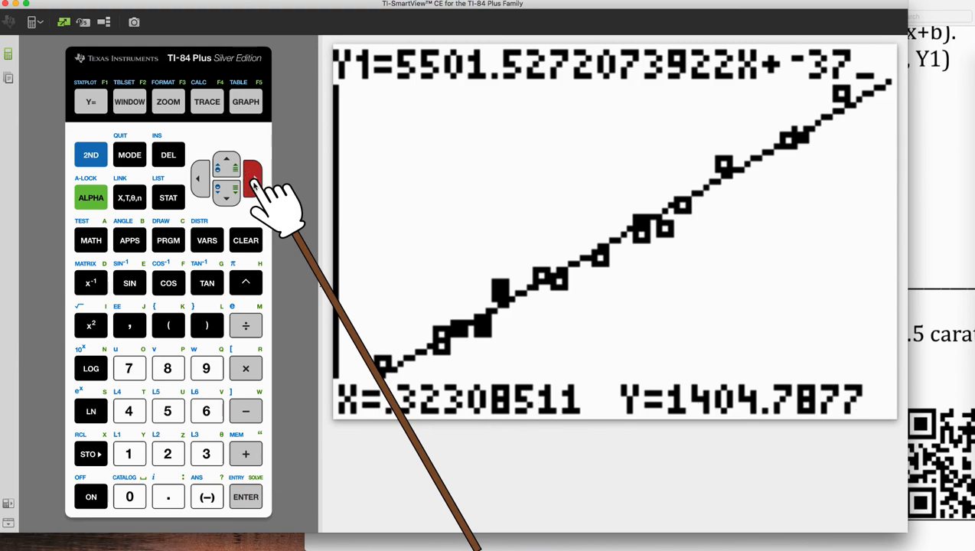
pyautogui.click(253, 183)
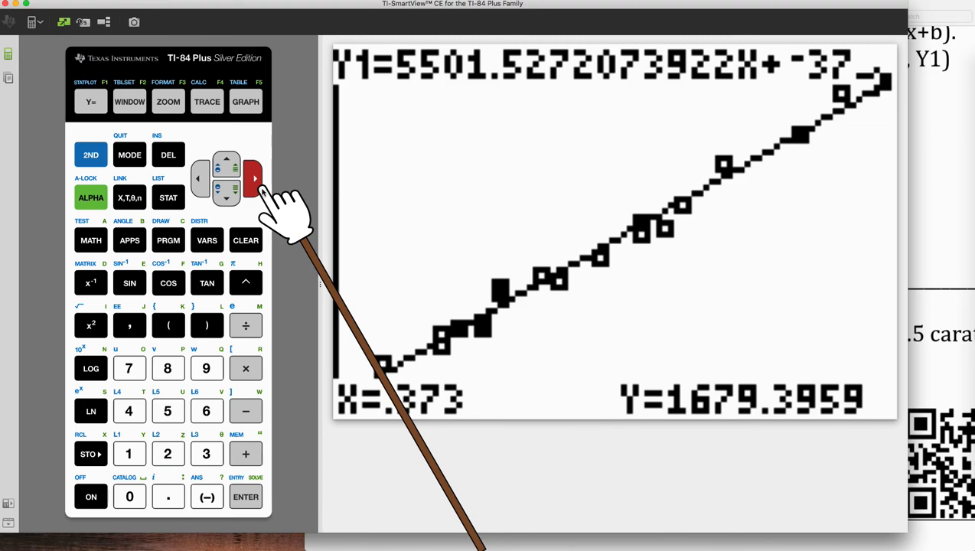
pyautogui.moveTo(597, 291)
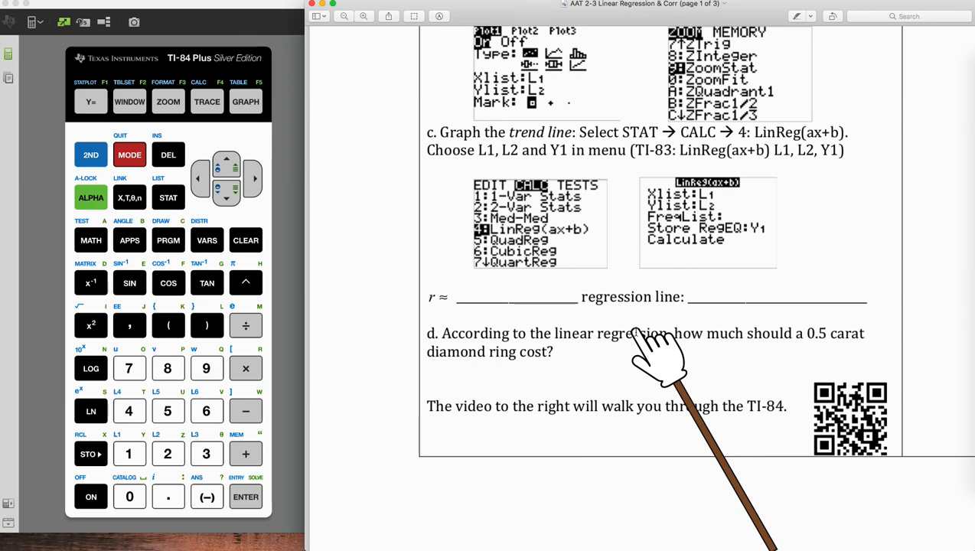
pyautogui.moveTo(539, 383)
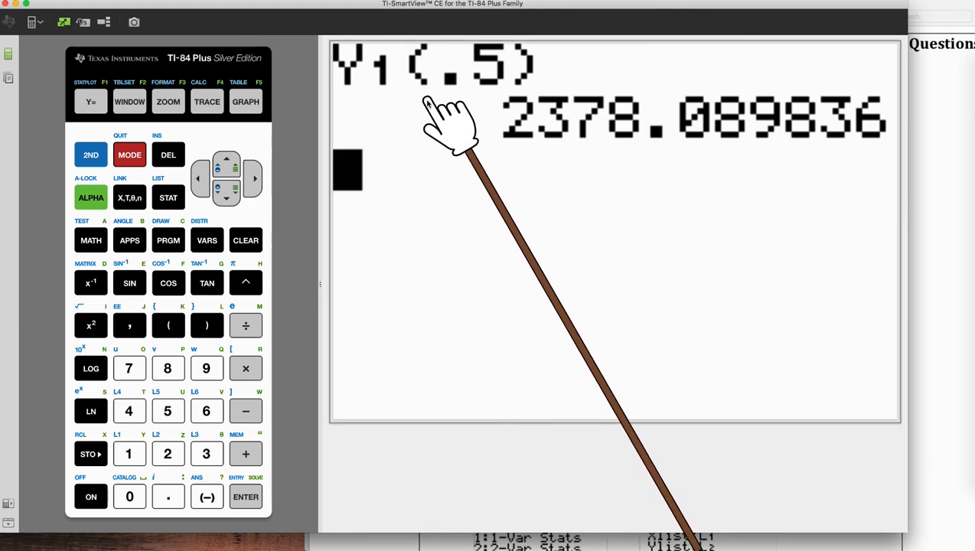
pyautogui.moveTo(608, 15)
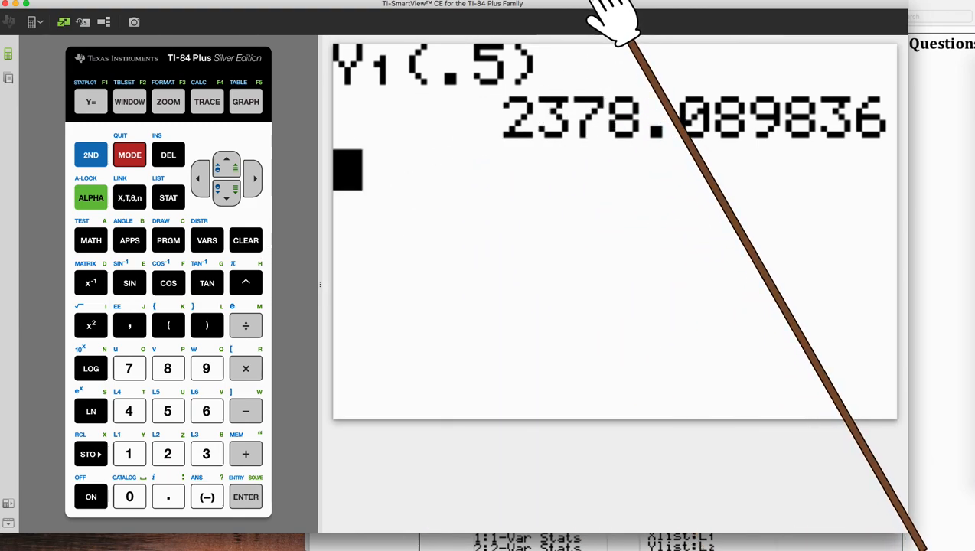